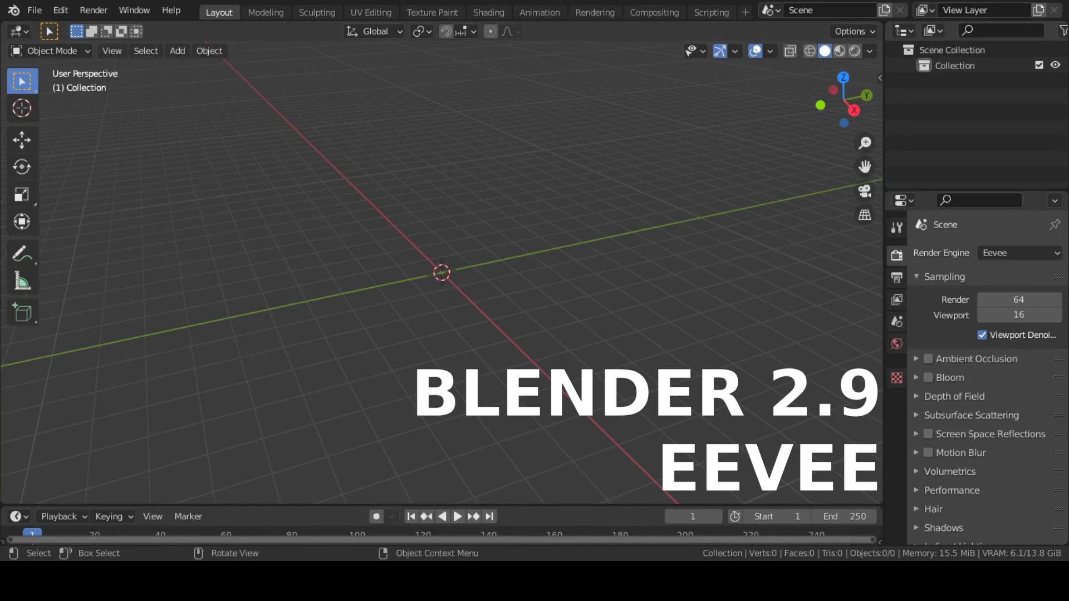
mouse_move(423, 245)
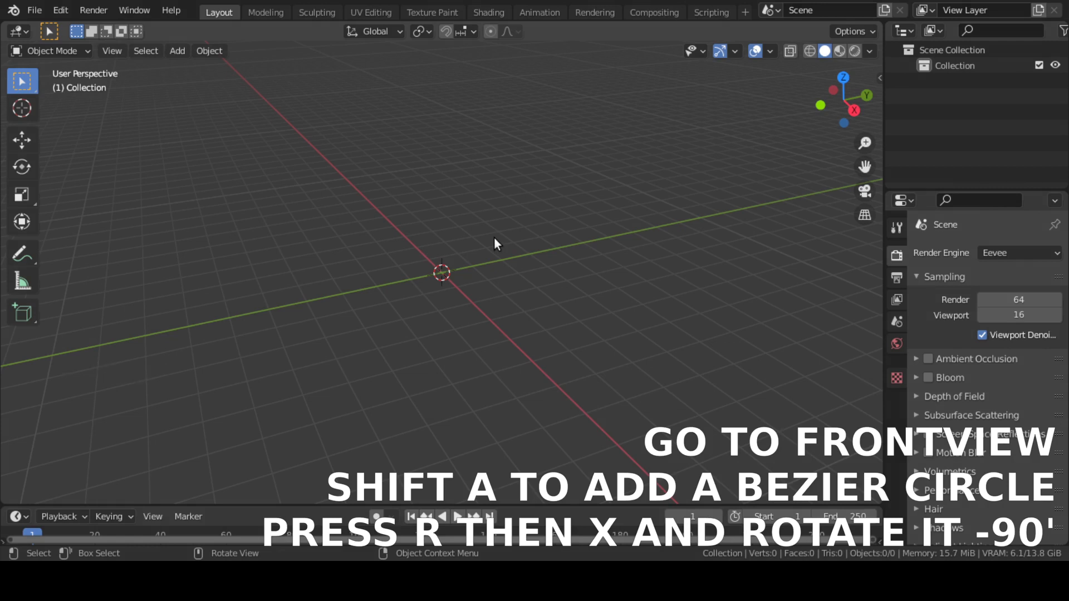
Step: From front view add a Bezier circle at the origin, rotated -90° on X, as the portal ring
key(KP_1)
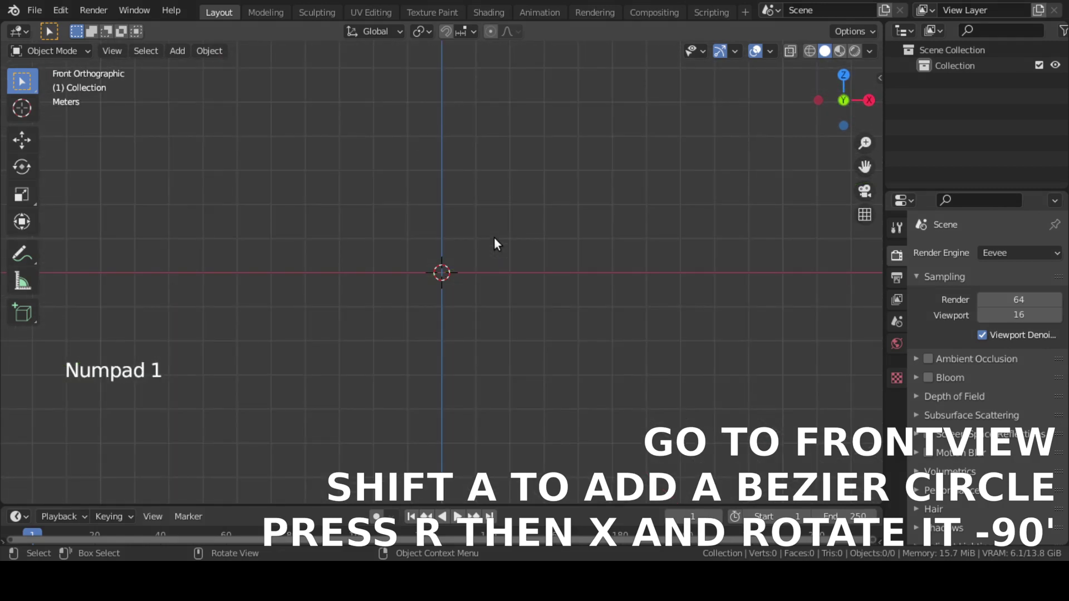
key(Shift)
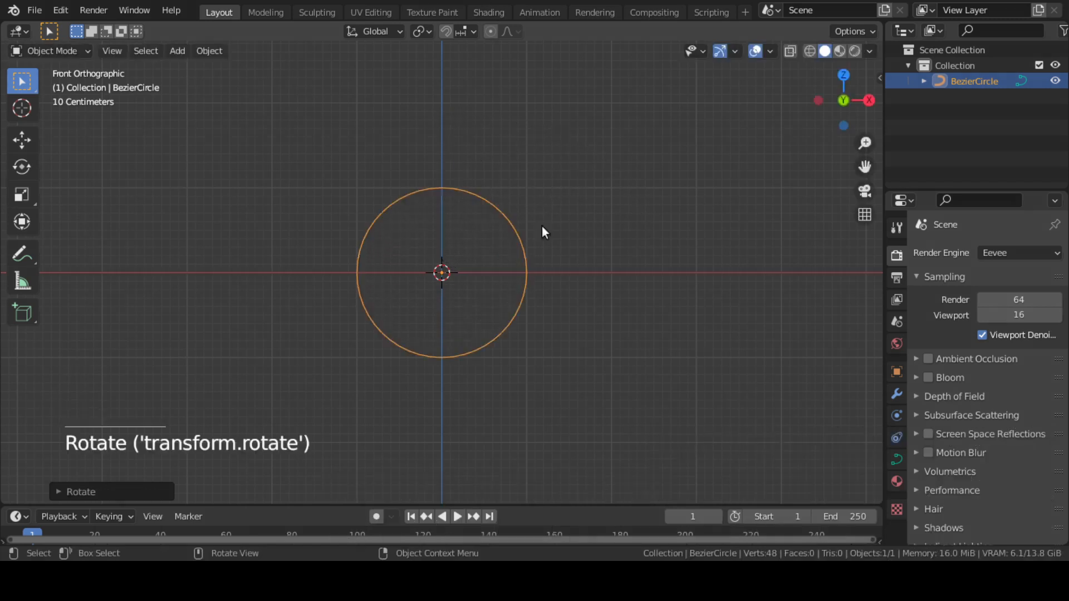
key(KP_7)
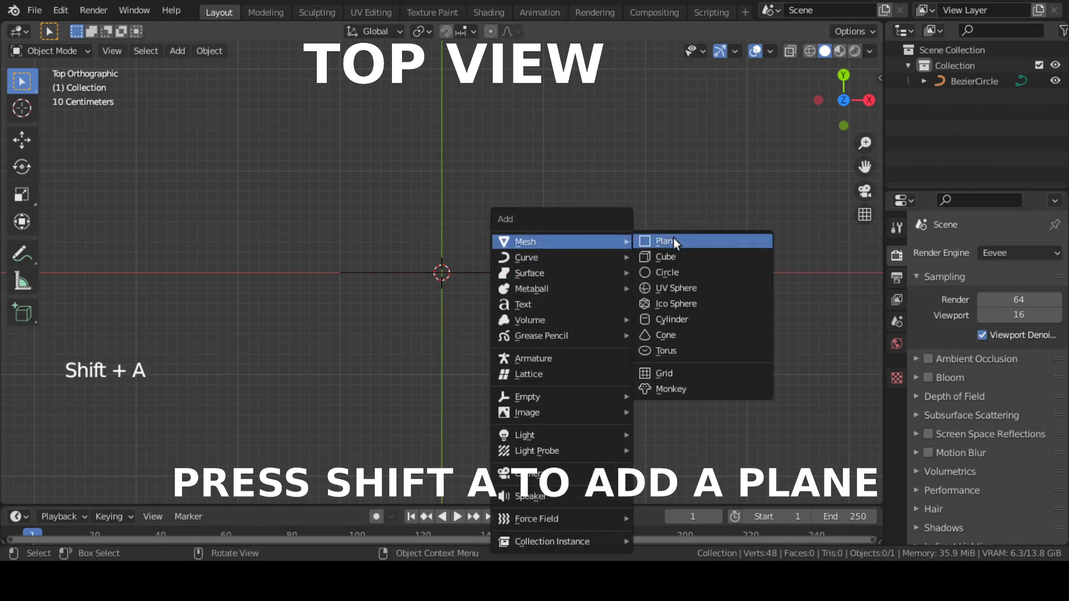
Step: Add a plane at the origin and scale it to 0.1 × 0.2 × 0.2 inside the ring
click(664, 241)
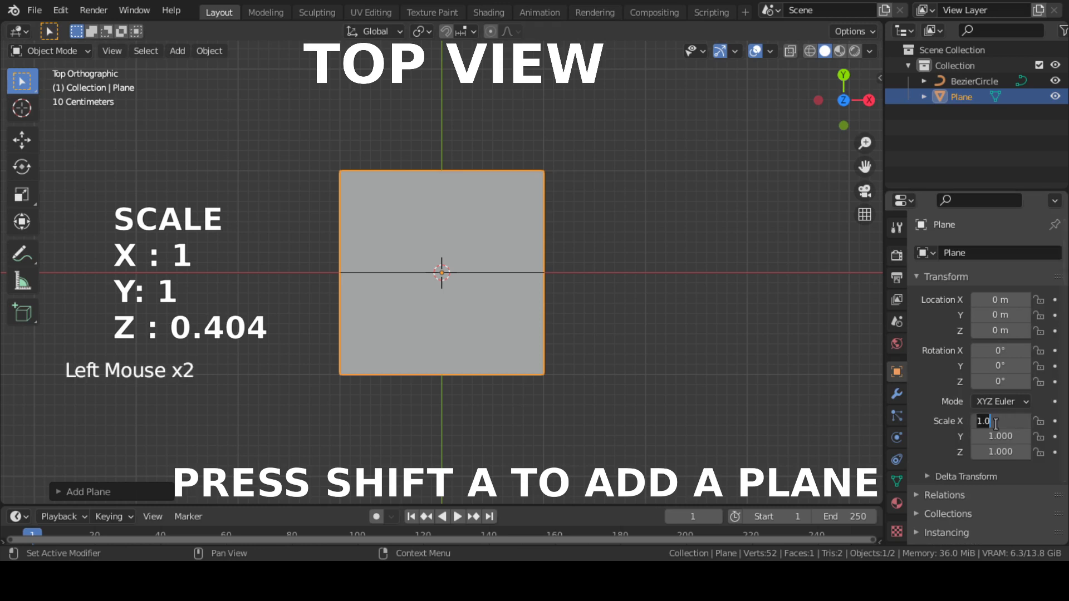
text(0.10)
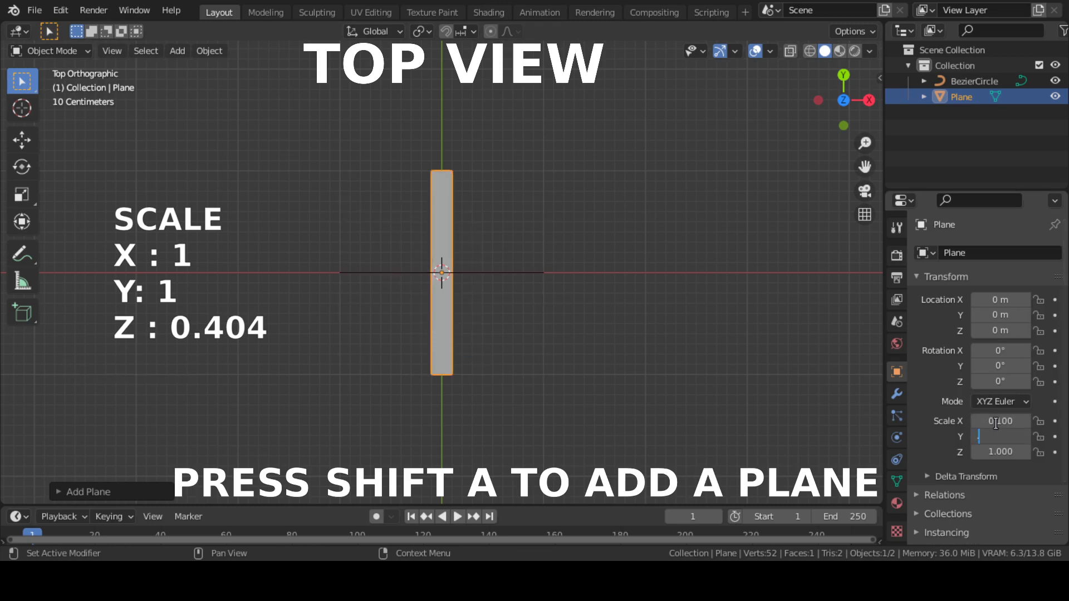
text(0.200)
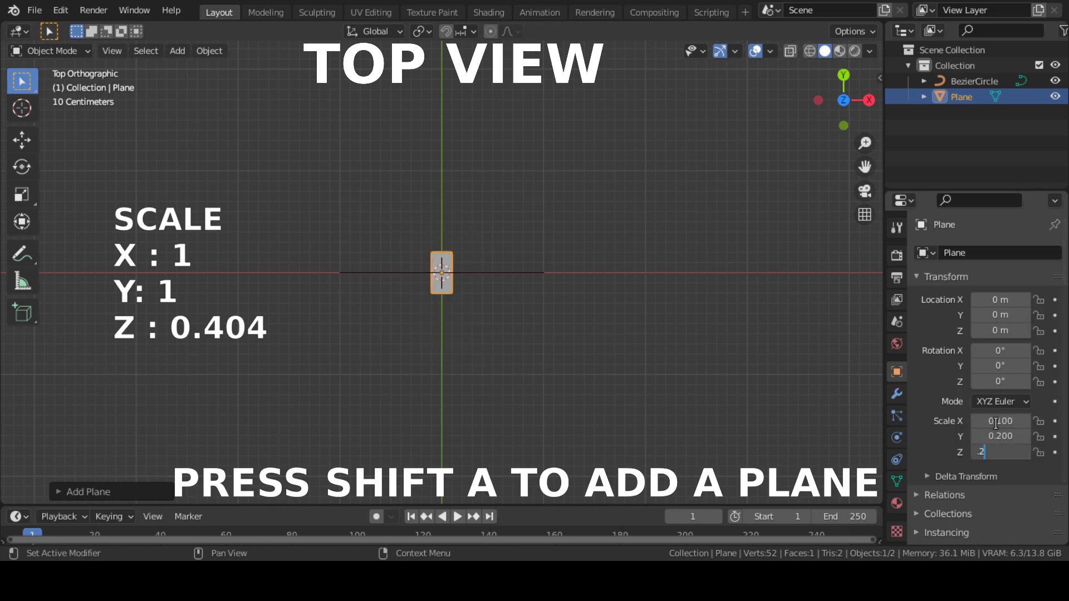
drag(477, 273, 620, 261)
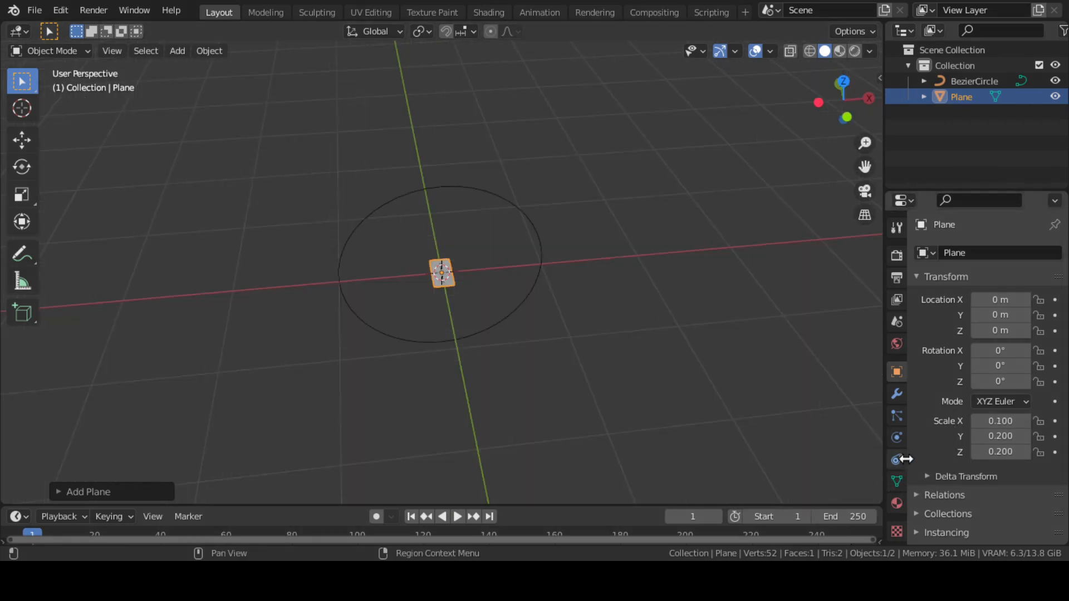
Step: Give the plane a Follow Path constraint targeting the BezierCircle
click(896, 459)
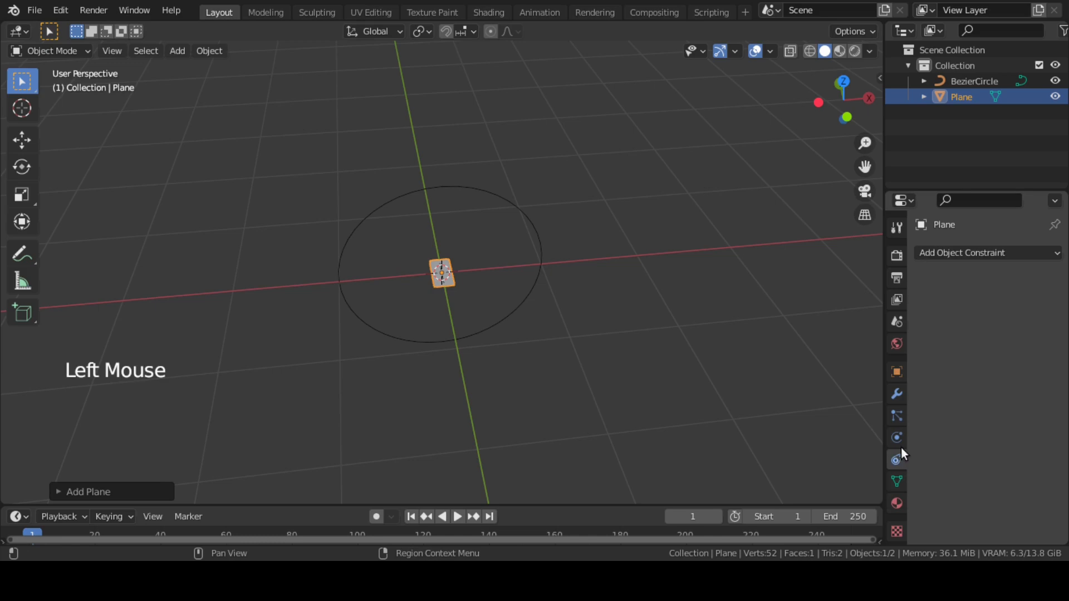
click(987, 253)
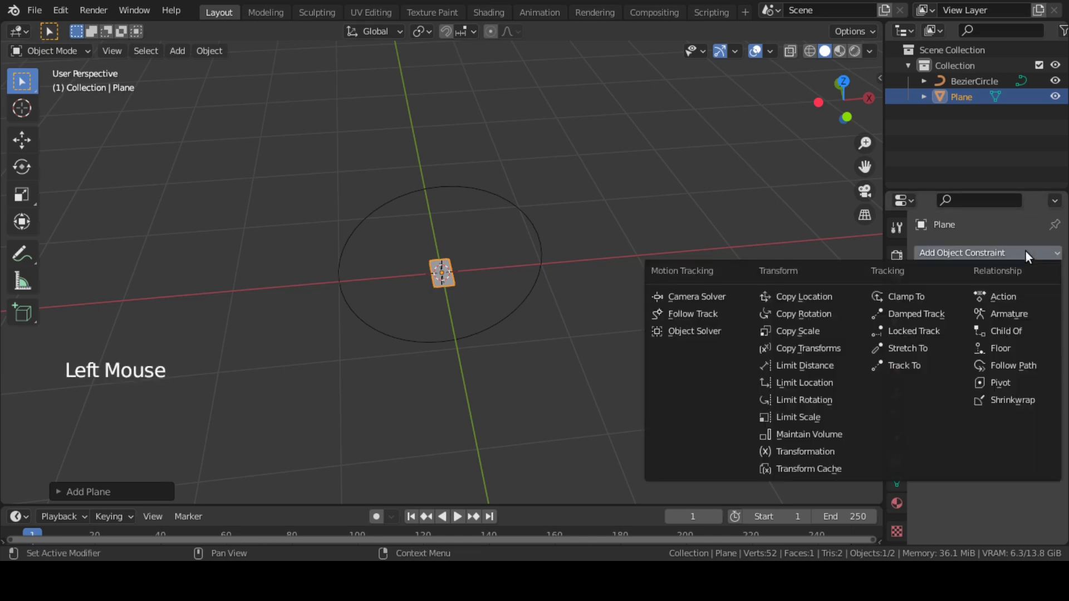
click(1012, 365)
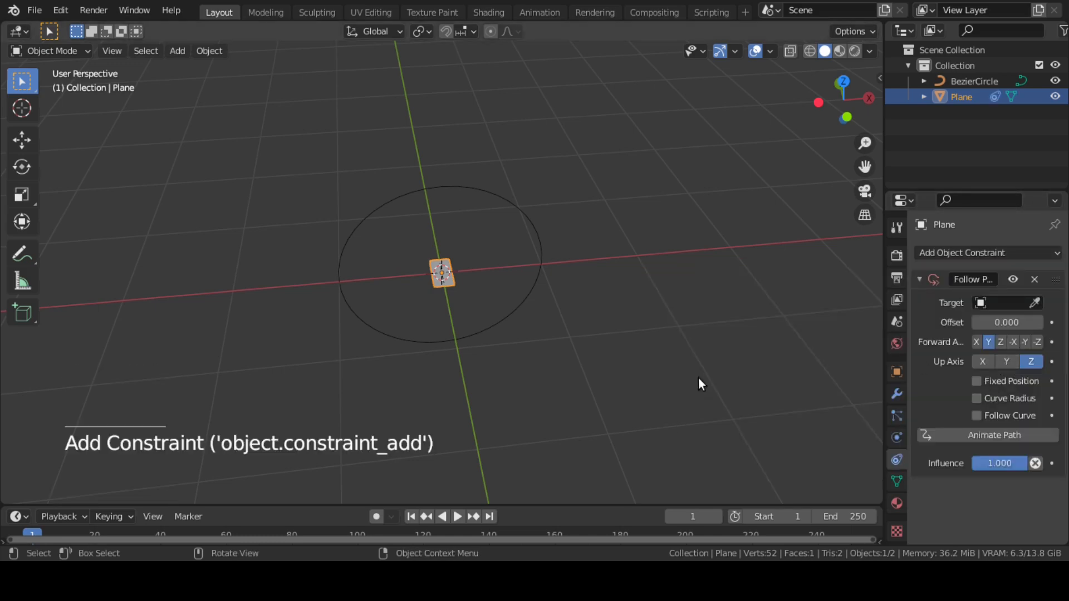
mouse_move(995, 342)
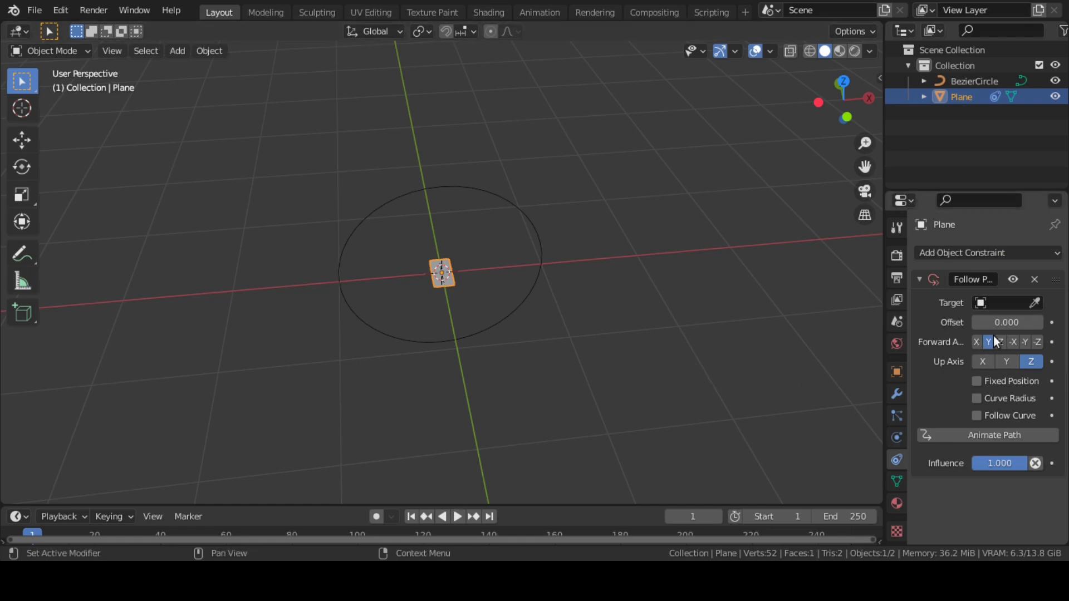
click(1004, 303)
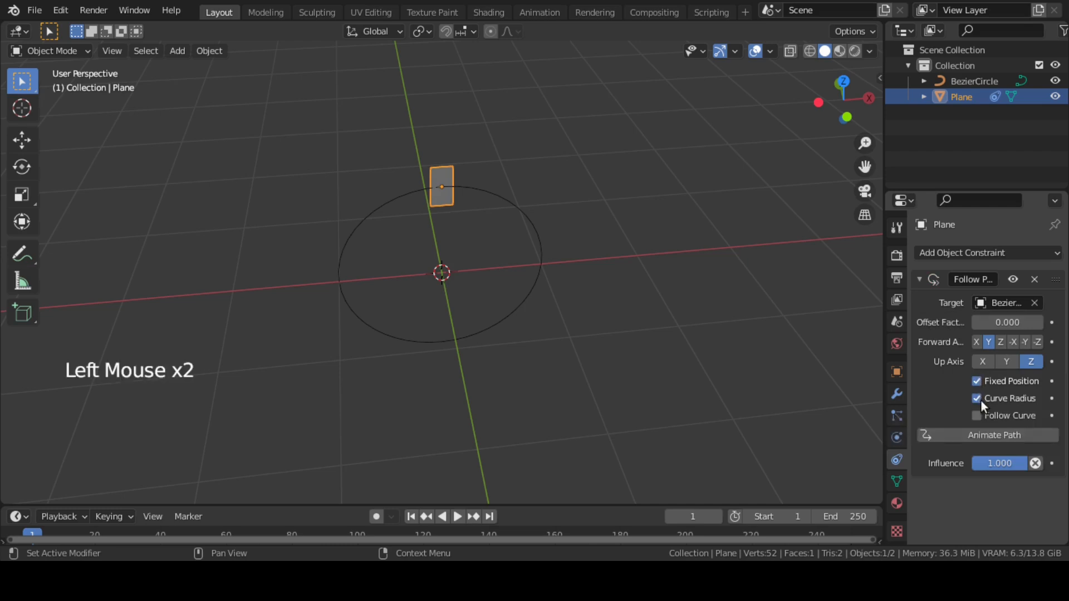
Step: Enable Follow Curve with Forward X and Up Y so the plane turns along the ring
click(976, 415)
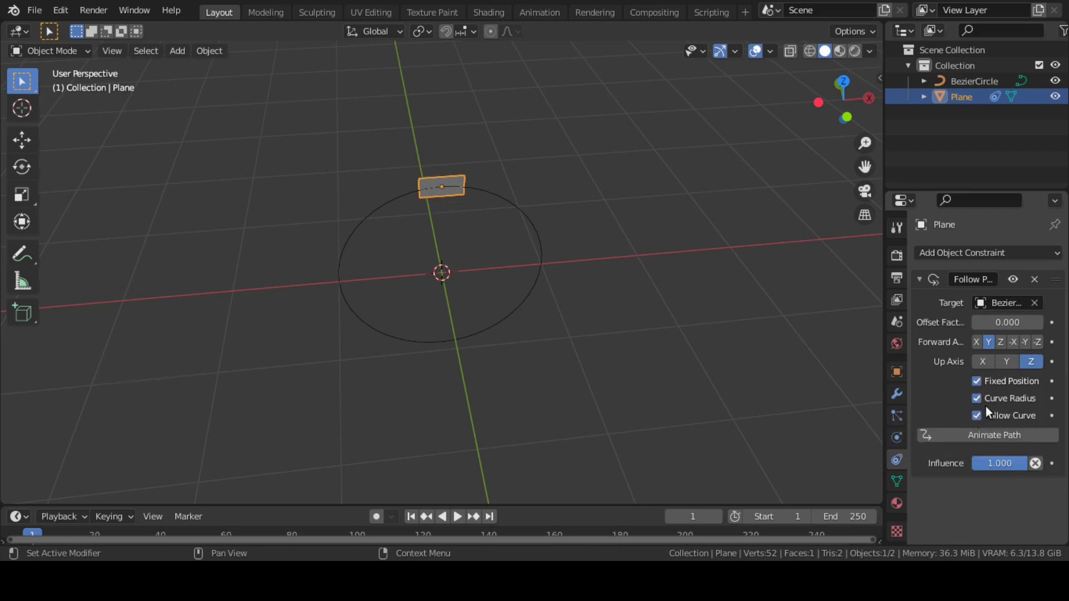
click(975, 342)
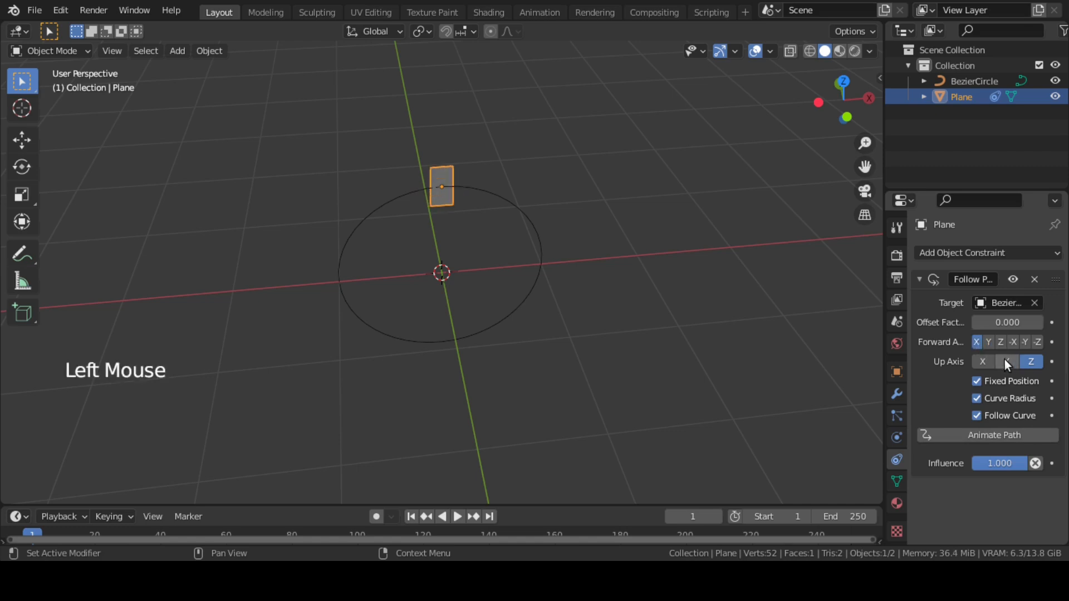
click(999, 362)
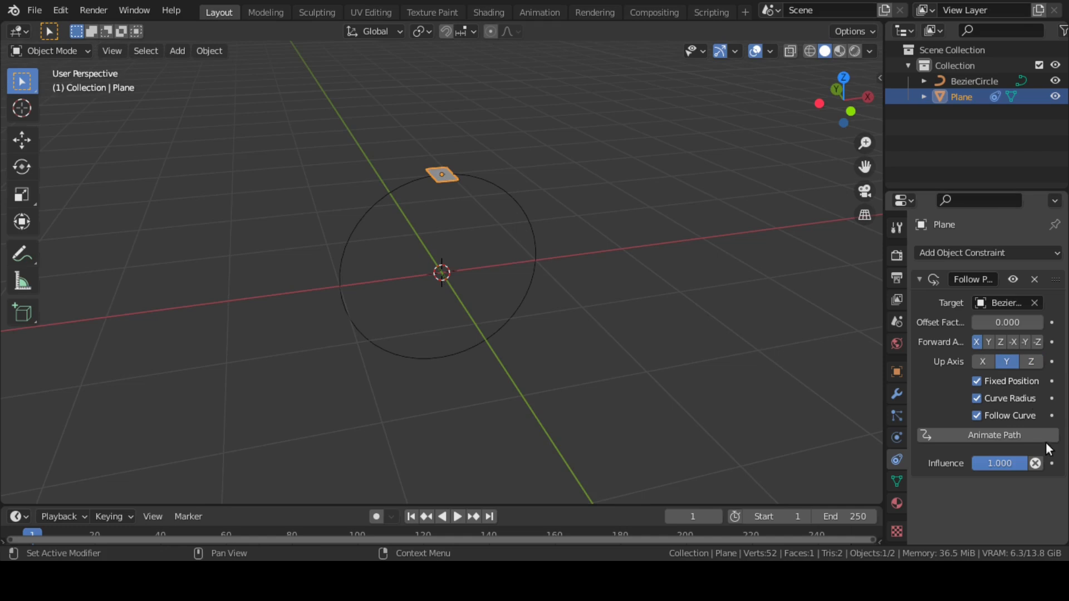
mouse_move(1006, 323)
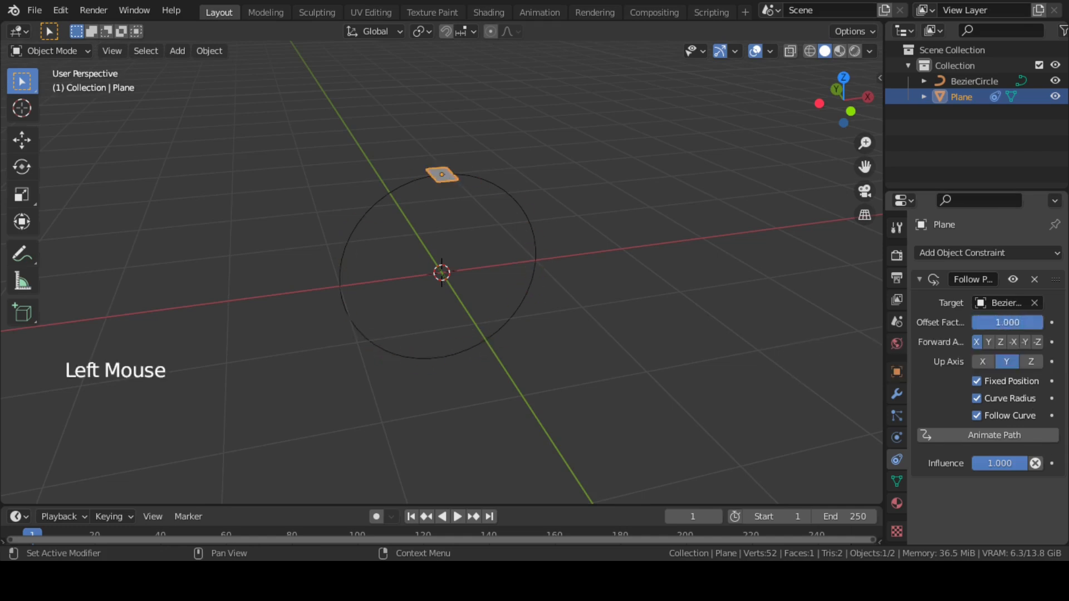
click(1002, 323)
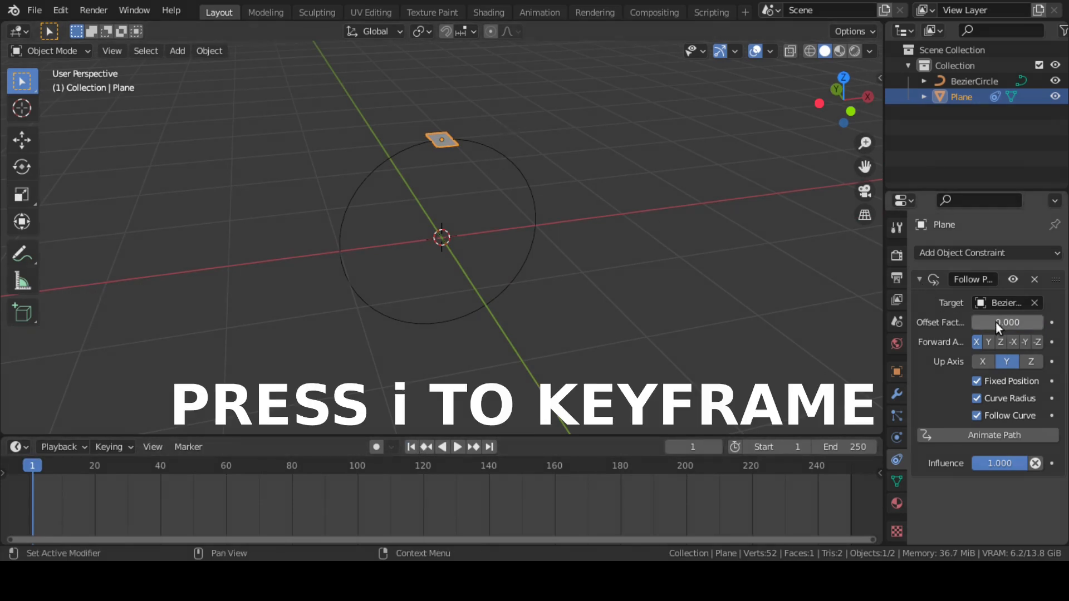
Step: Keyframe the plane's Offset Factor at 0 on frame 1 and 1 on frame 10, then rewind
key(I)
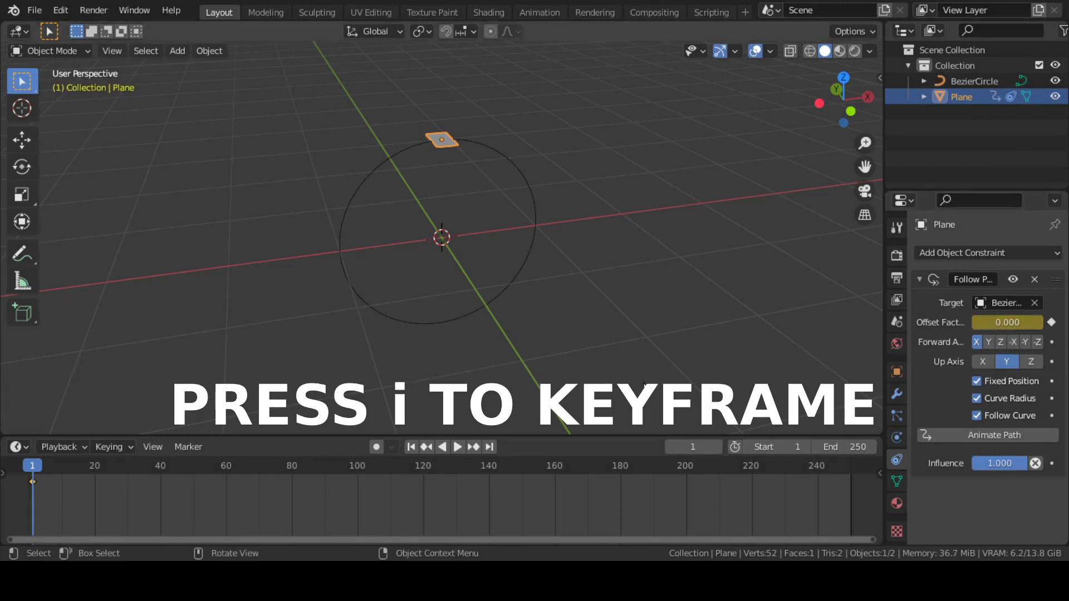
click(692, 446)
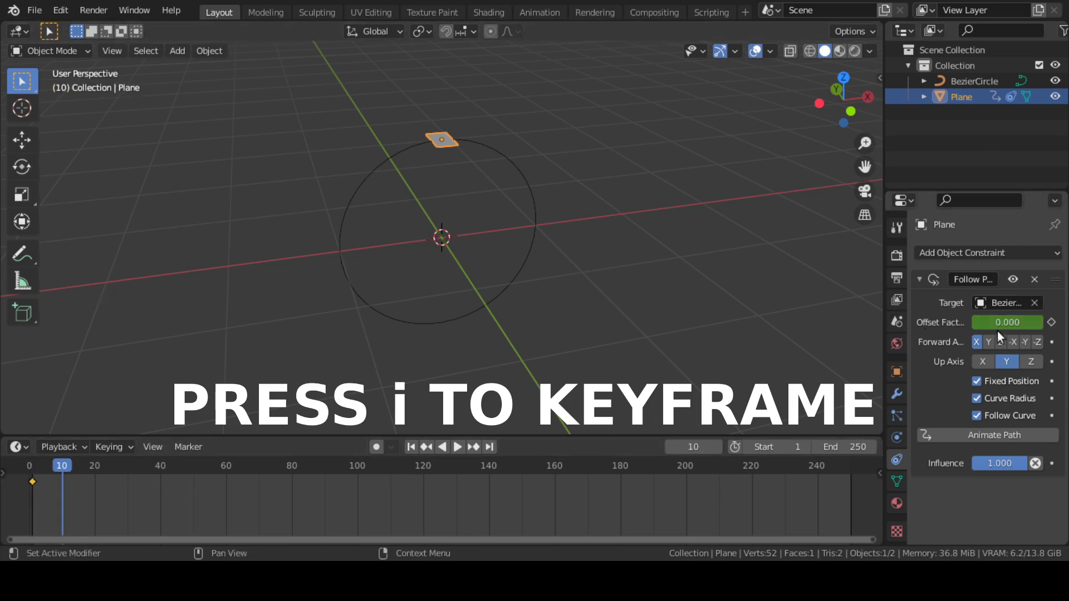
drag(1006, 321, 1007, 321)
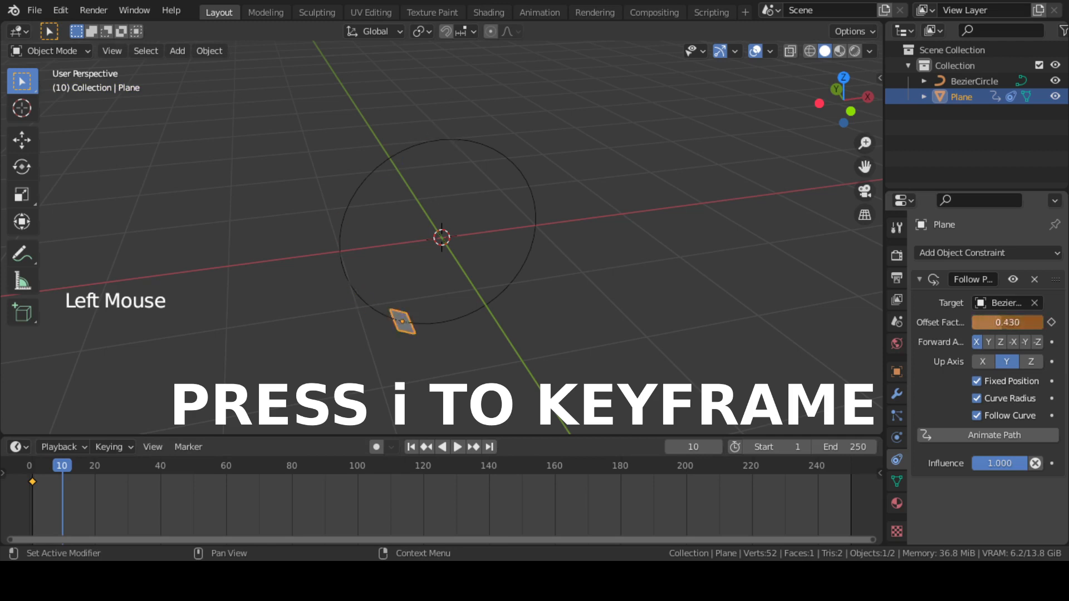
right_click(1007, 322)
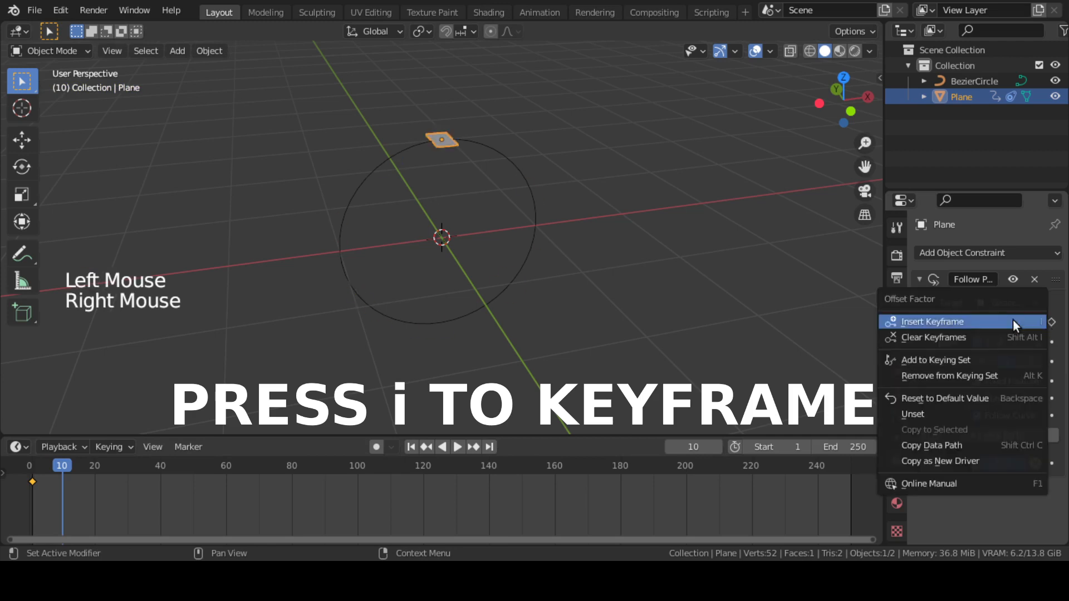
click(931, 322)
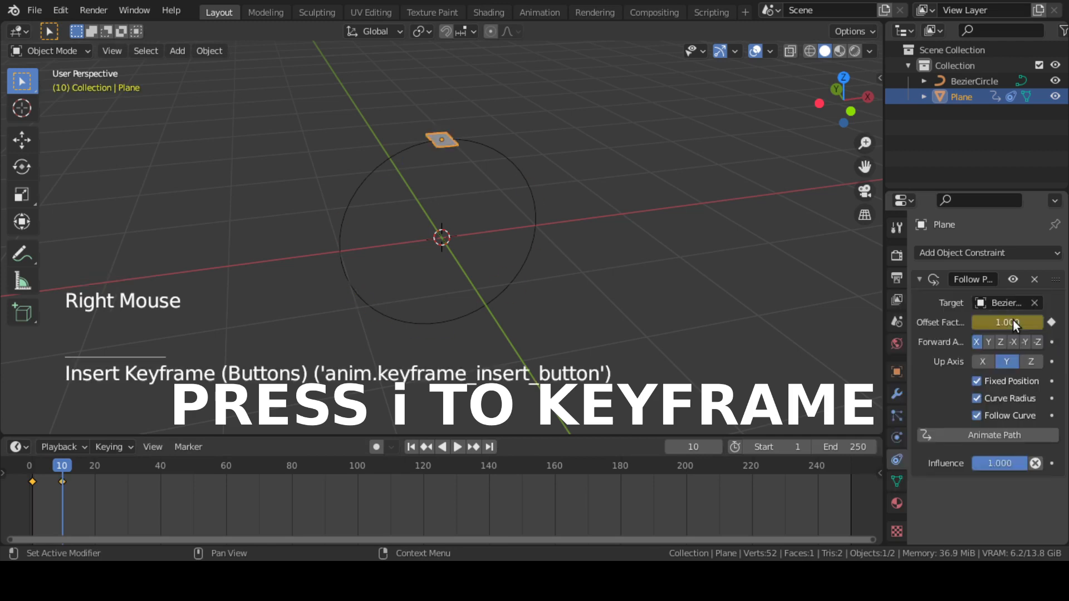
click(411, 448)
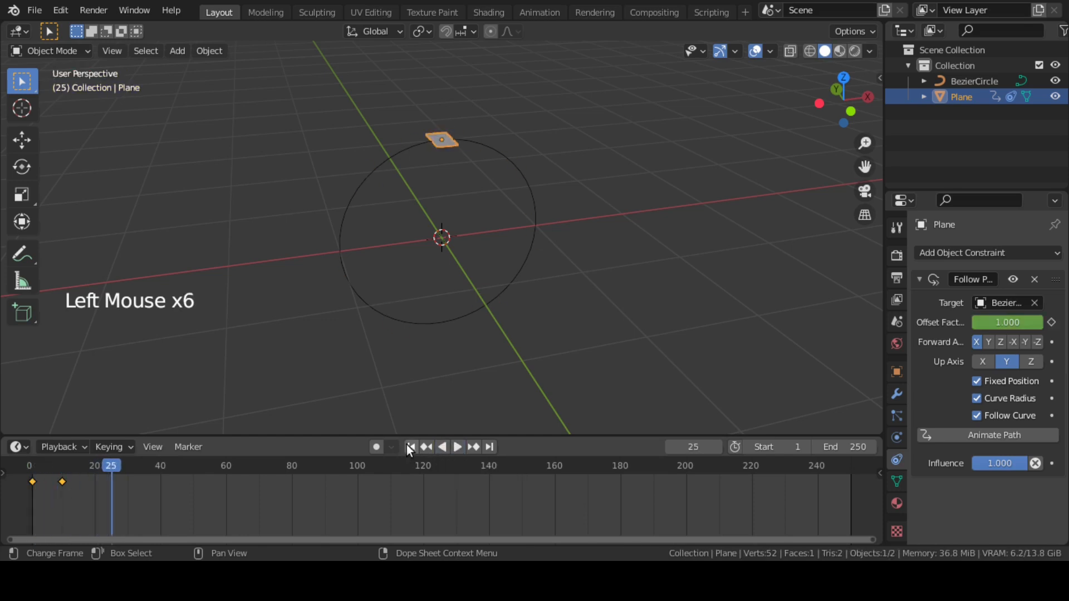
click(409, 448)
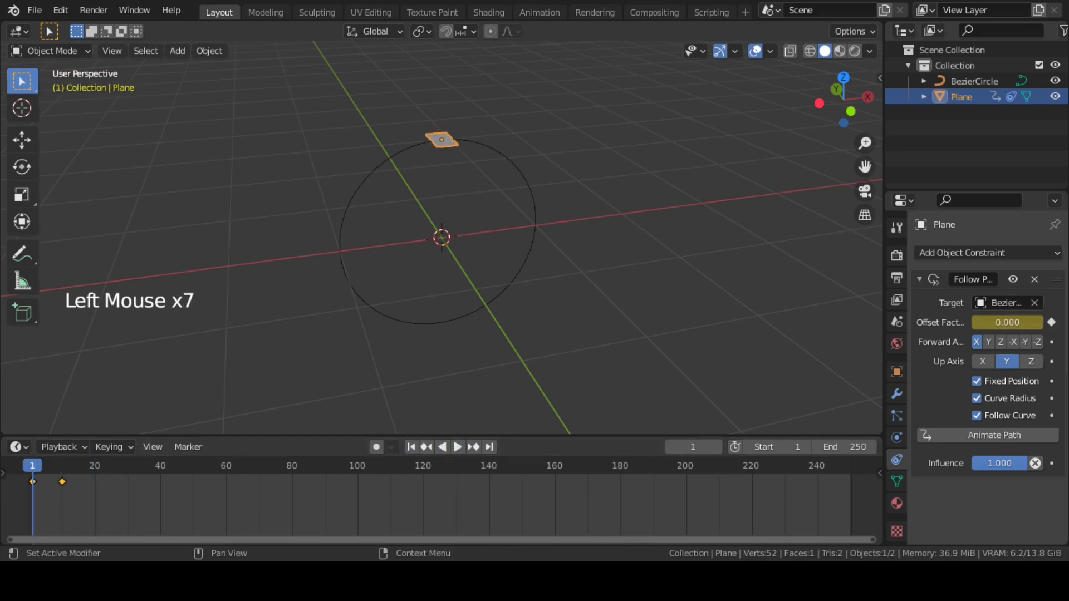
mouse_move(459, 447)
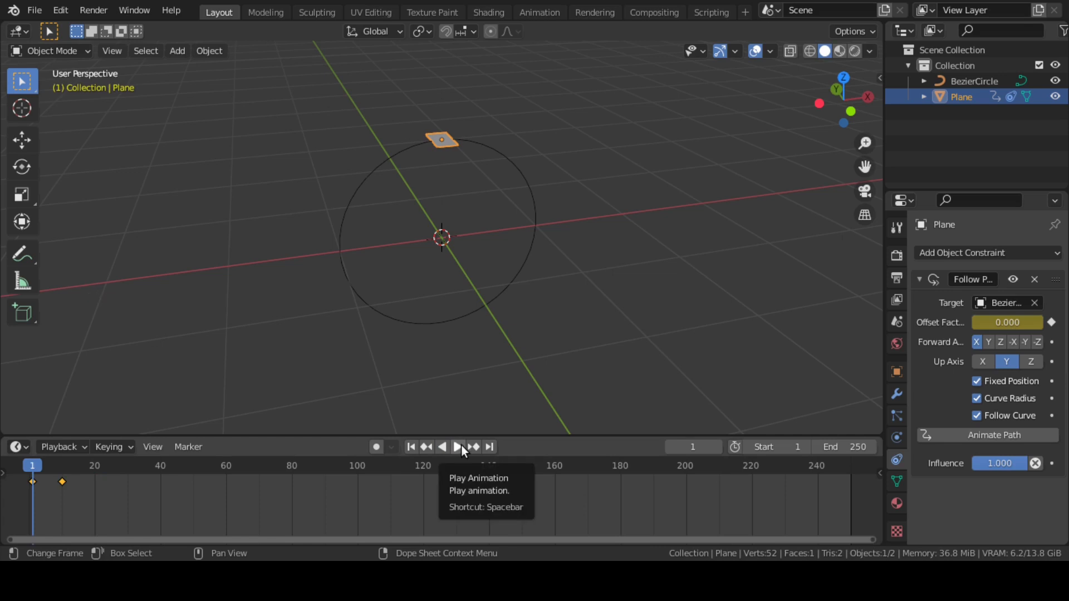
mouse_move(178, 497)
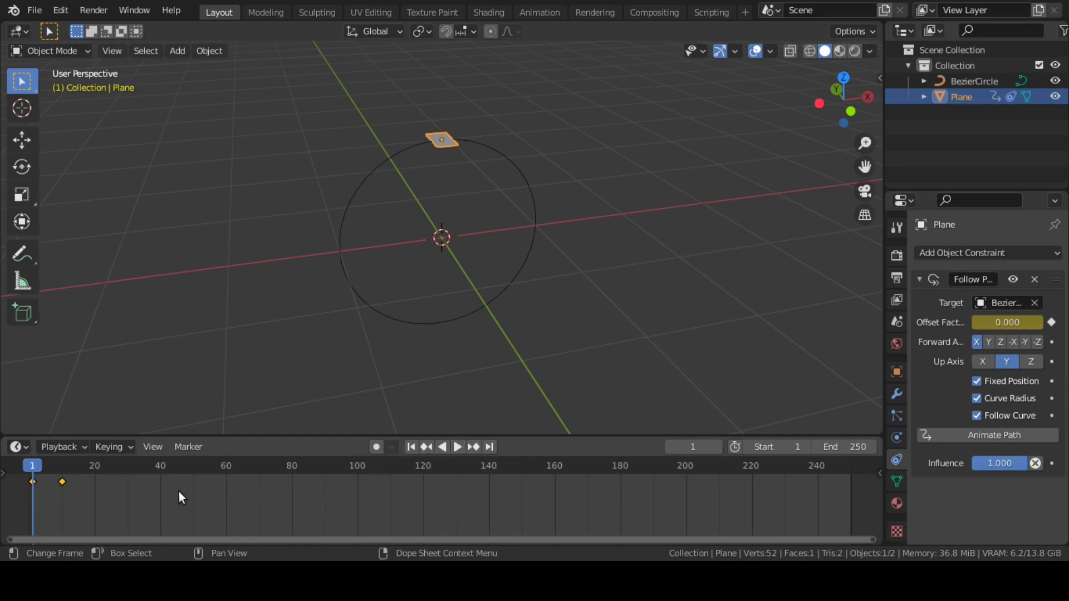
mouse_move(92, 498)
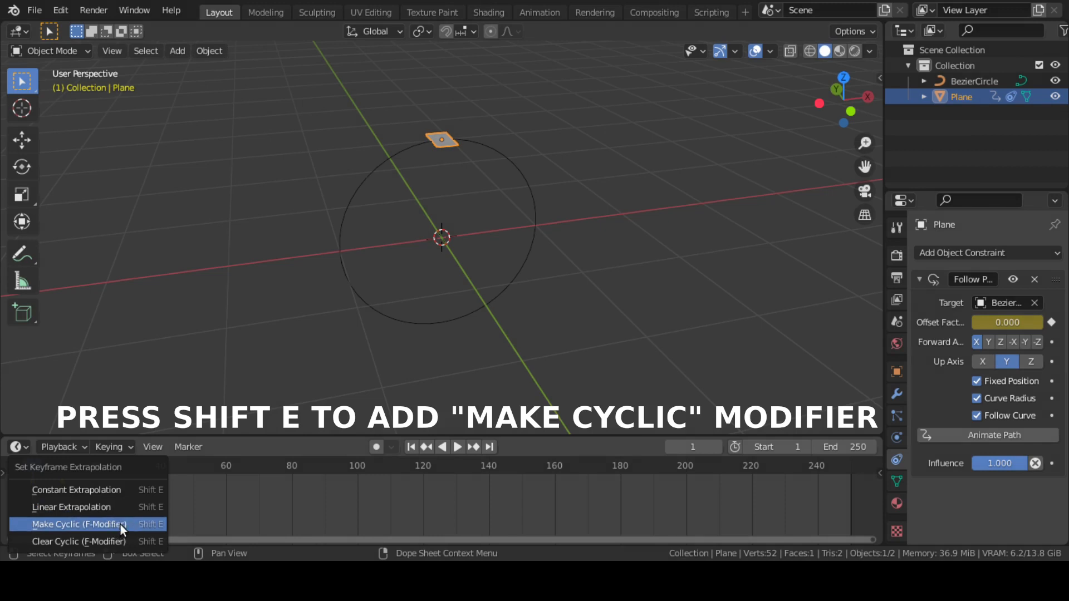
Step: Make the offset keyframes cyclic, play the plane circling the ring, then stop at frame 1
click(78, 524)
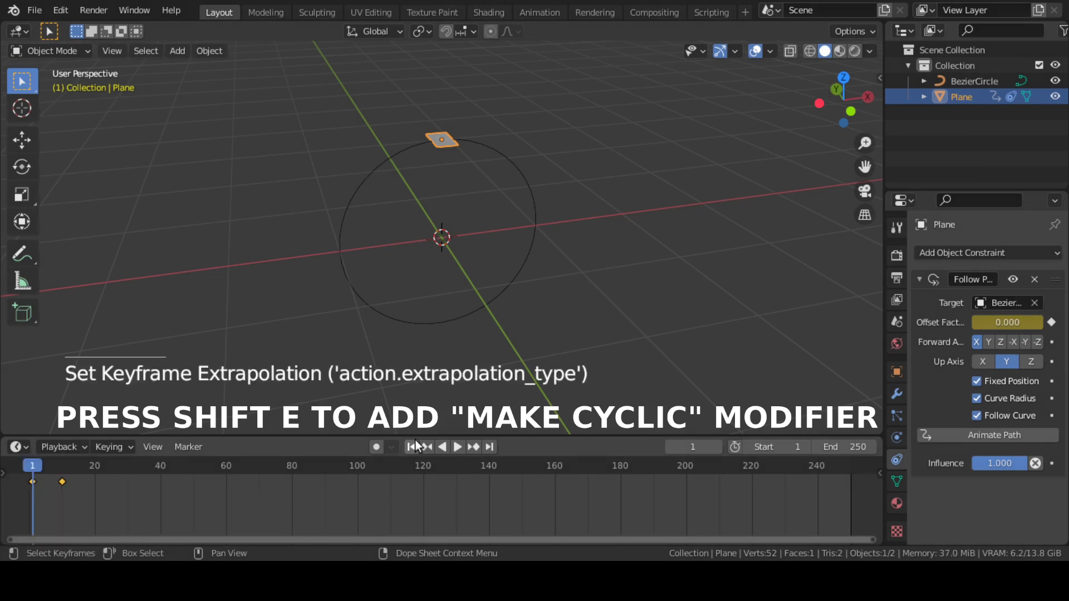
click(457, 447)
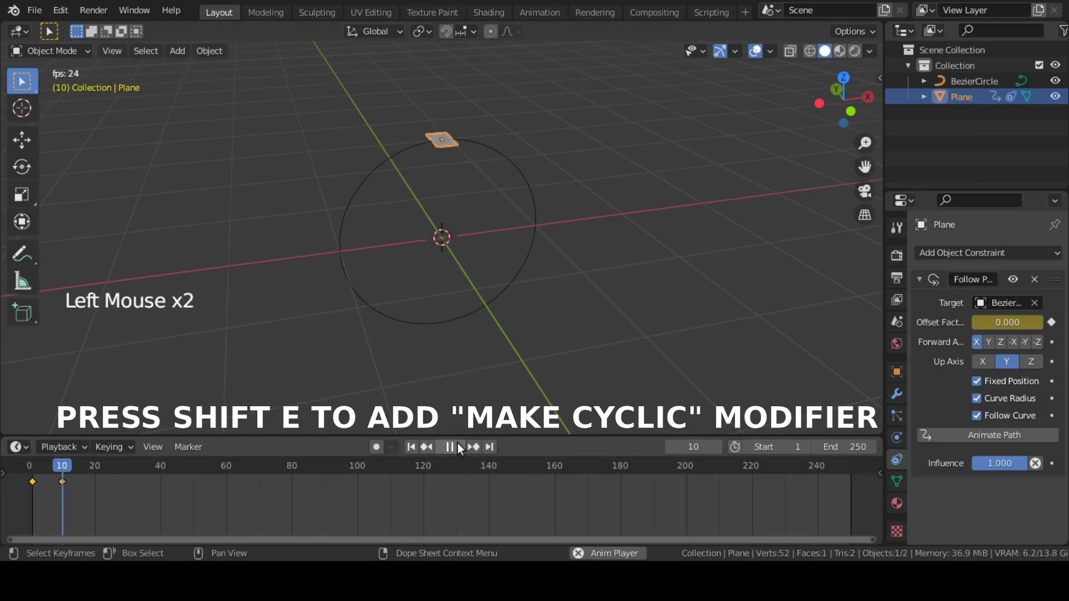
click(449, 448)
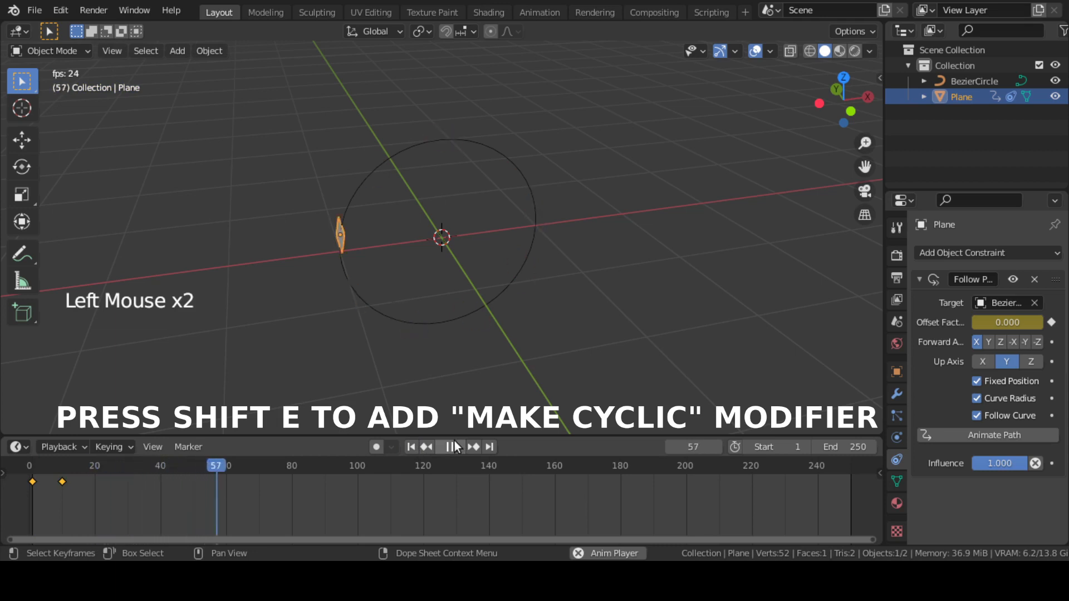
click(452, 448)
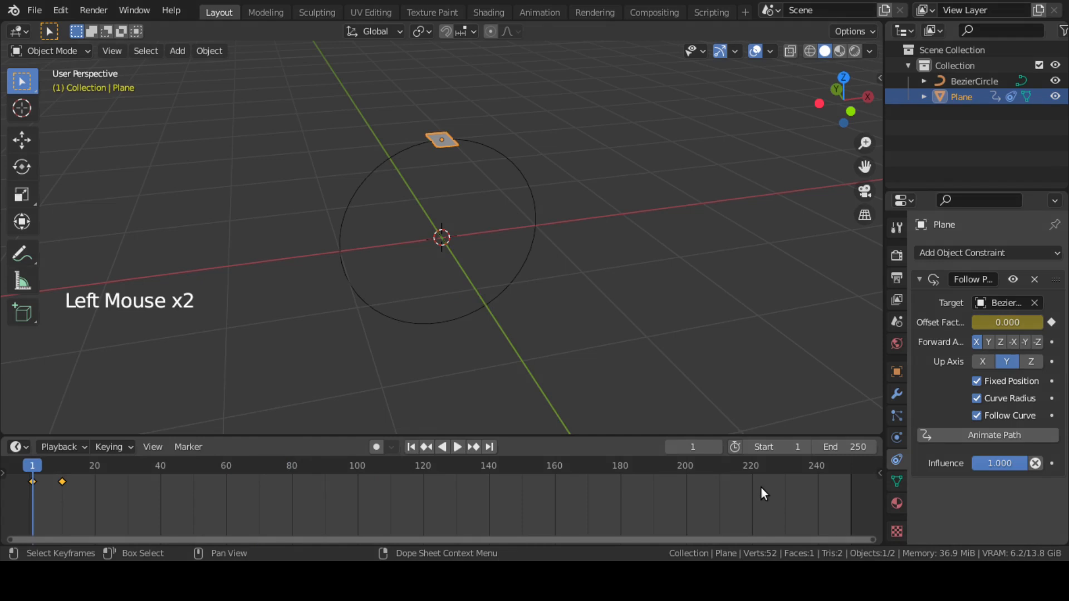
Step: Set the scene's end frame to 360 and confirm it in Output Properties
click(855, 448)
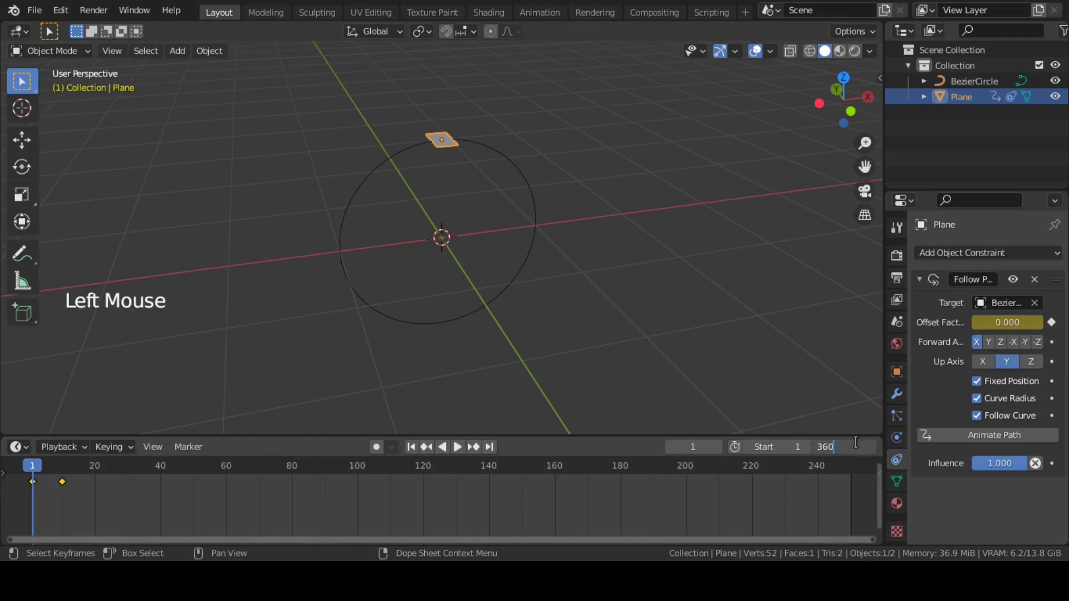
scroll(down, 3)
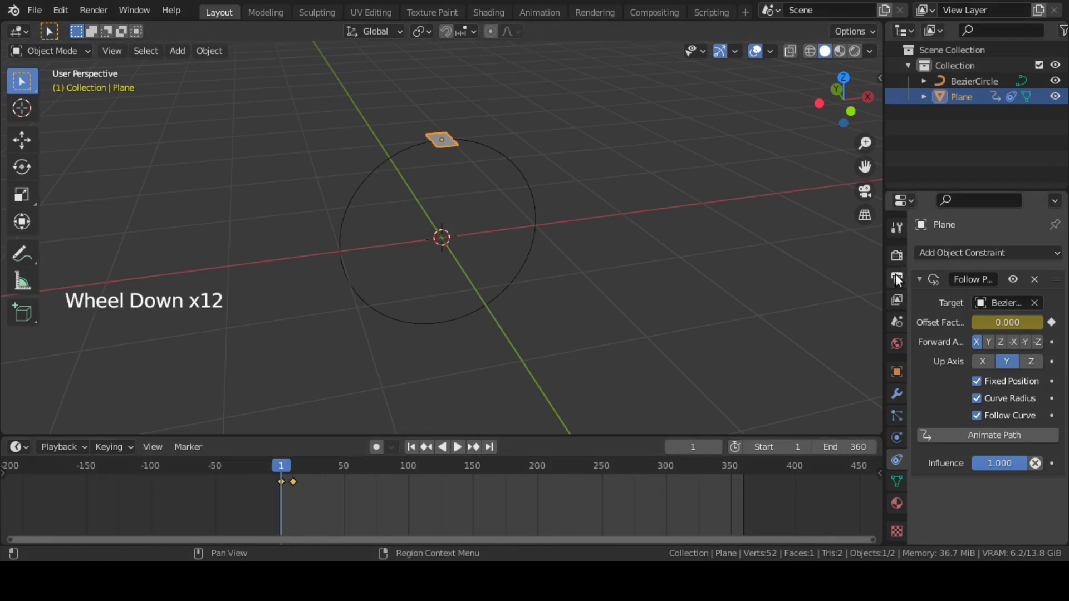
click(896, 278)
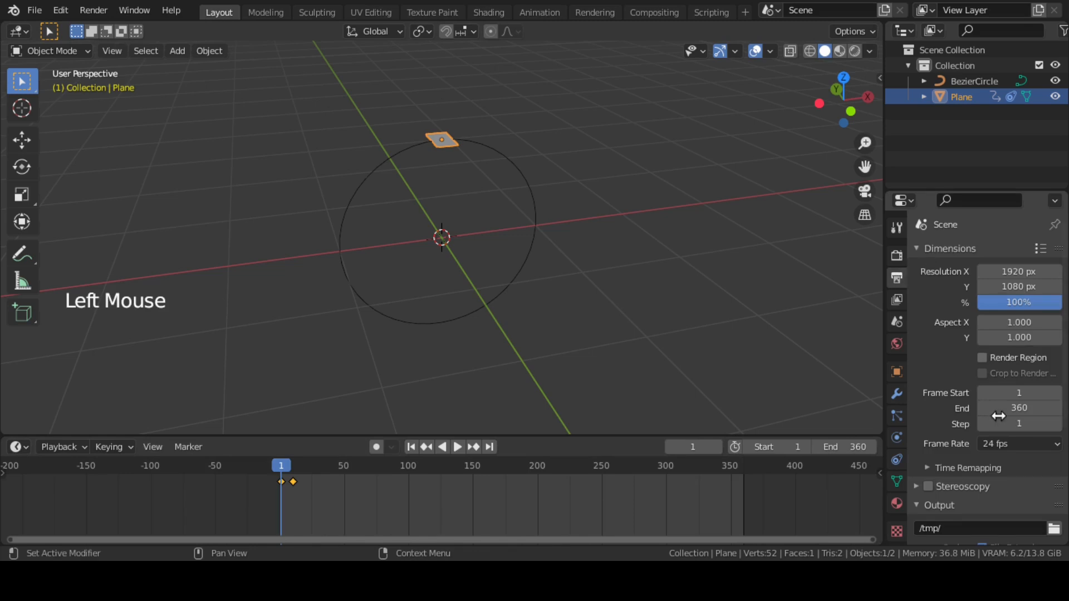
click(1019, 444)
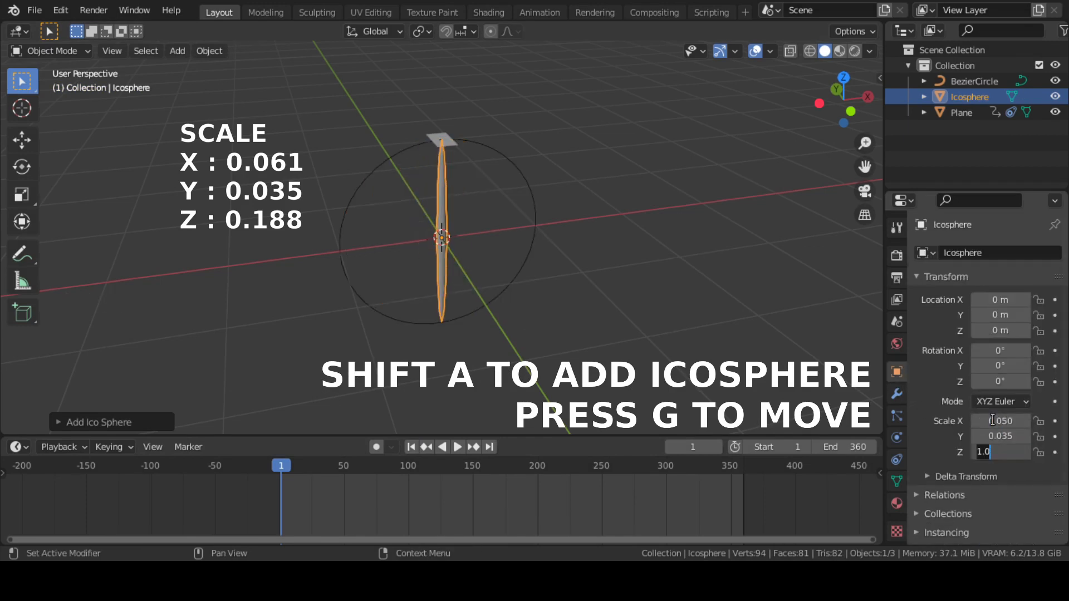
Step: Confirm the icosphere's 0.05 × 0.035 × 0.2 scale and move it aside to the right of the ring
key(g)
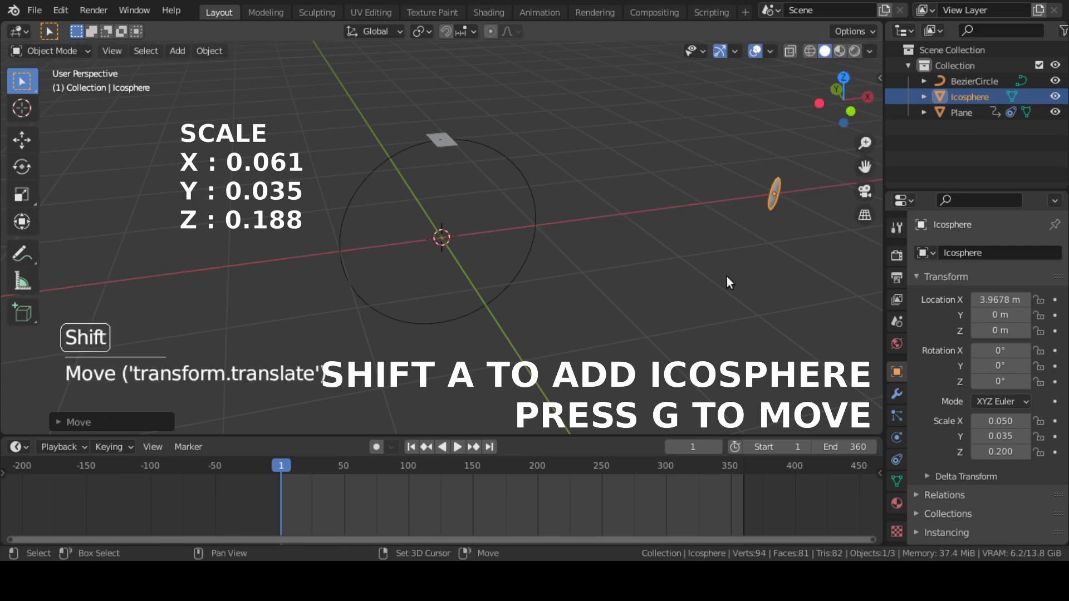
click(443, 138)
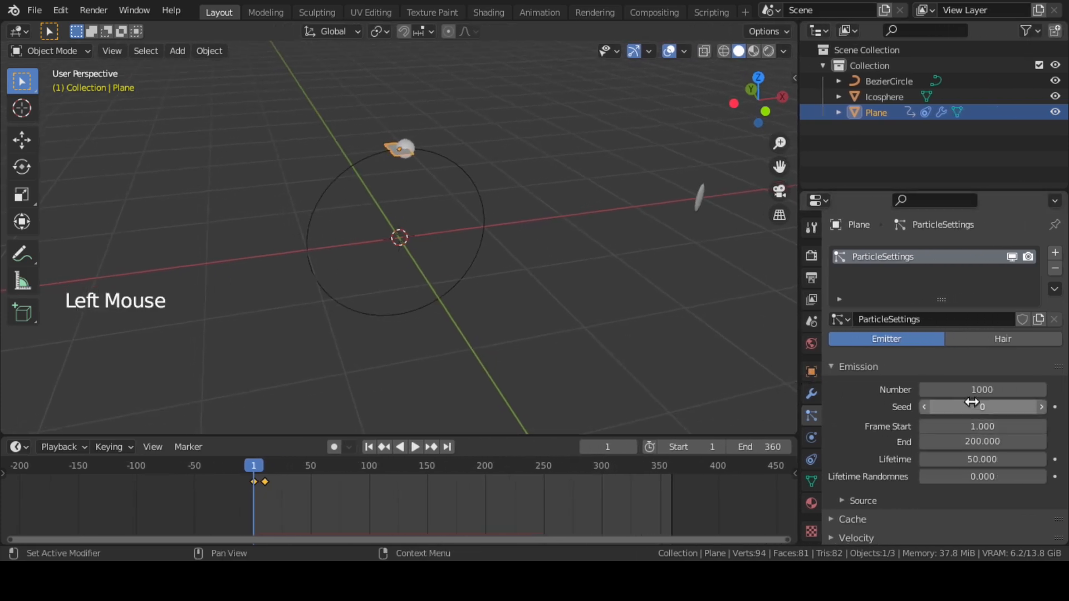
Step: Set the plane's emitter to 25000 particles from frame 2 to 270 with lifetime 30, randomness 1
text(25000)
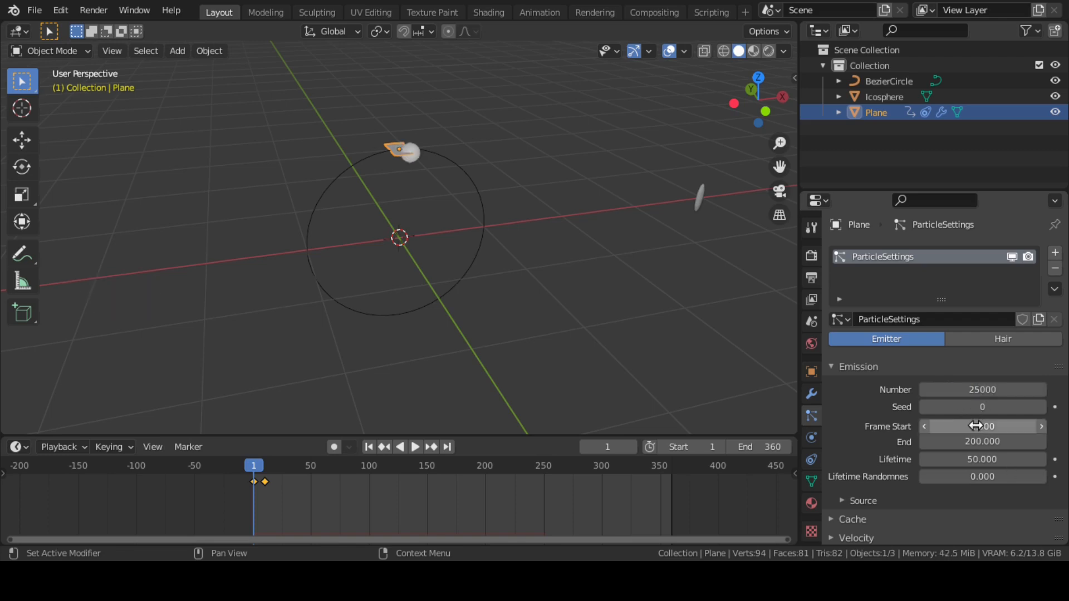
click(982, 442)
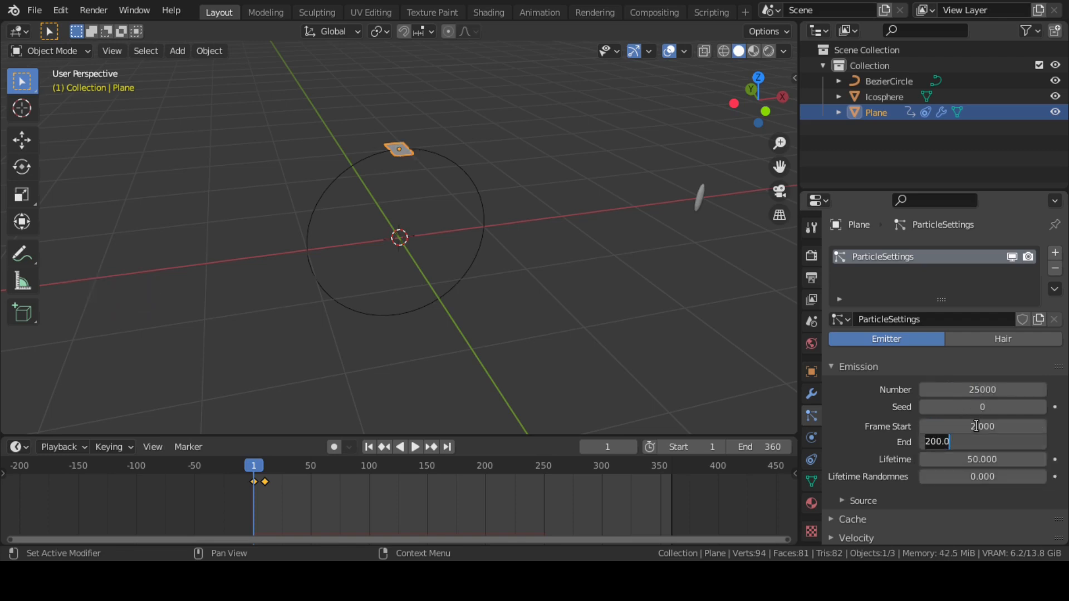
text(270)
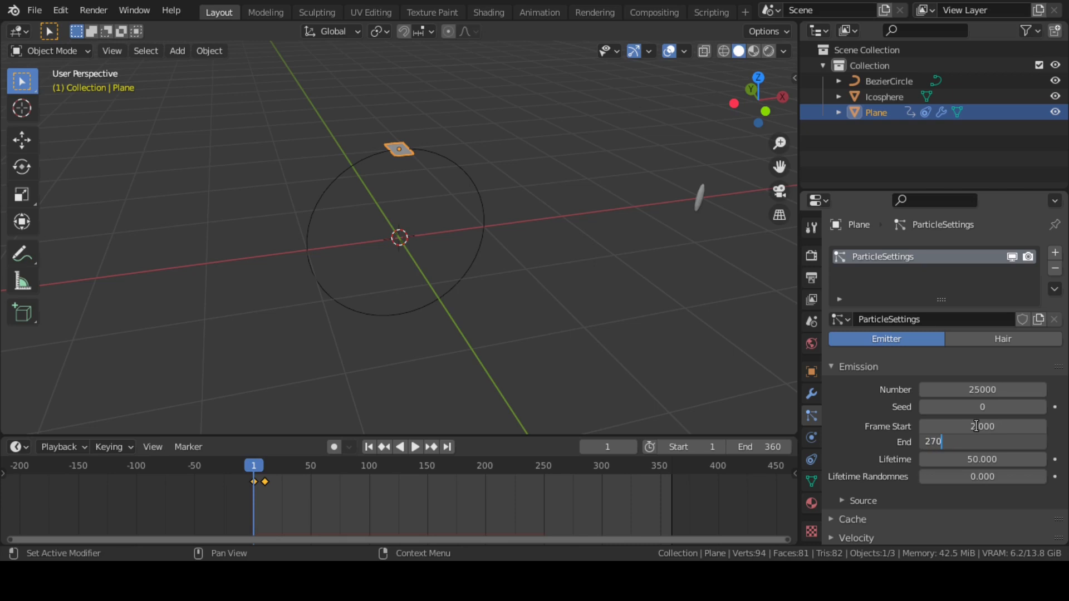
click(982, 459)
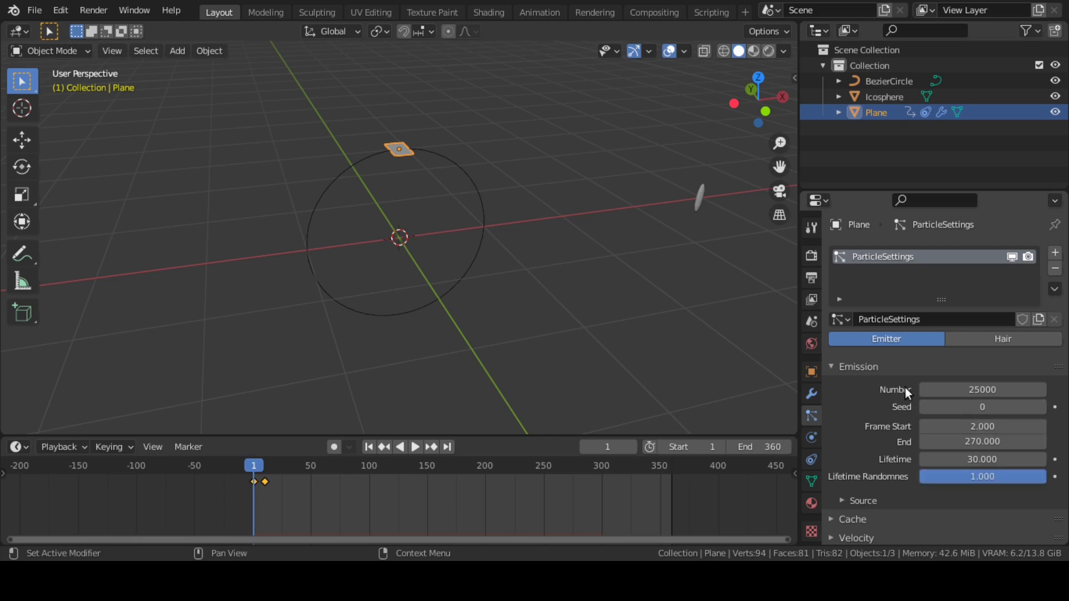
Step: Switch the emitter's particle distribution to Random
scroll(down, 3)
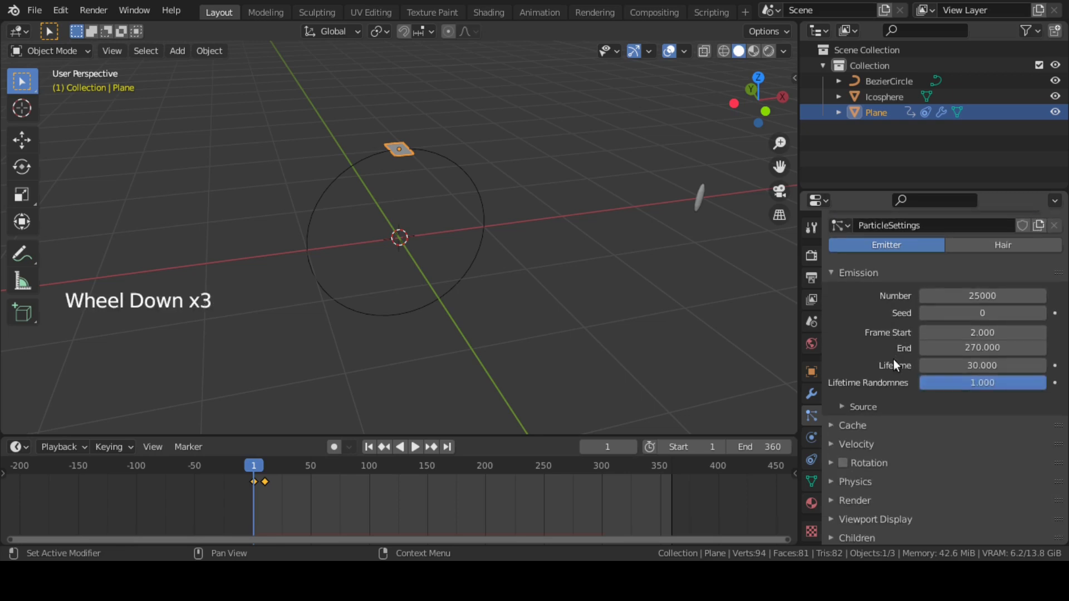
click(982, 397)
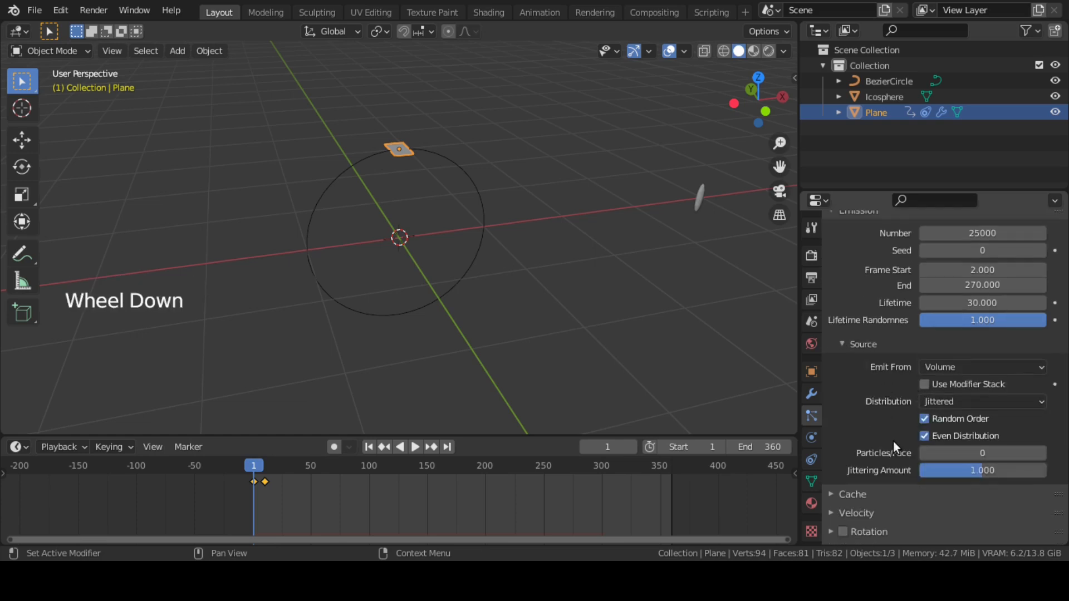
click(982, 401)
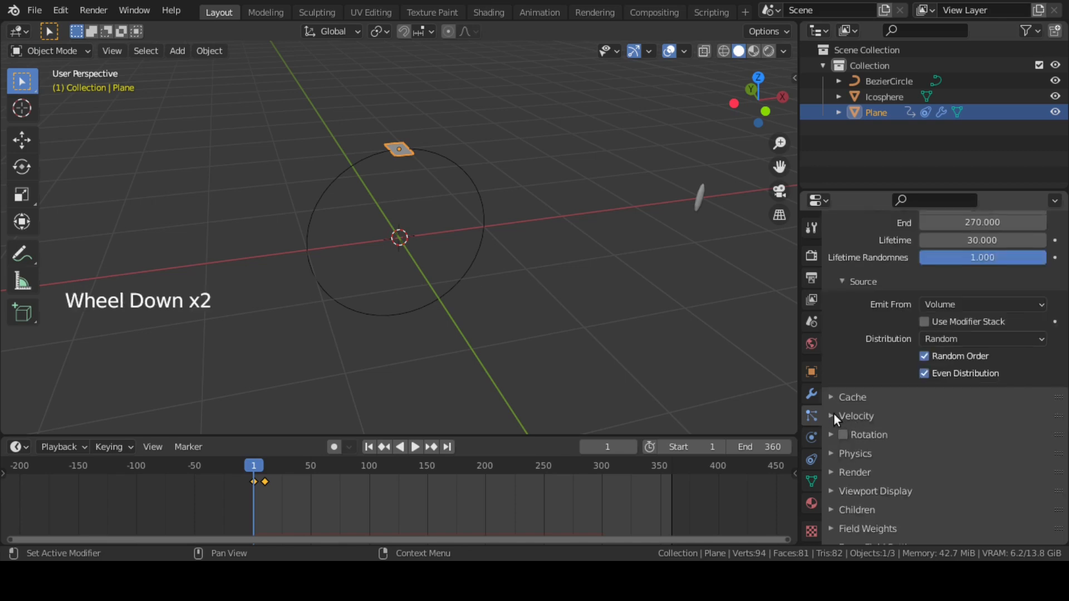
Step: Set normal velocity to 0.25 m/s and object velocity to 0.1, with rotation enabled
click(830, 416)
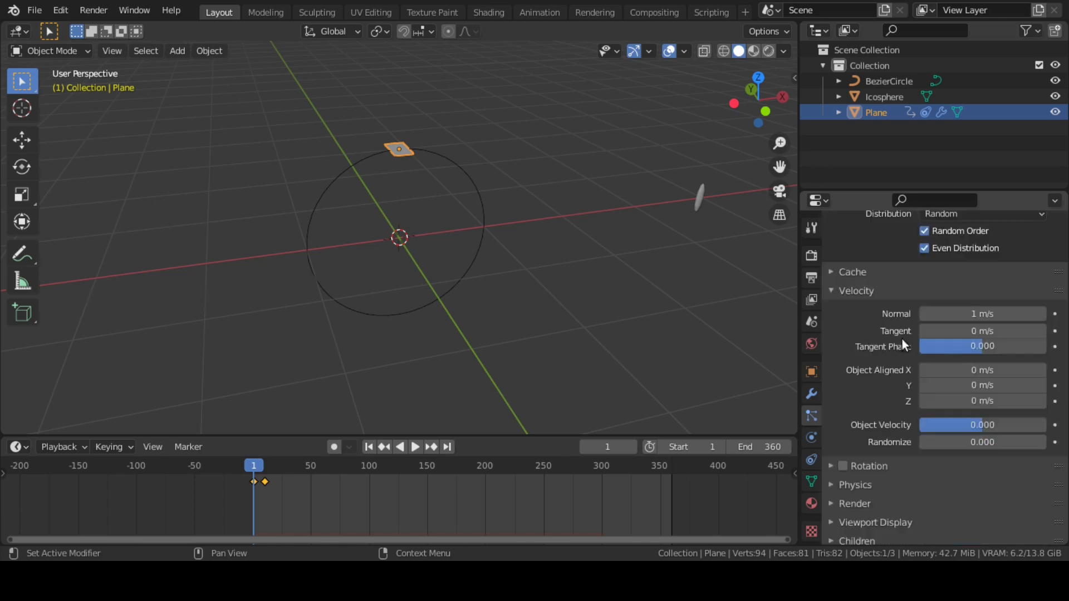
click(982, 314)
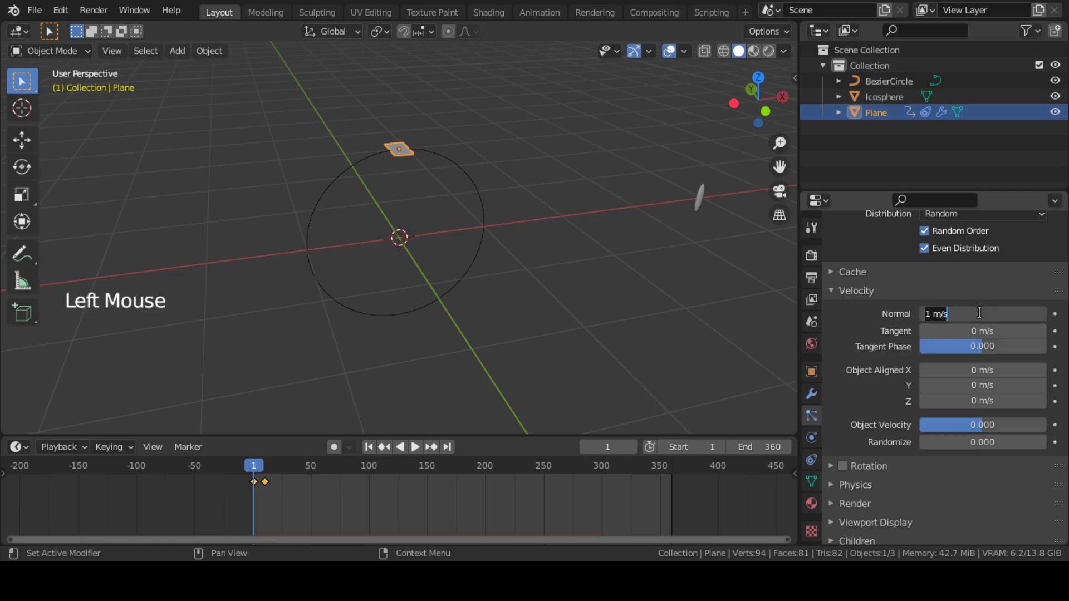
scroll(down, 3)
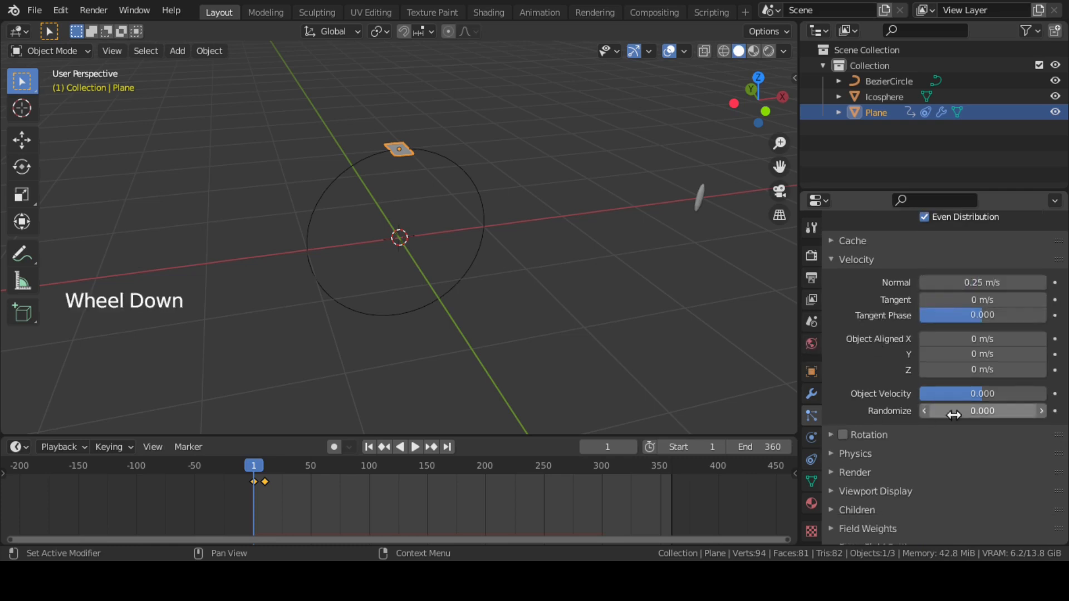
click(981, 394)
text(0.100)
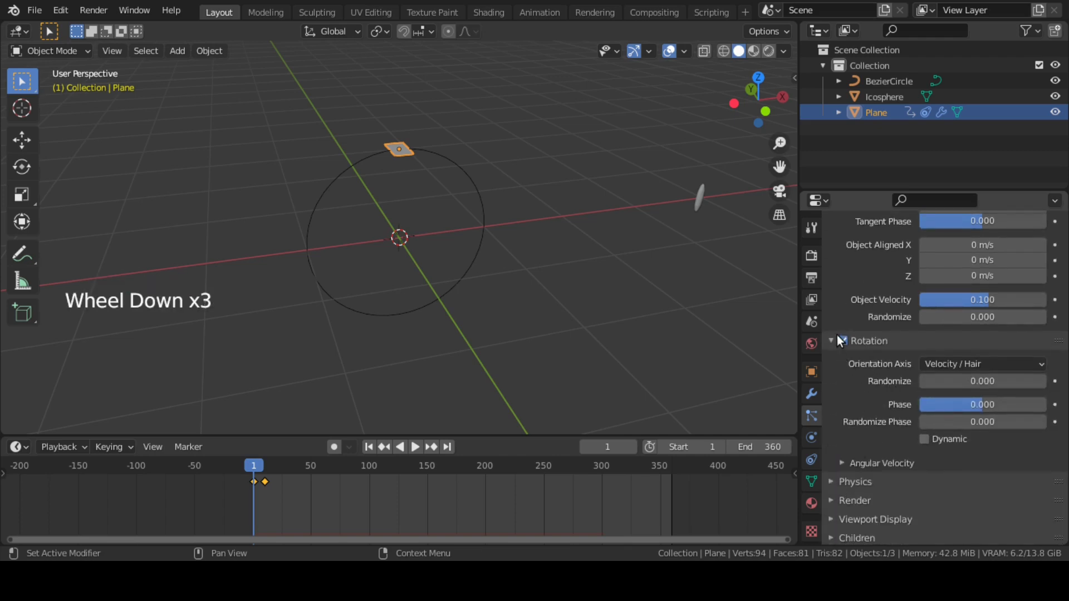
Step: In particle physics forces set damping to 0.015 and raise the Brownian value
scroll(down, 3)
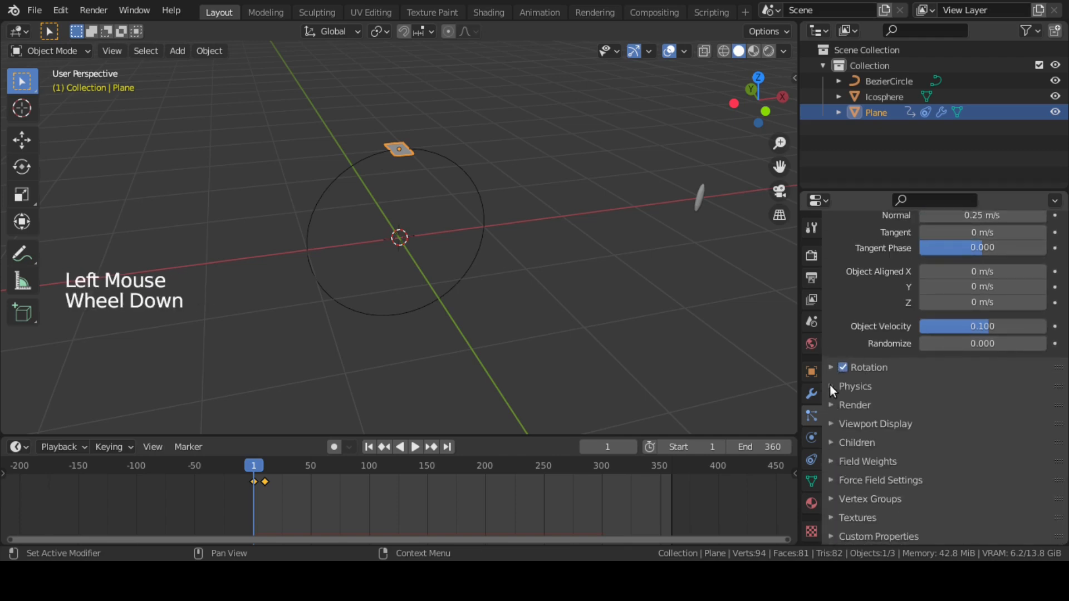
click(832, 386)
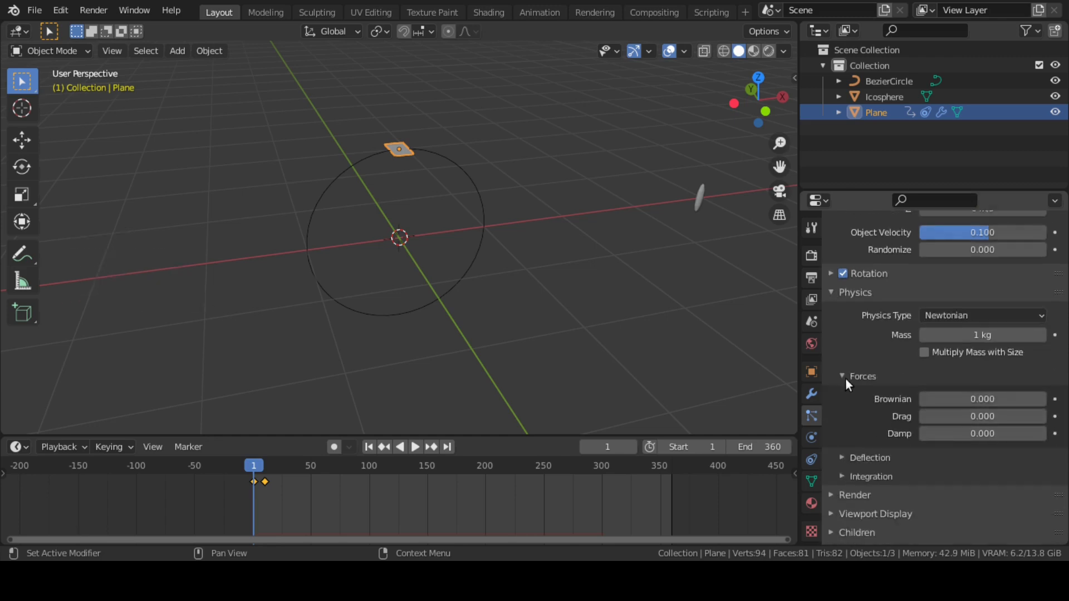
mouse_move(910, 382)
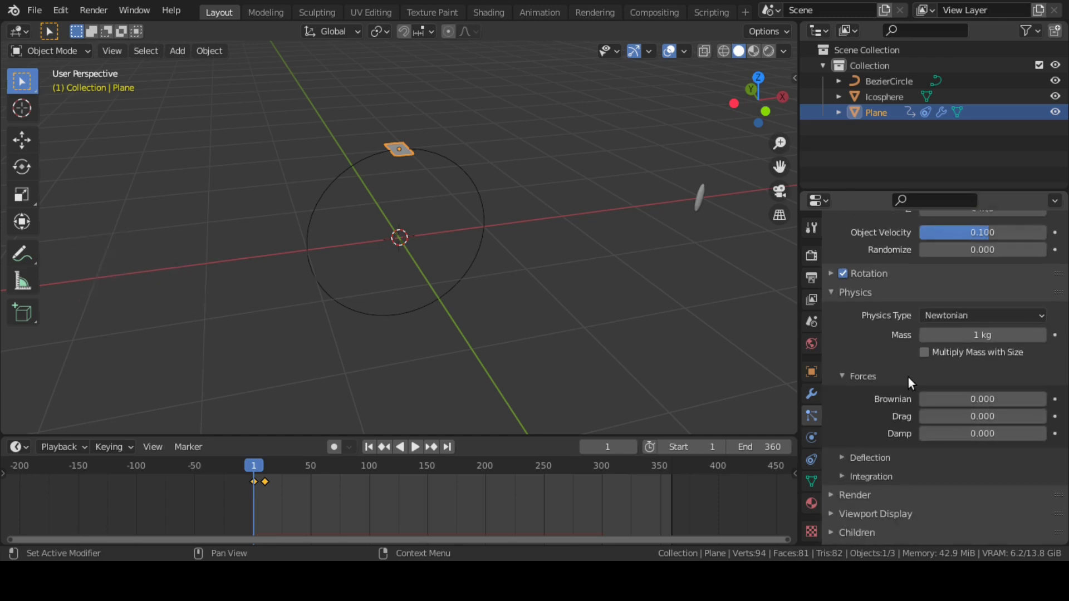
click(982, 399)
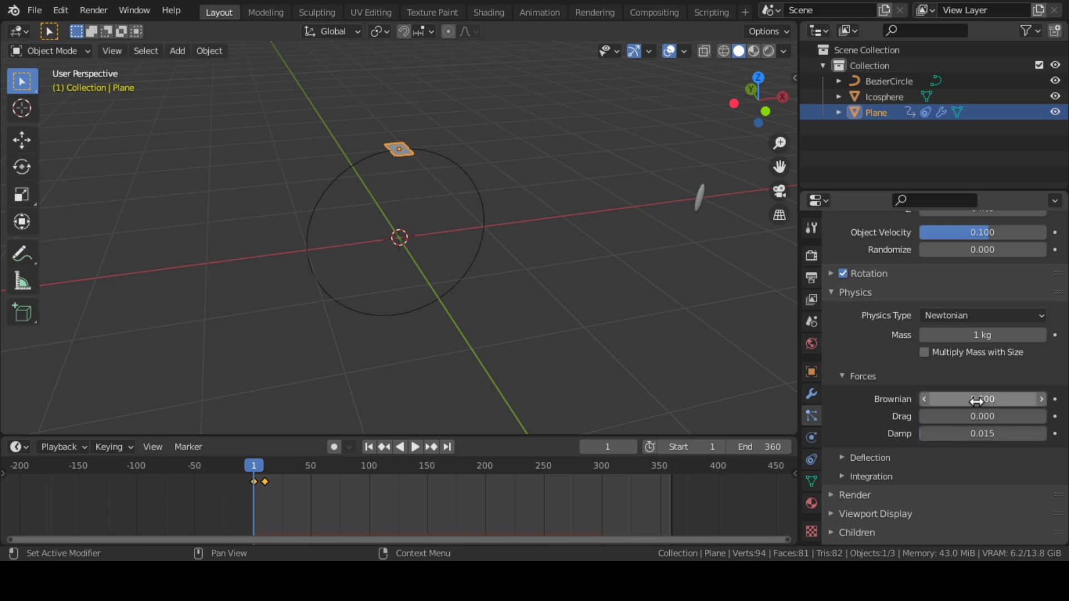
Step: Render the particles as instanced objects using the Icosphere as the instance shape
scroll(down, 3)
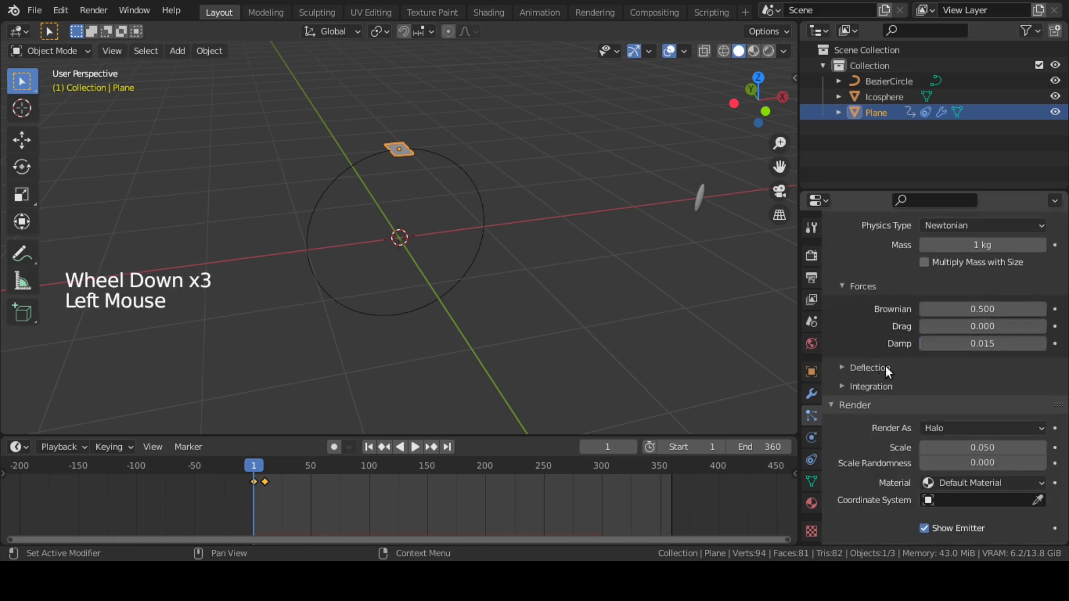
click(982, 365)
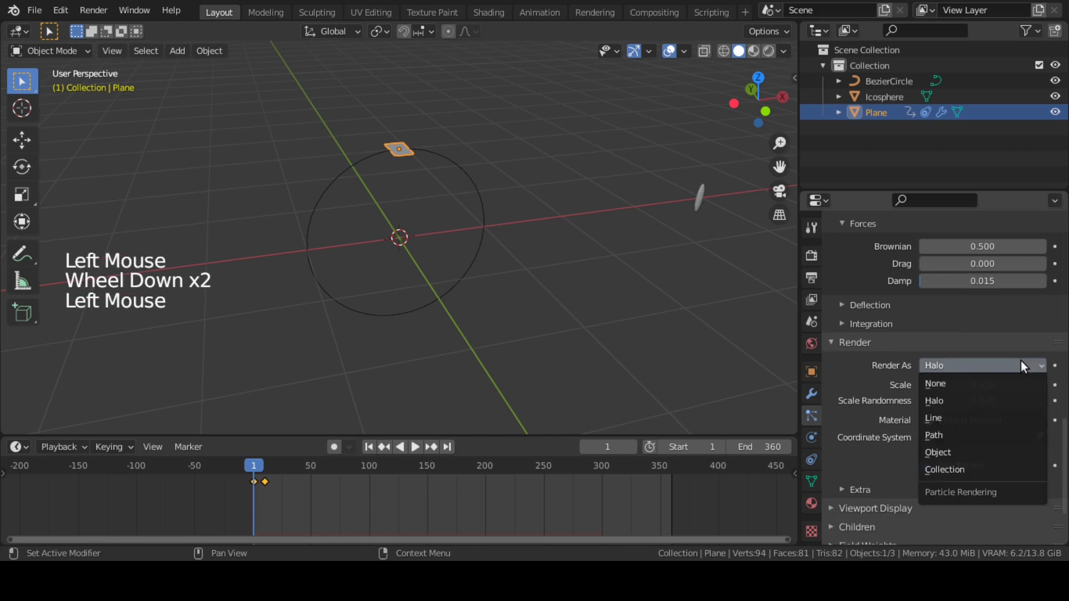
click(937, 452)
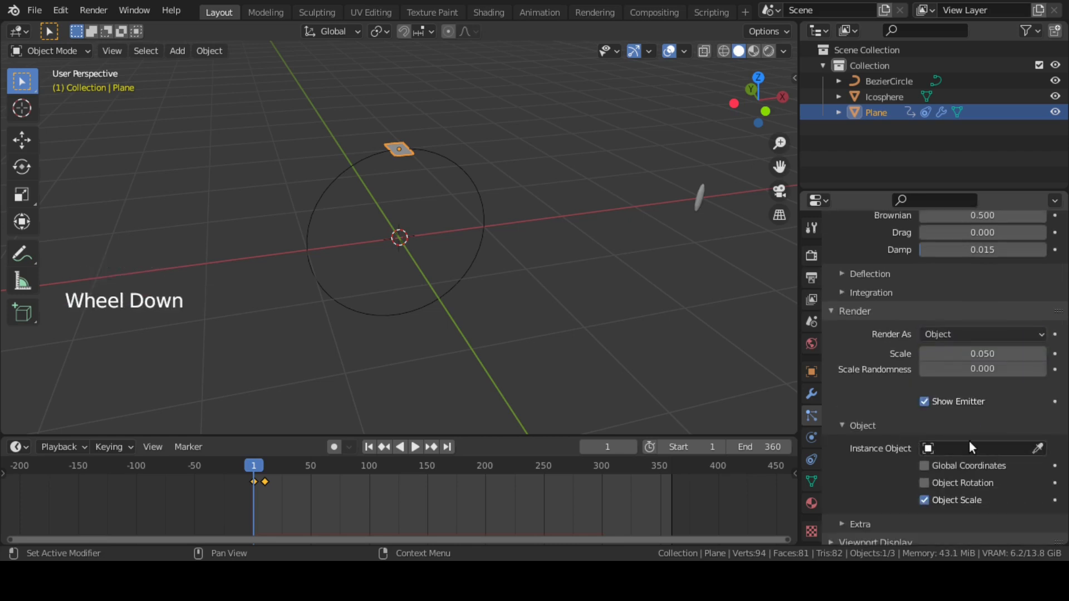
click(982, 448)
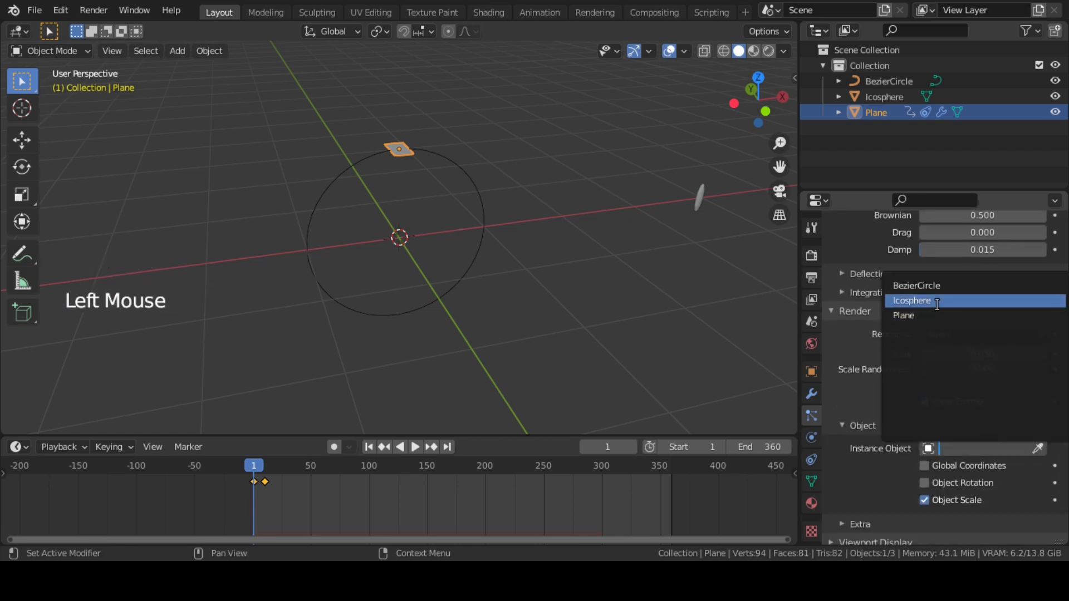
click(912, 301)
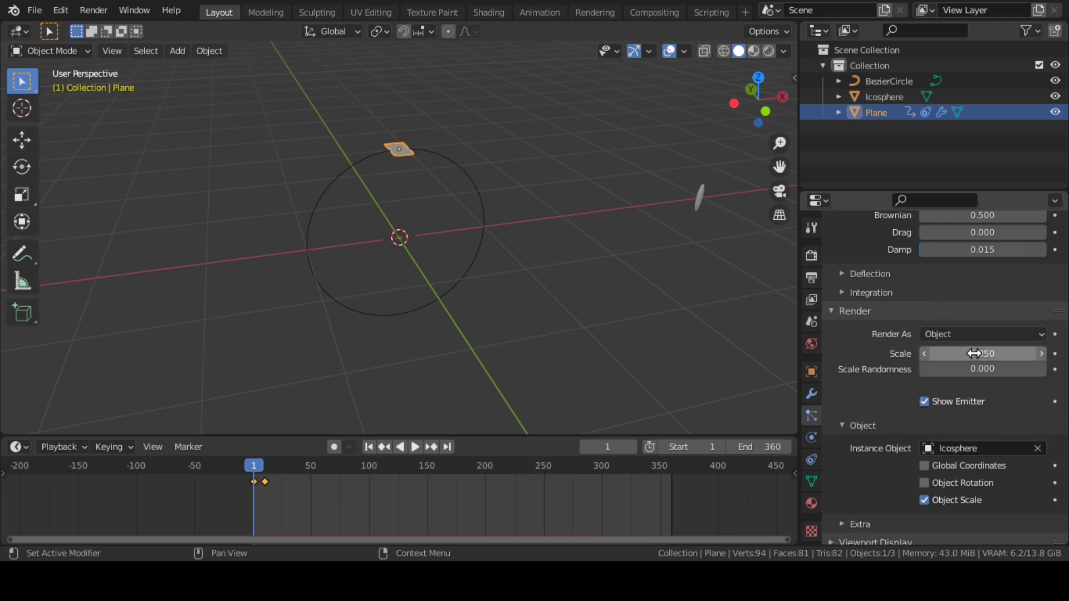
Step: Set instance scale to 0.2 with scale randomness 1 and enable object rotation
click(981, 354)
text(0.200)
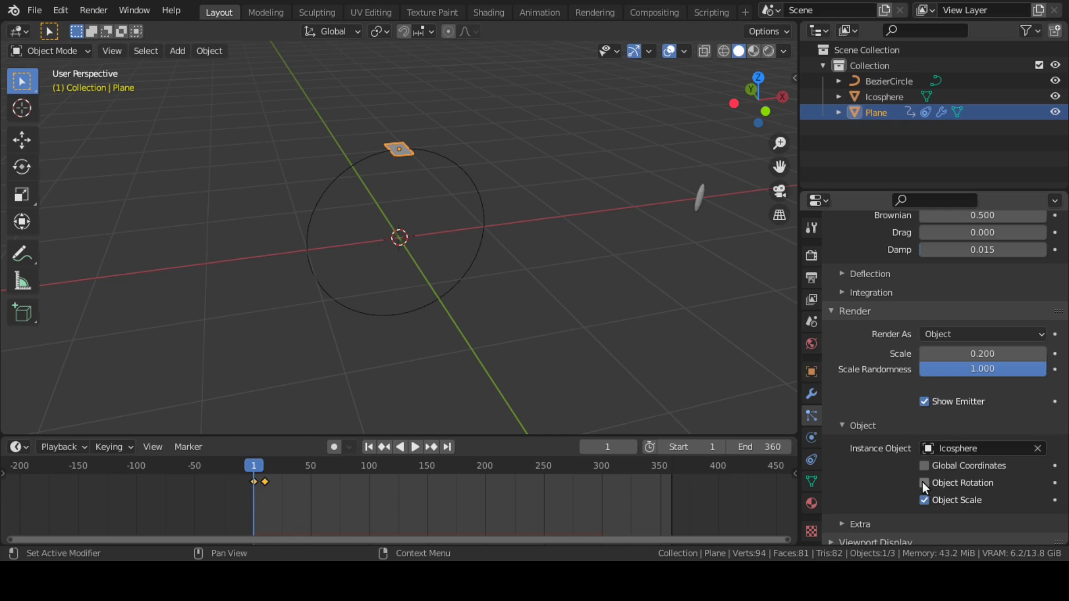
click(924, 483)
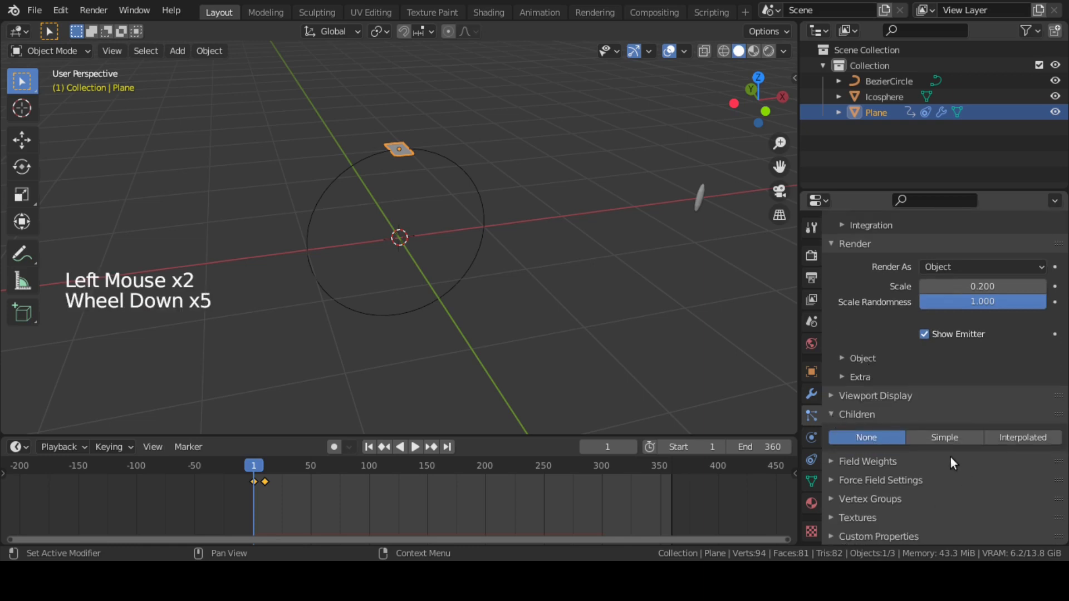
Step: Enable Simple children with render amount 10, radius 0.35 m and adjusted roundness
click(944, 438)
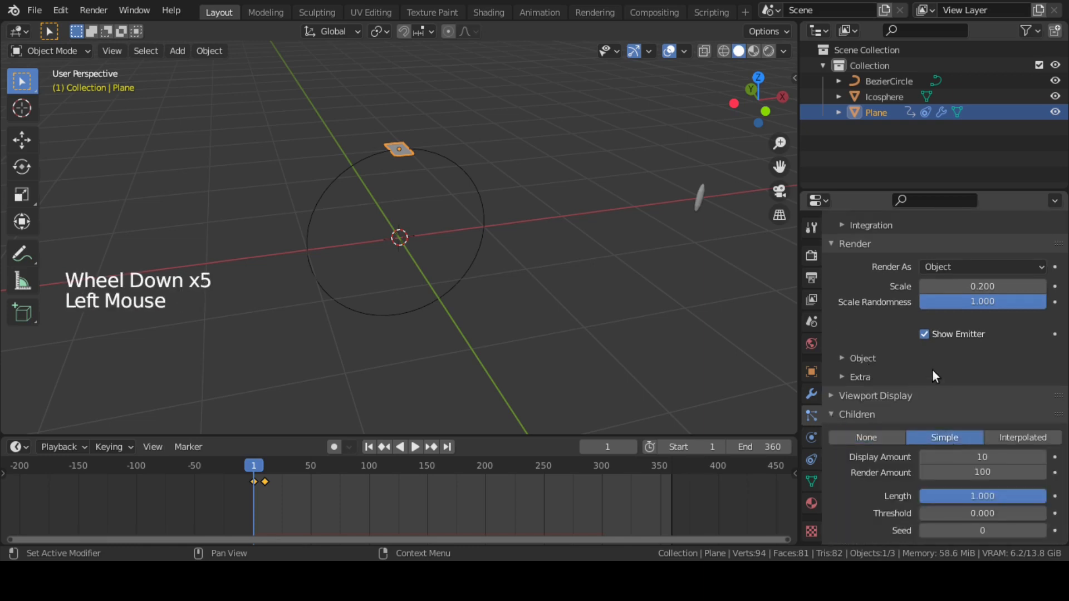
scroll(down, 3)
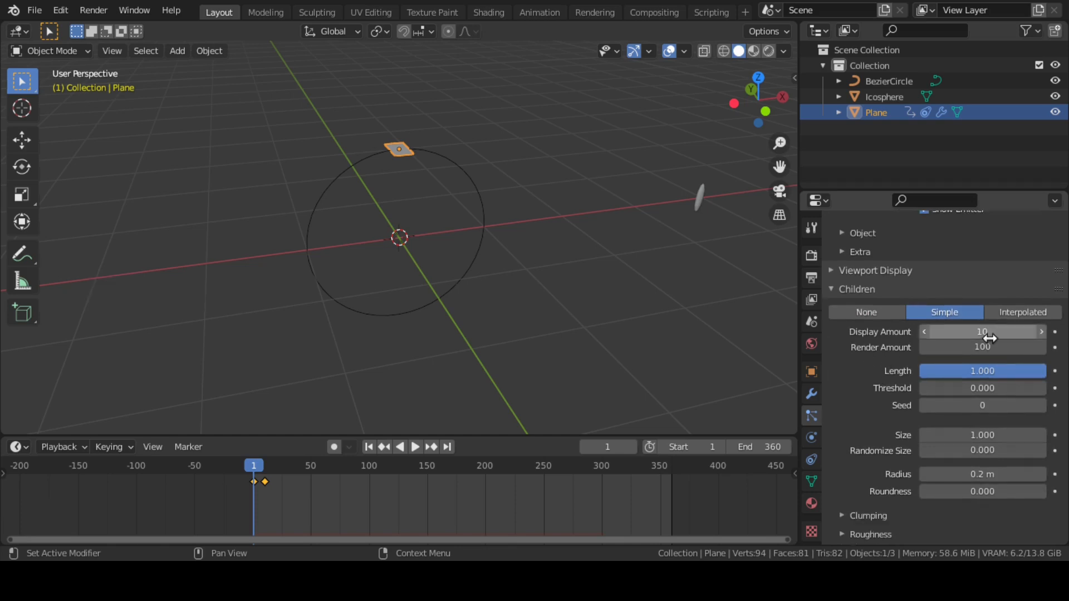
click(982, 348)
text(10)
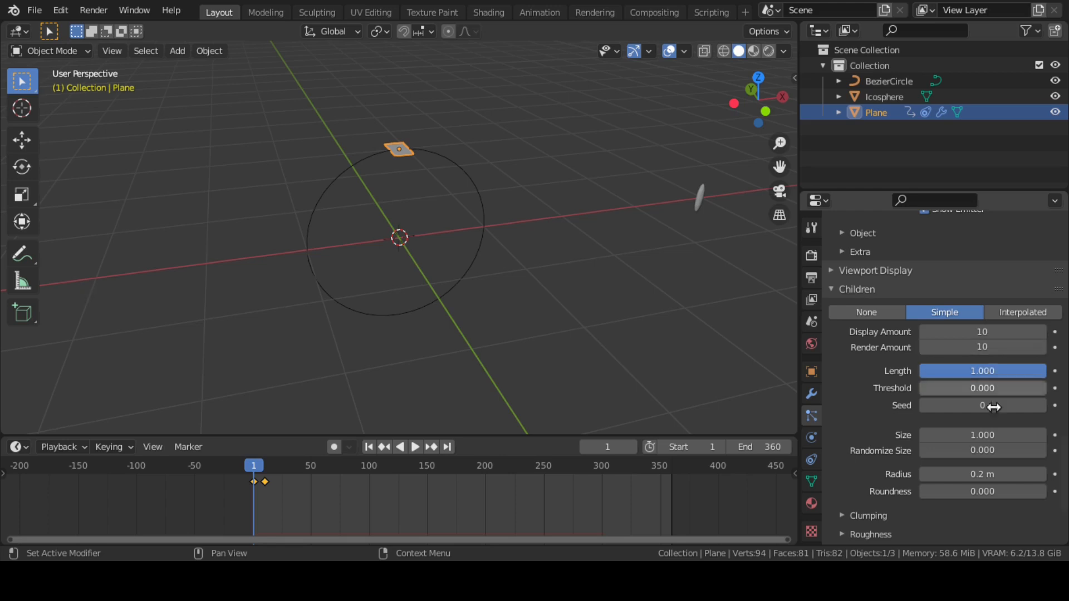
mouse_move(982, 434)
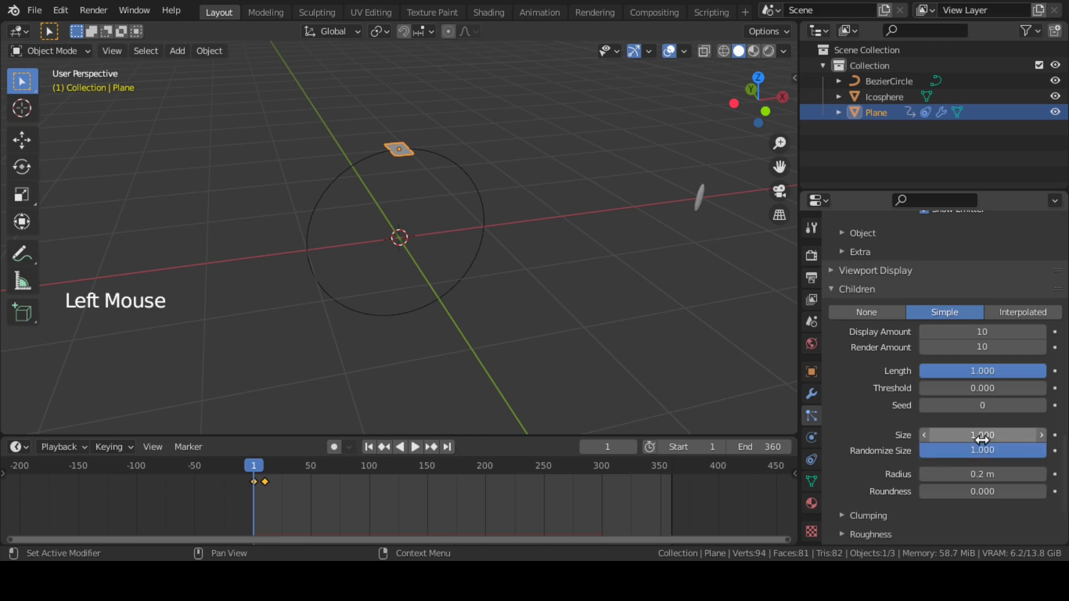
scroll(down, 3)
text(0.35)
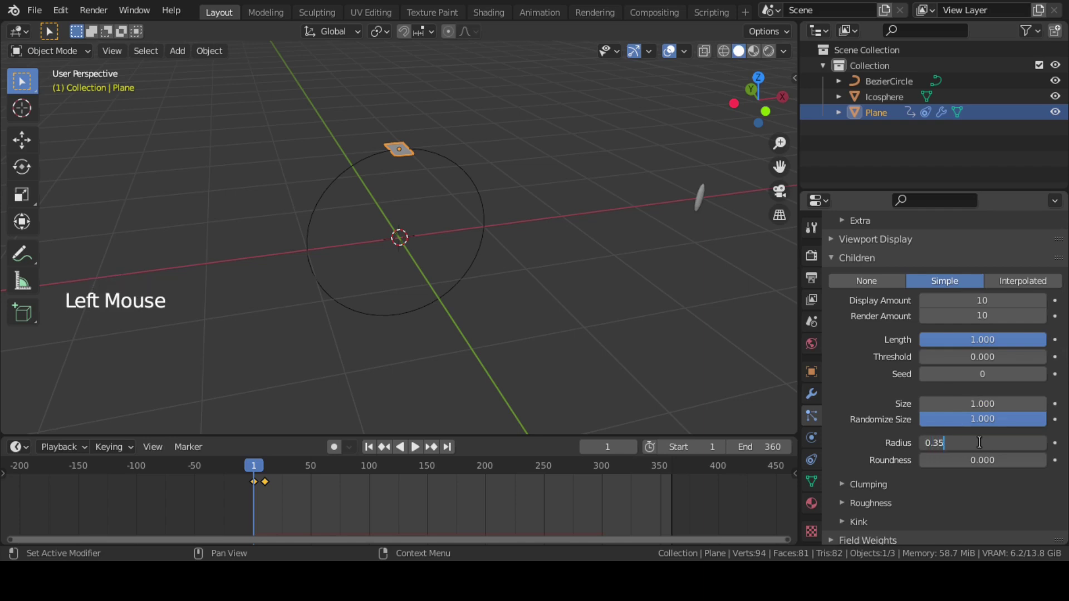
click(982, 460)
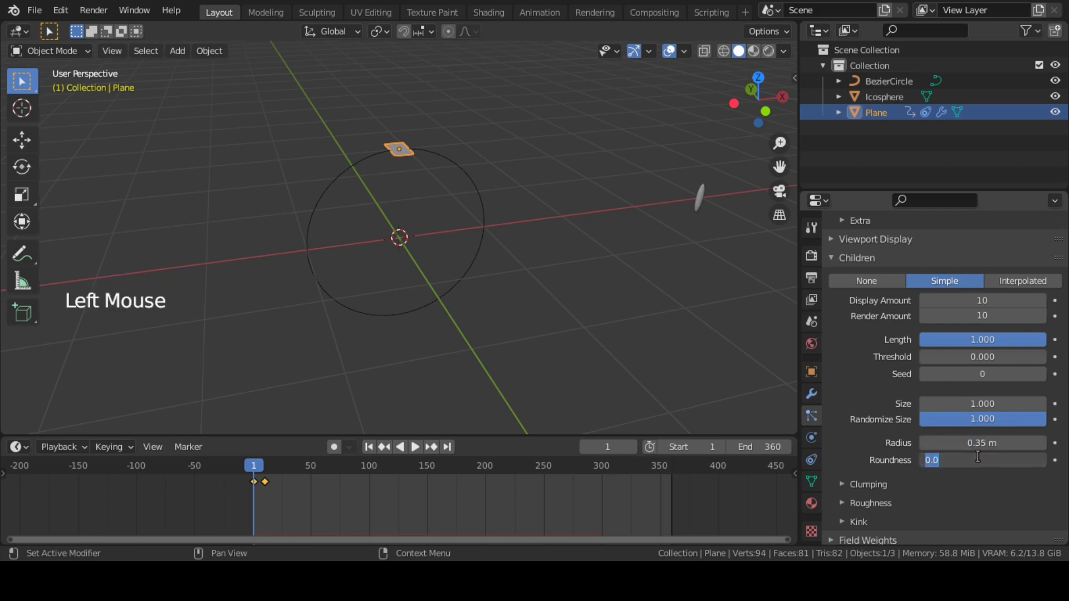
scroll(down, 3)
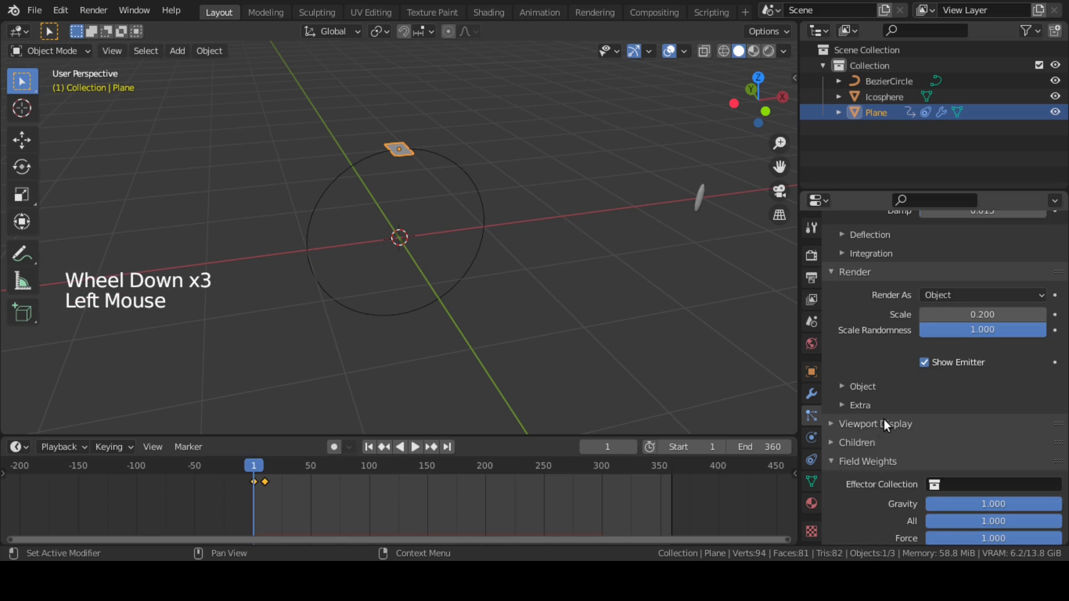
scroll(down, 3)
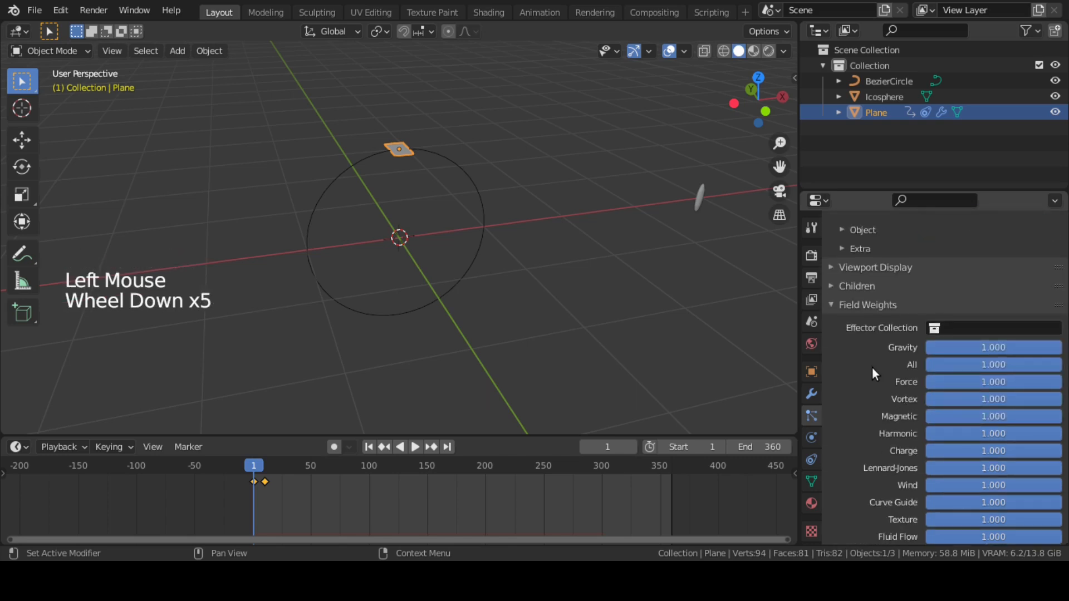
drag(992, 347, 961, 347)
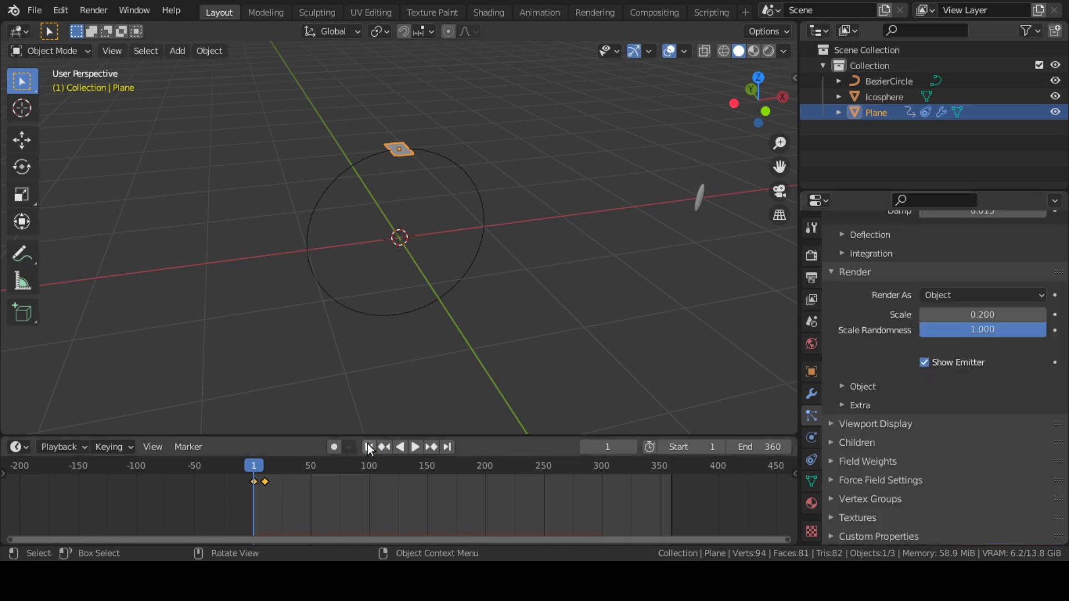
click(415, 447)
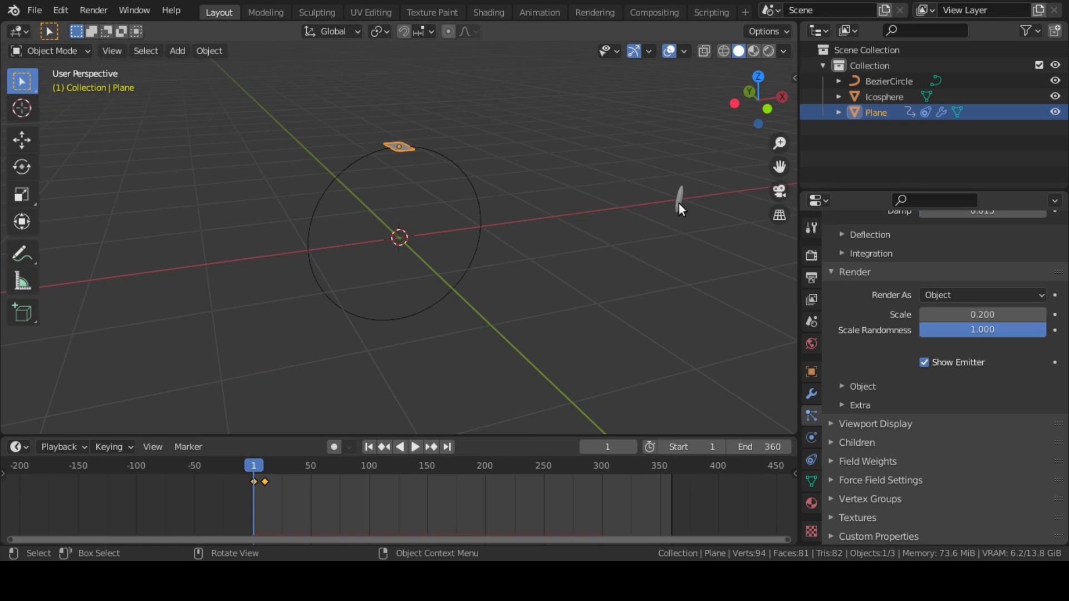
mouse_move(698, 242)
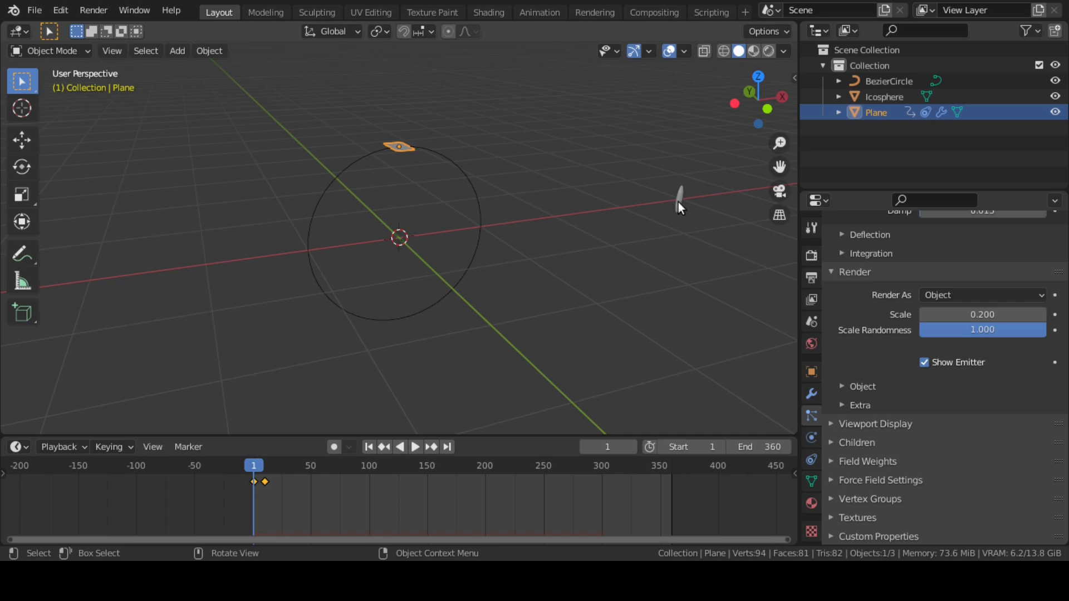
Step: Give the Icosphere a new emission material, Material.001, and move to the render settings
click(679, 200)
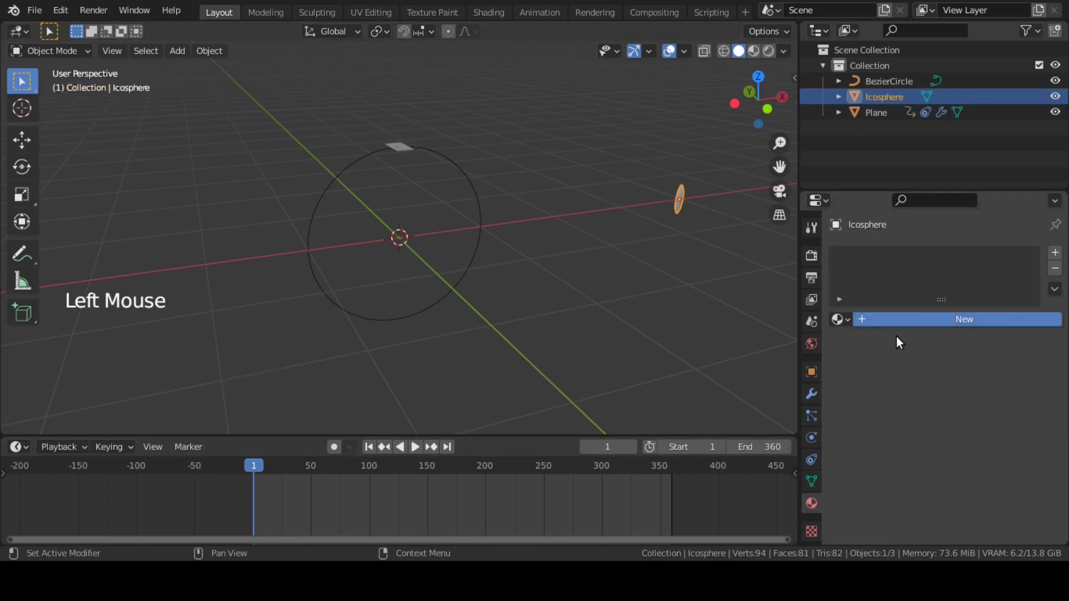
click(957, 318)
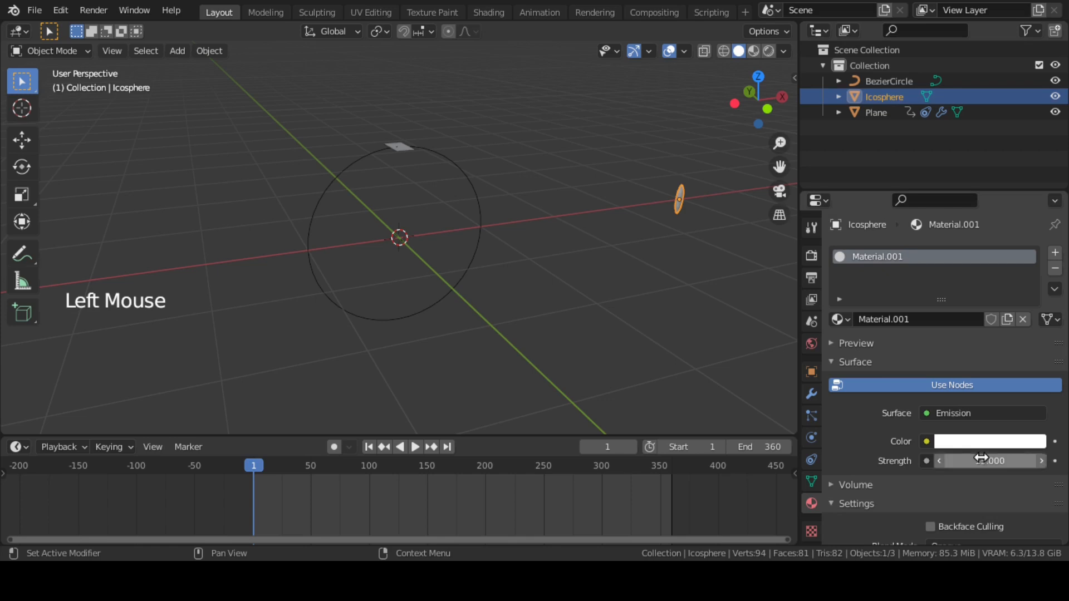
click(811, 256)
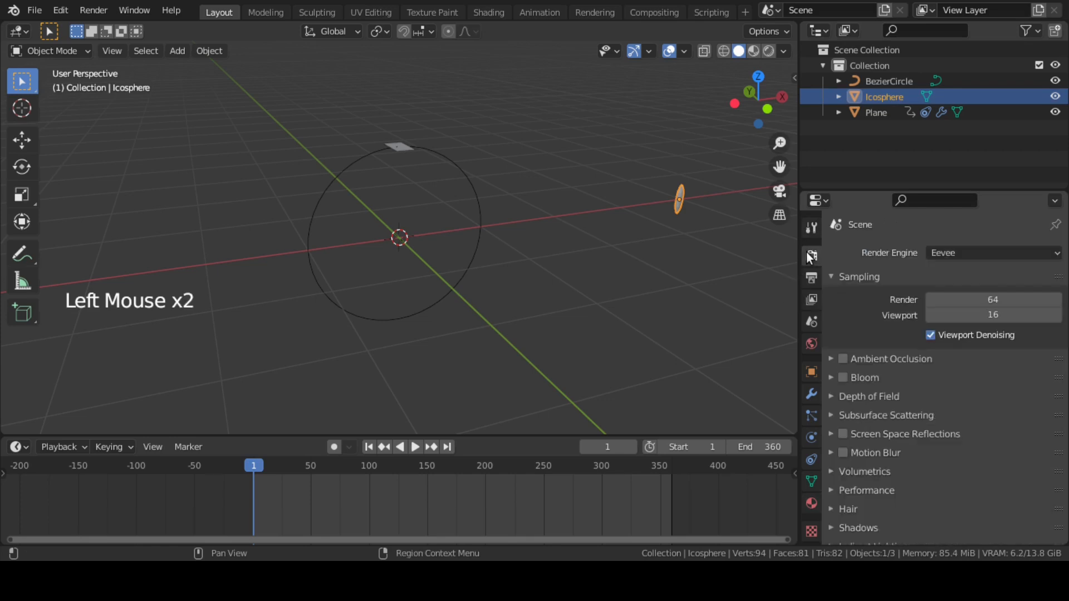
Step: Turn on Eevee Bloom and view the particle ring in Rendered shading as a glowing portal
click(842, 377)
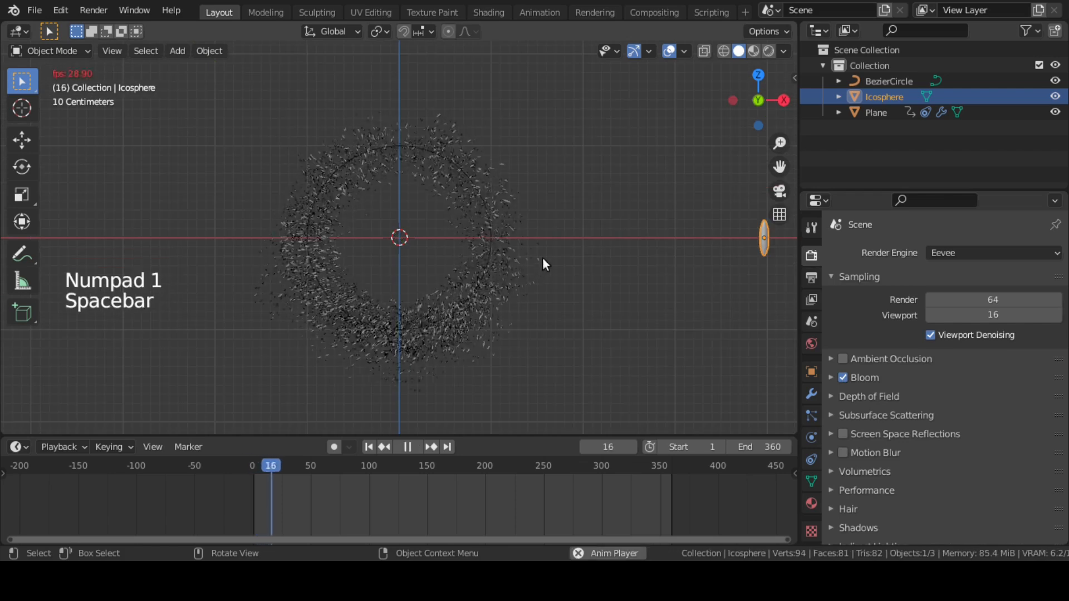
key(Space)
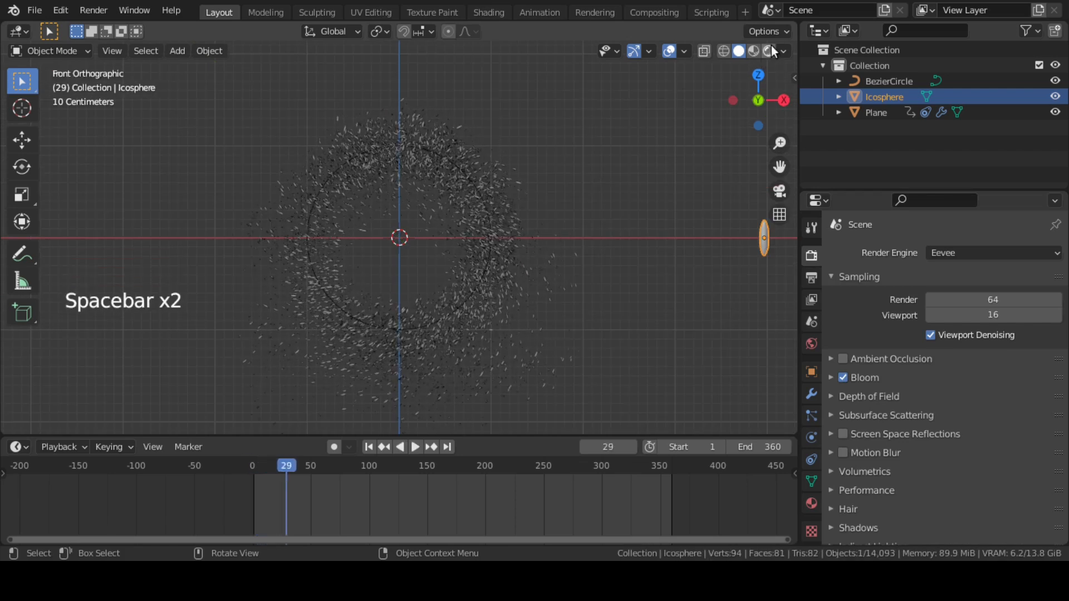
click(766, 52)
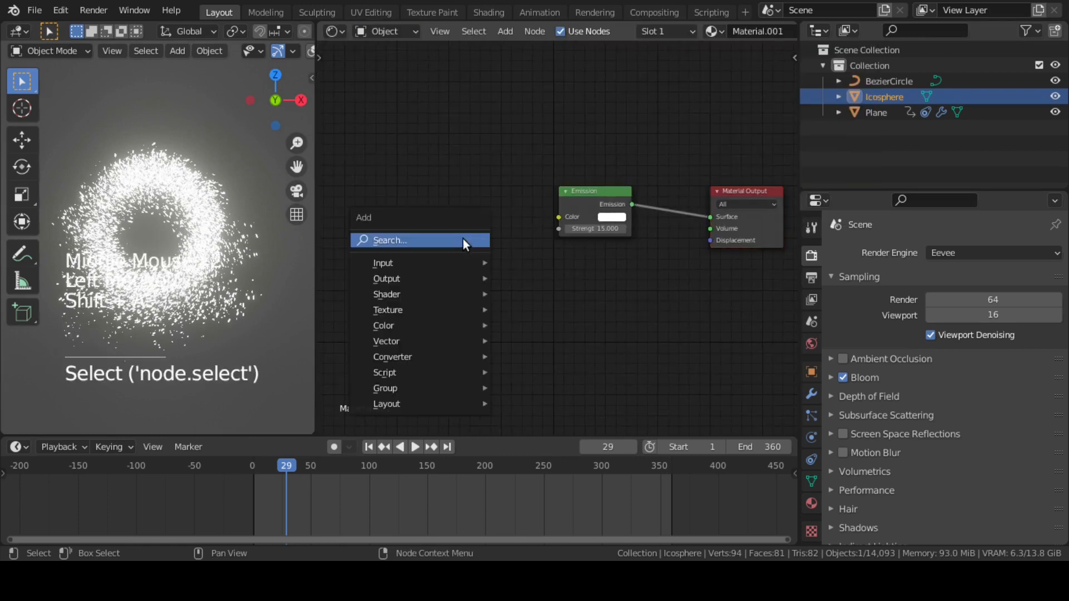
Step: Add a ColorRamp and Wave Texture via node search to drive the emission colour
text(color)
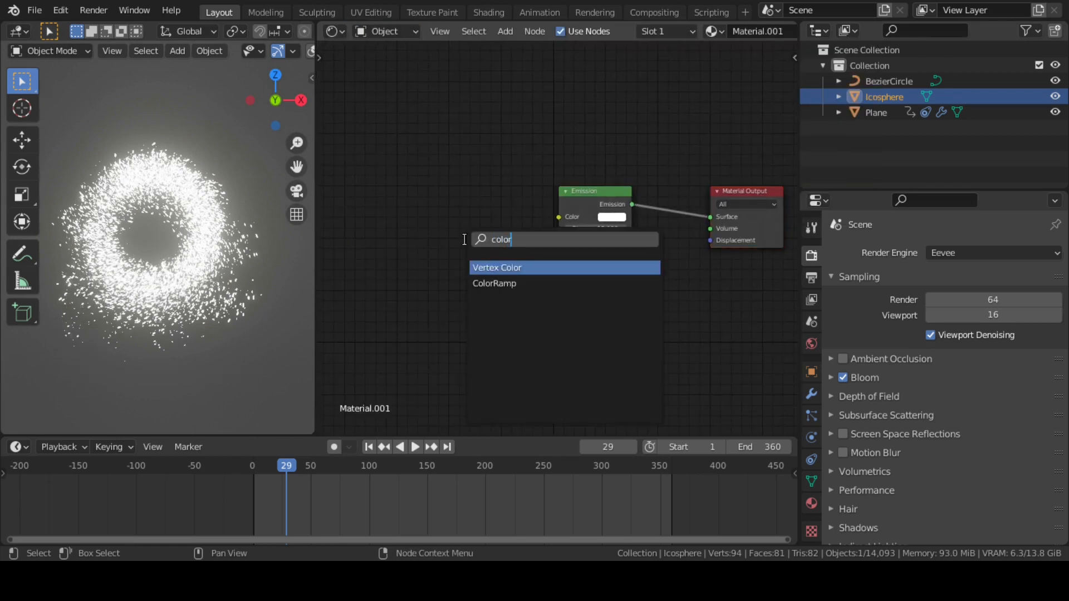
click(495, 284)
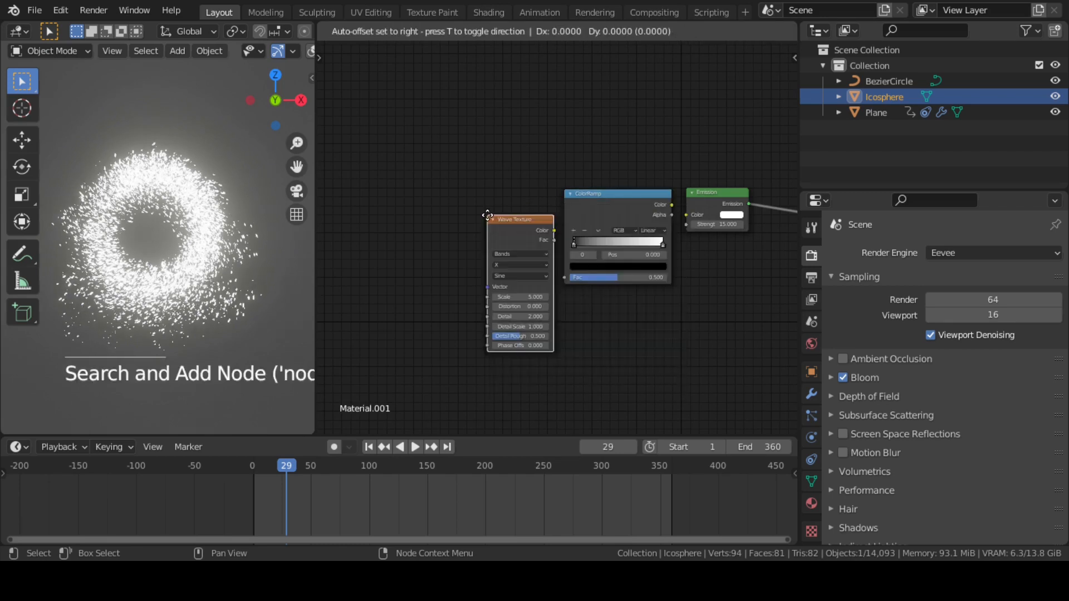
text(obje)
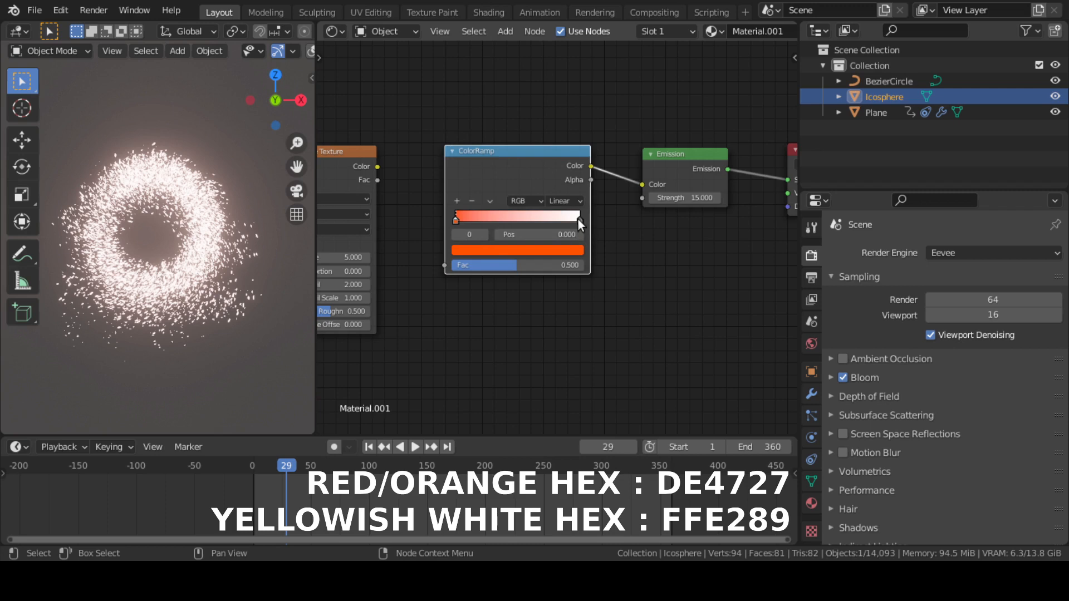
Step: Set the gradient's light stop to a pale yellowish white for the flame's bright end
click(578, 218)
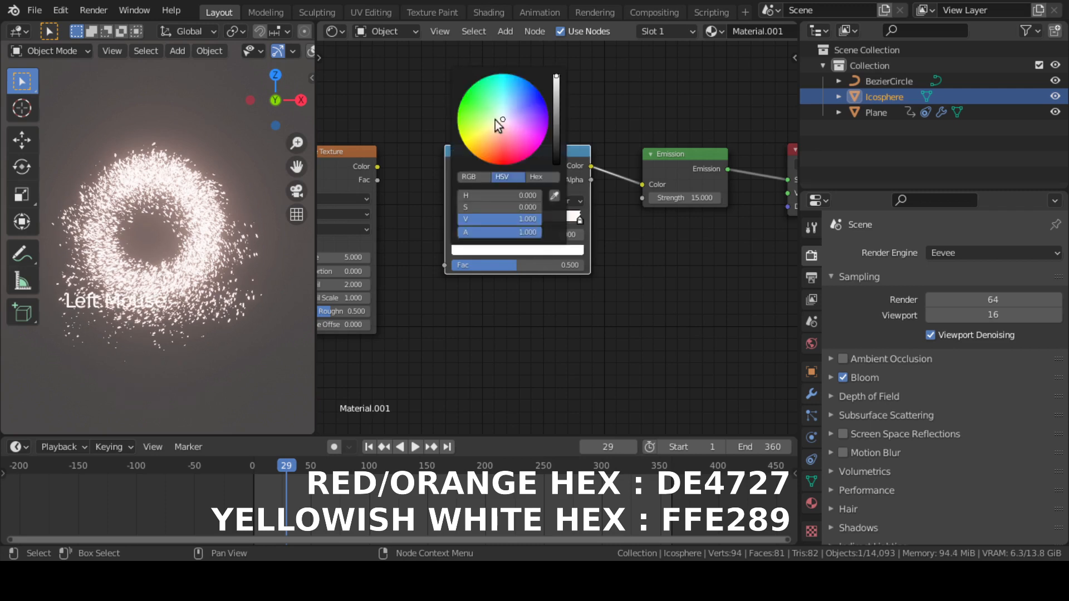
click(492, 138)
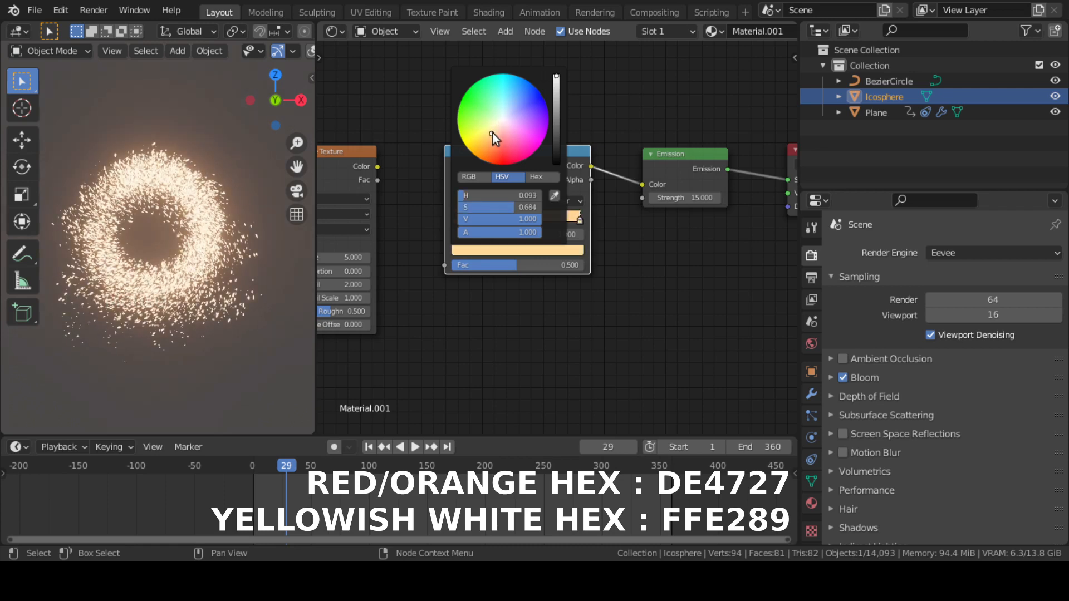
click(737, 350)
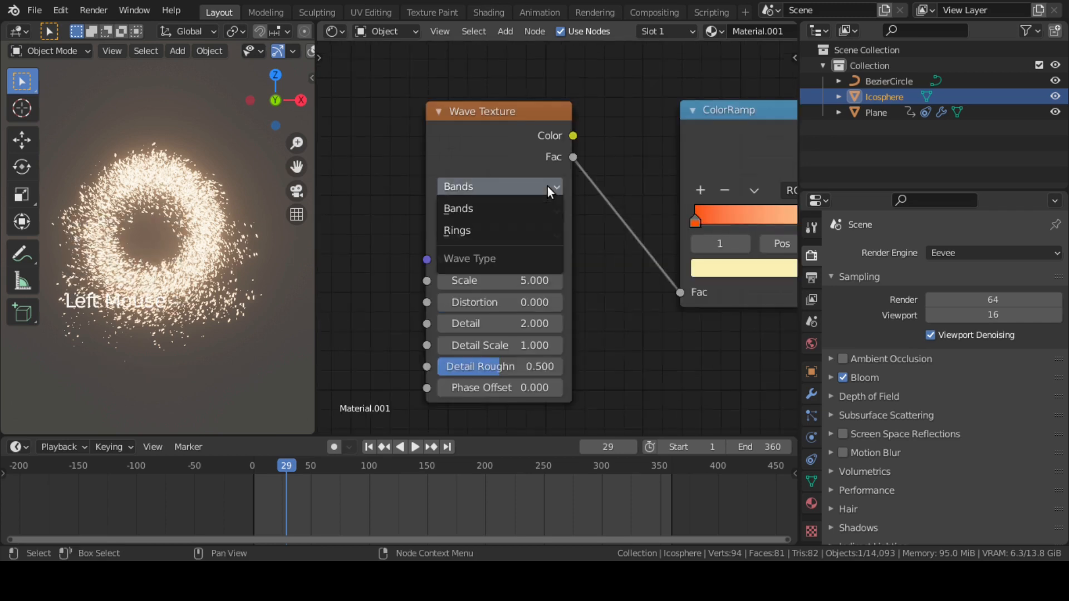
mouse_move(508, 209)
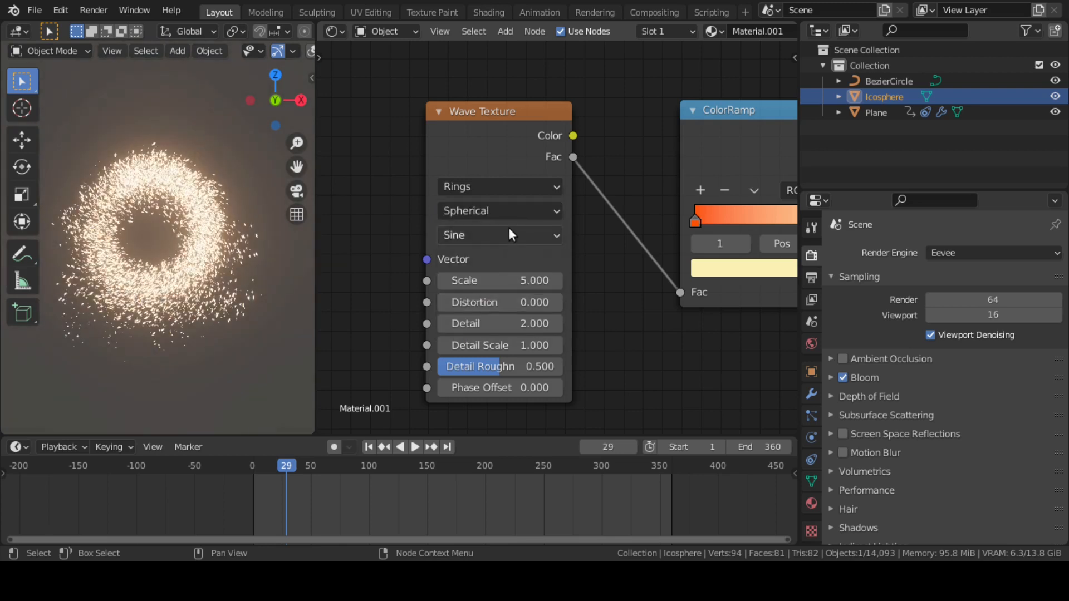
Step: Keep the Sine wave profile and bring the Wave Texture scale down to 0.1
click(499, 235)
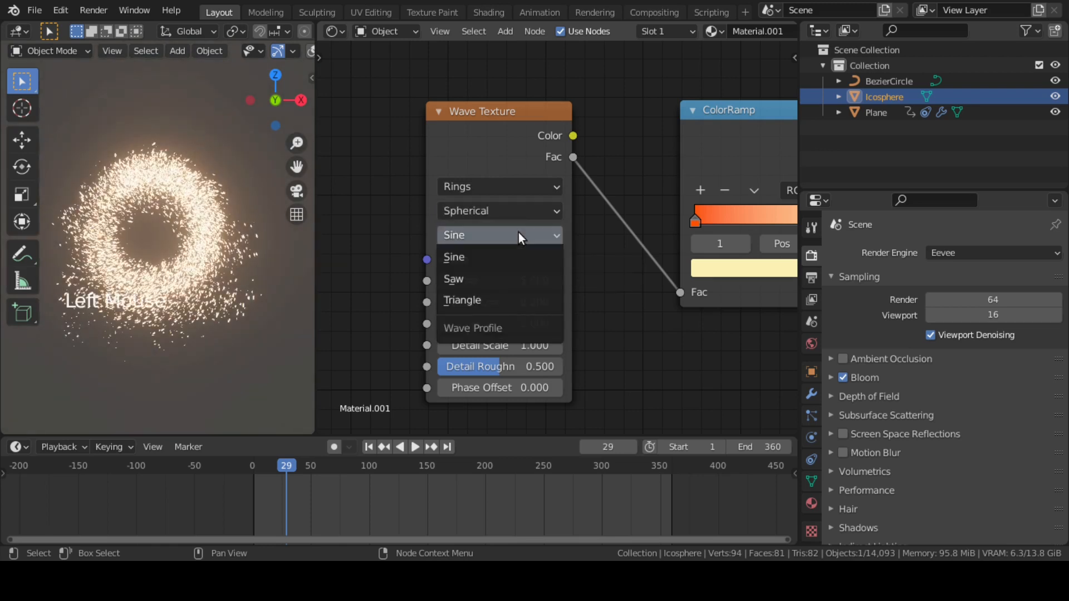
click(454, 257)
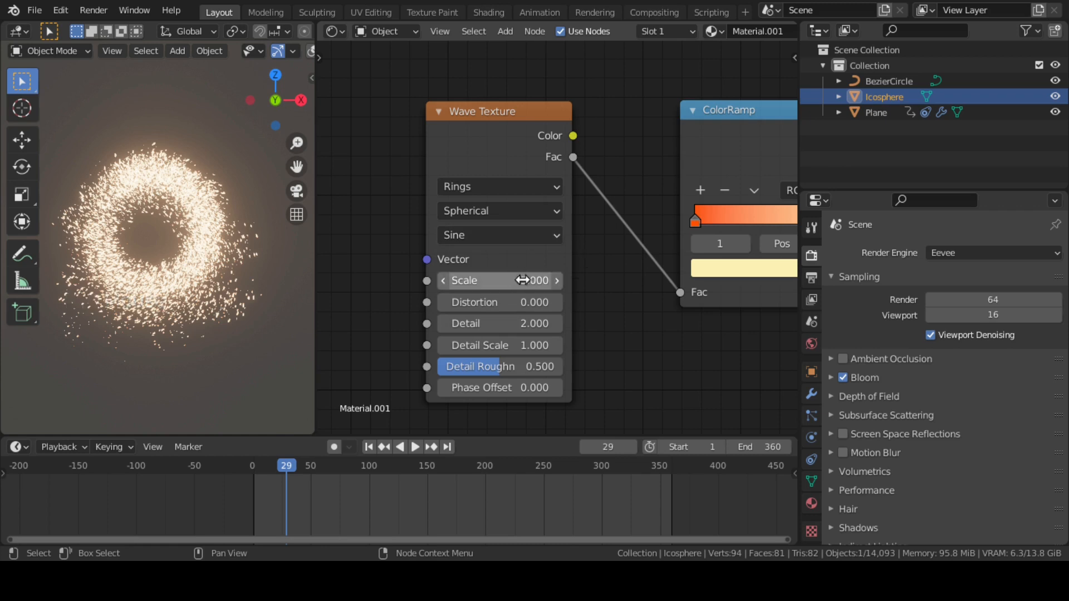
drag(498, 281, 517, 281)
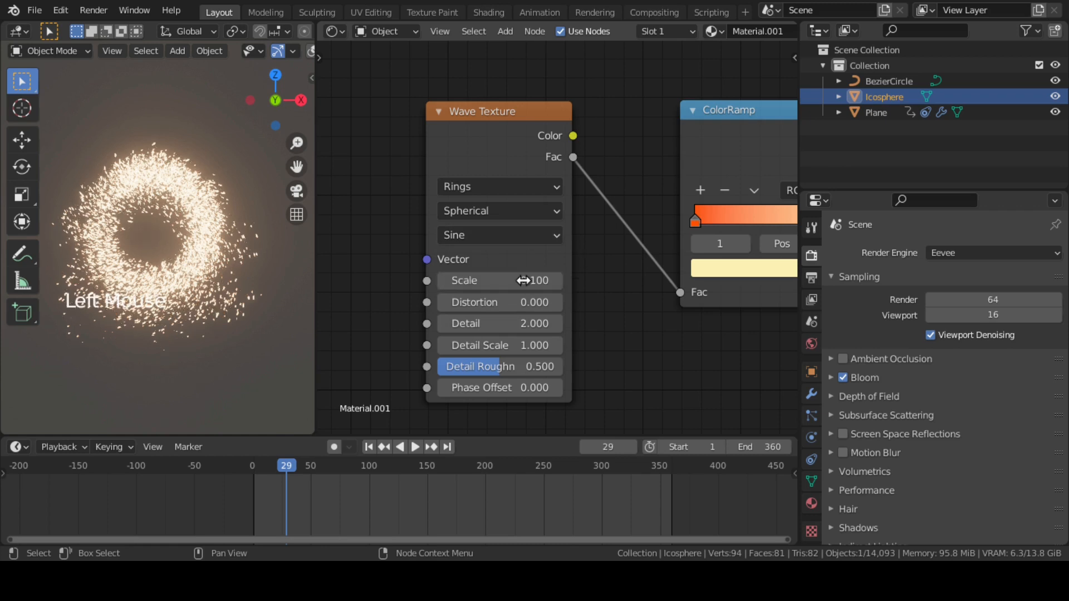
drag(532, 280, 477, 281)
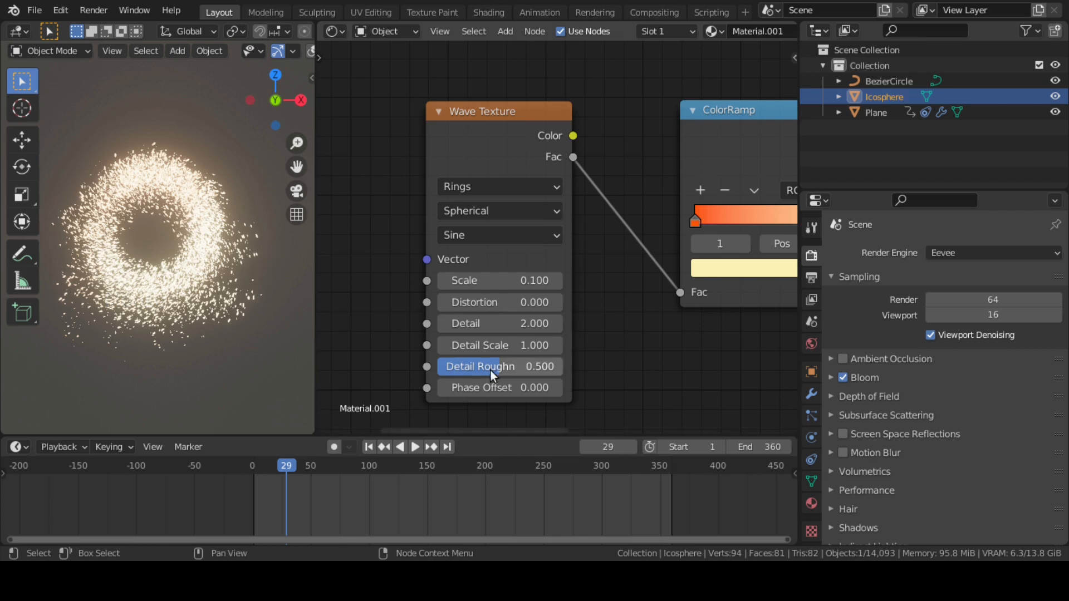
double_click(499, 387)
text(3.000)
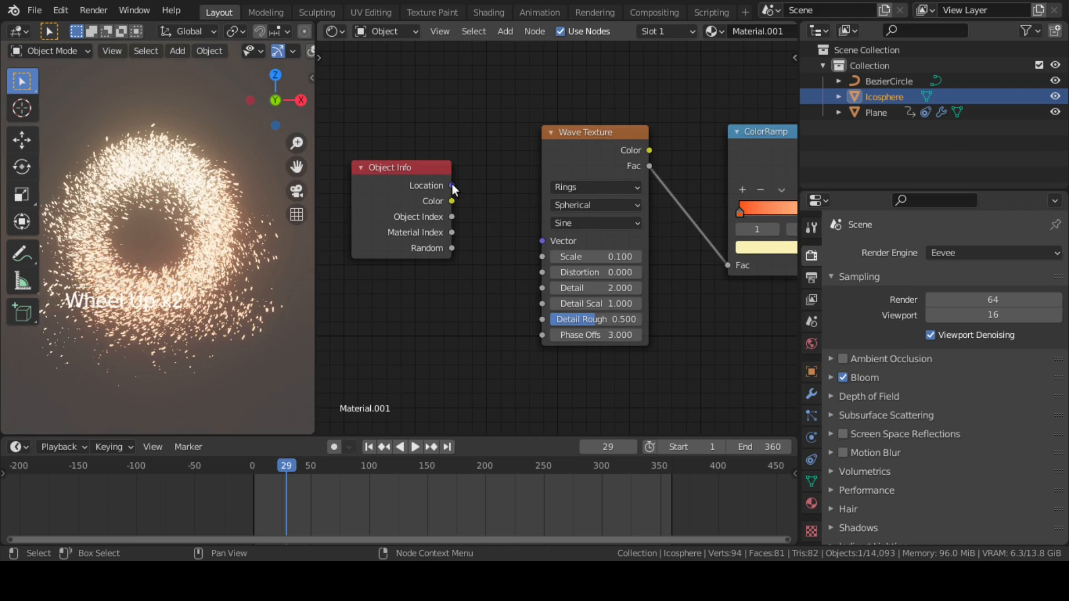
Step: Feed Object Info location into the wave vector, slide the orange stop to 0.295 and deepen its red-orange
drag(452, 185, 543, 241)
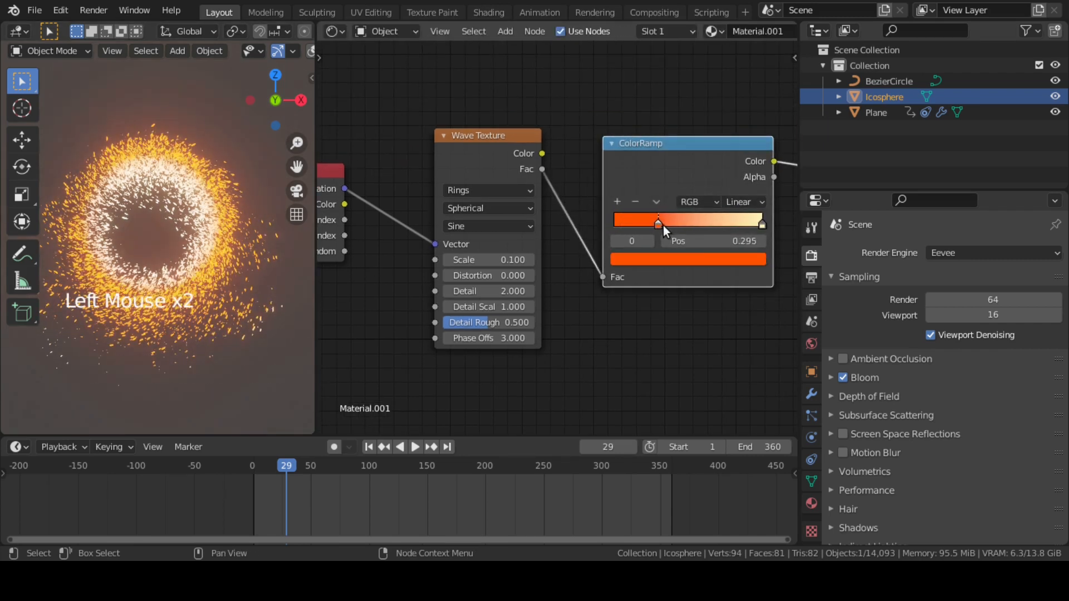
drag(659, 223, 648, 222)
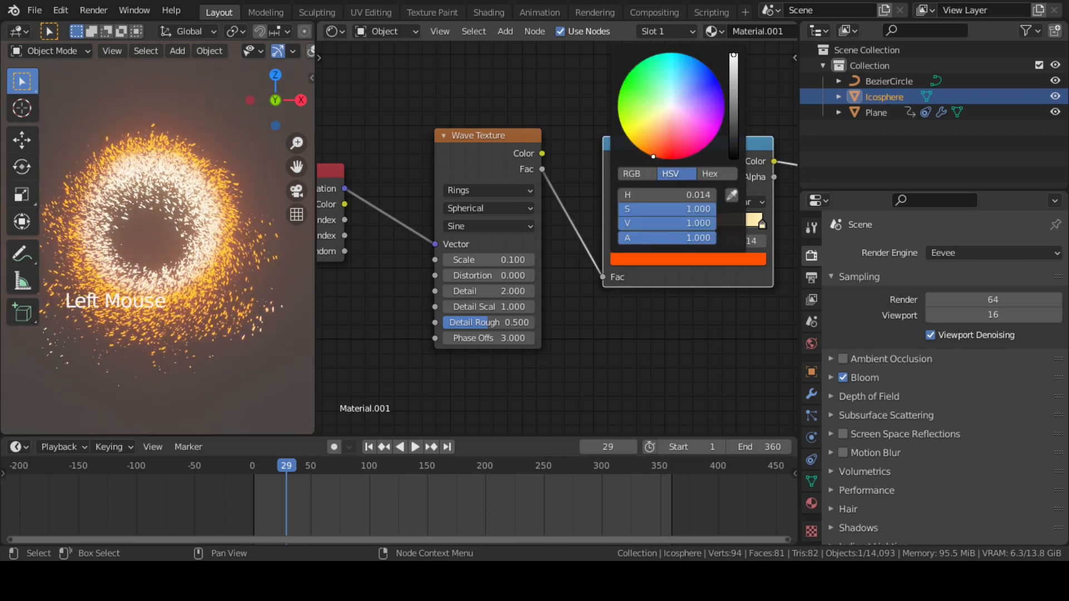
click(649, 354)
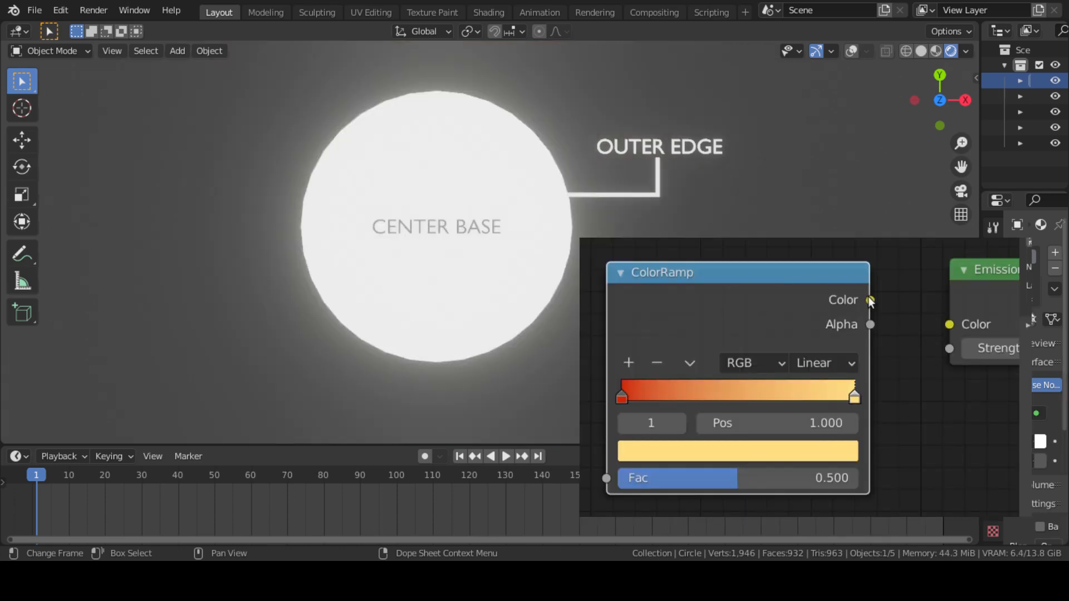
Step: On the demo circle, link the ramp into emission and make the wave spherical rings at scale .3
drag(871, 300, 948, 324)
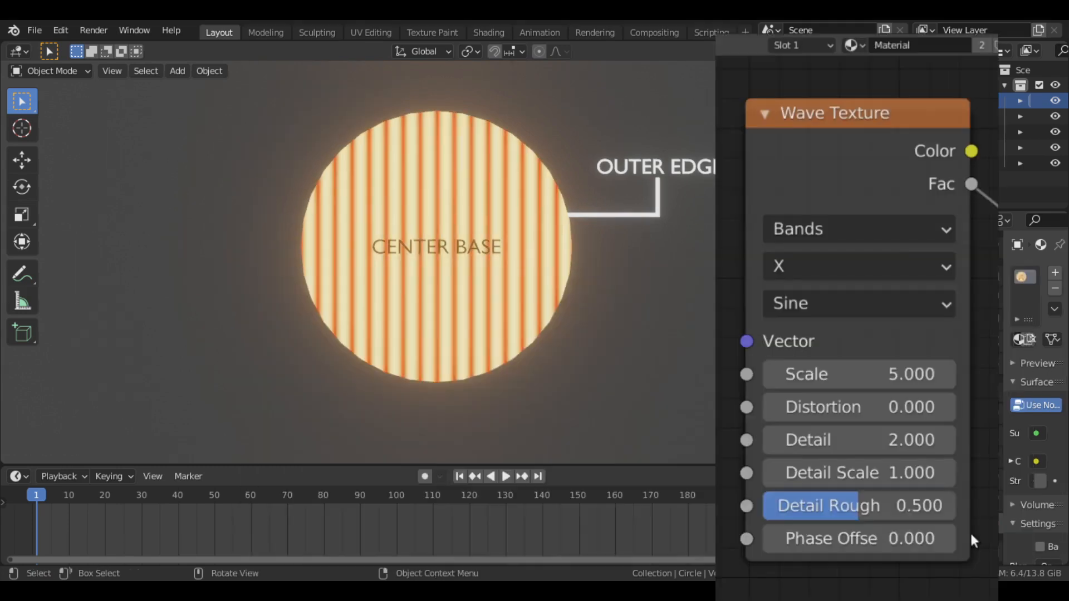
click(858, 229)
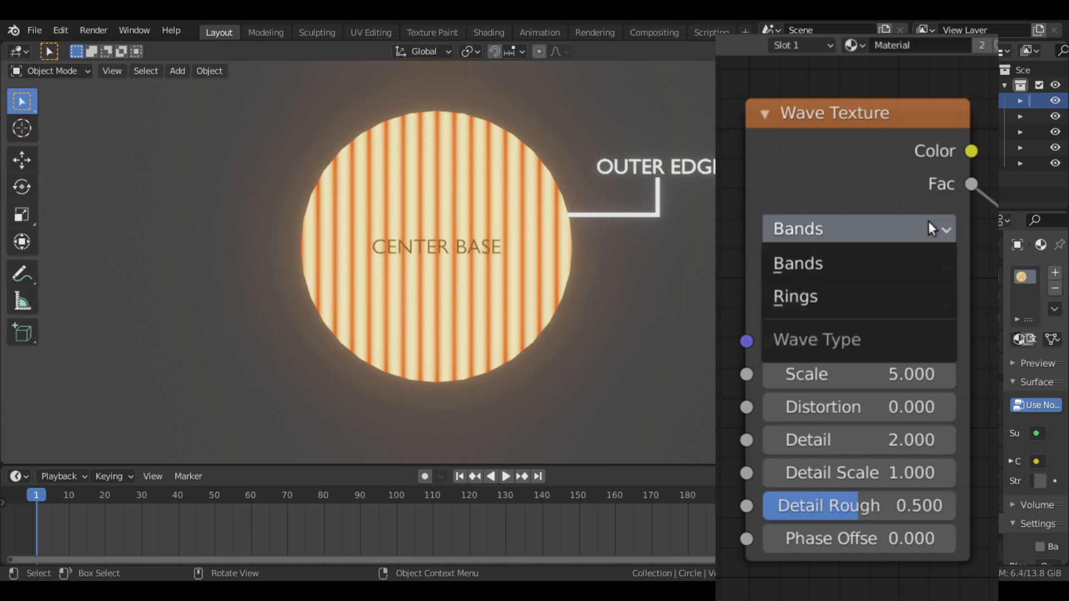
click(795, 296)
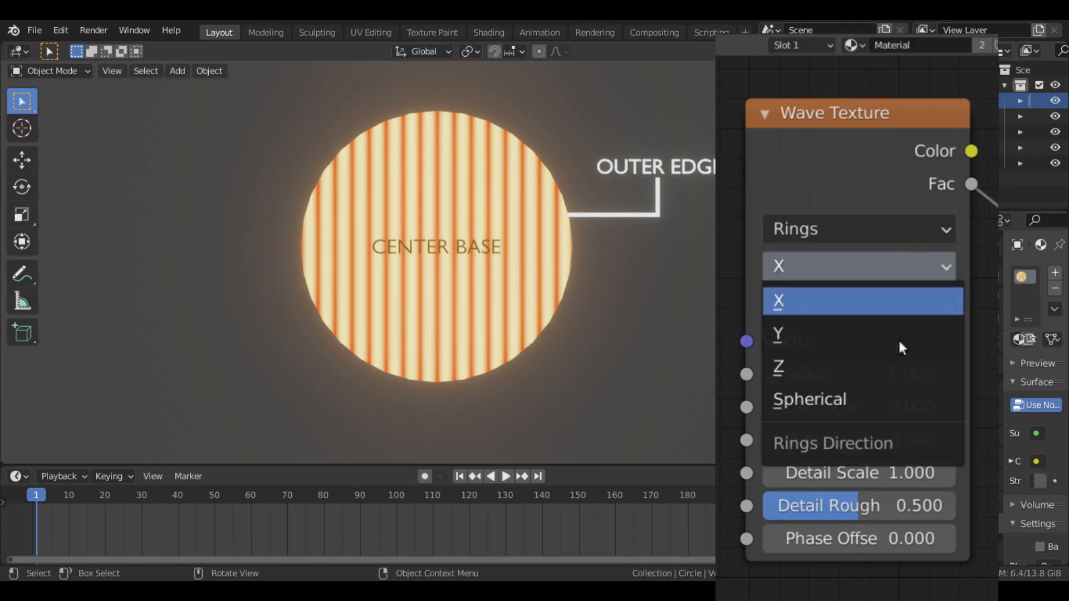
click(809, 398)
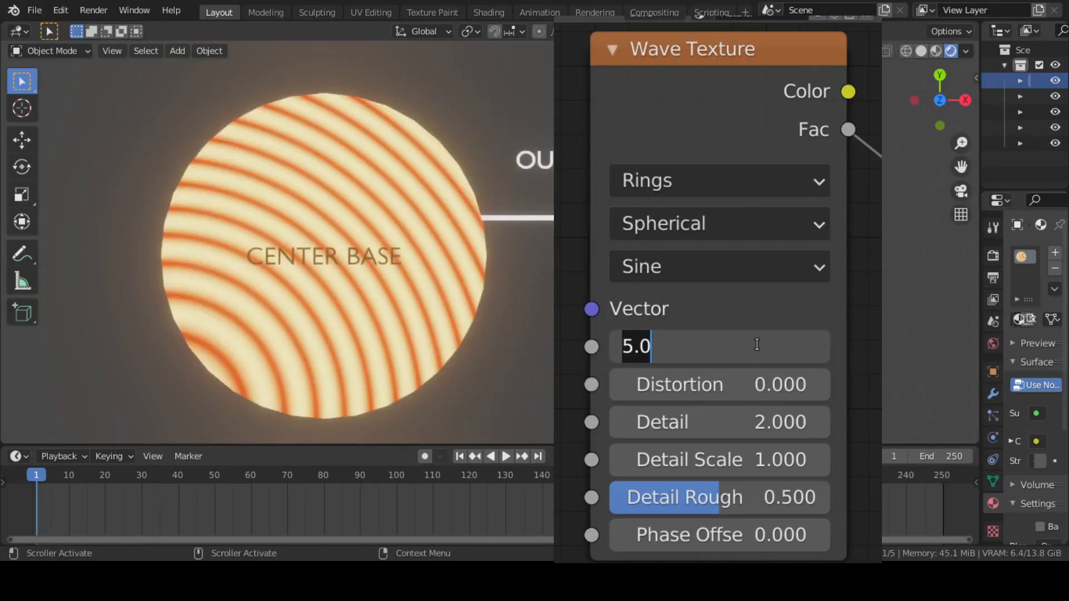
text(.3)
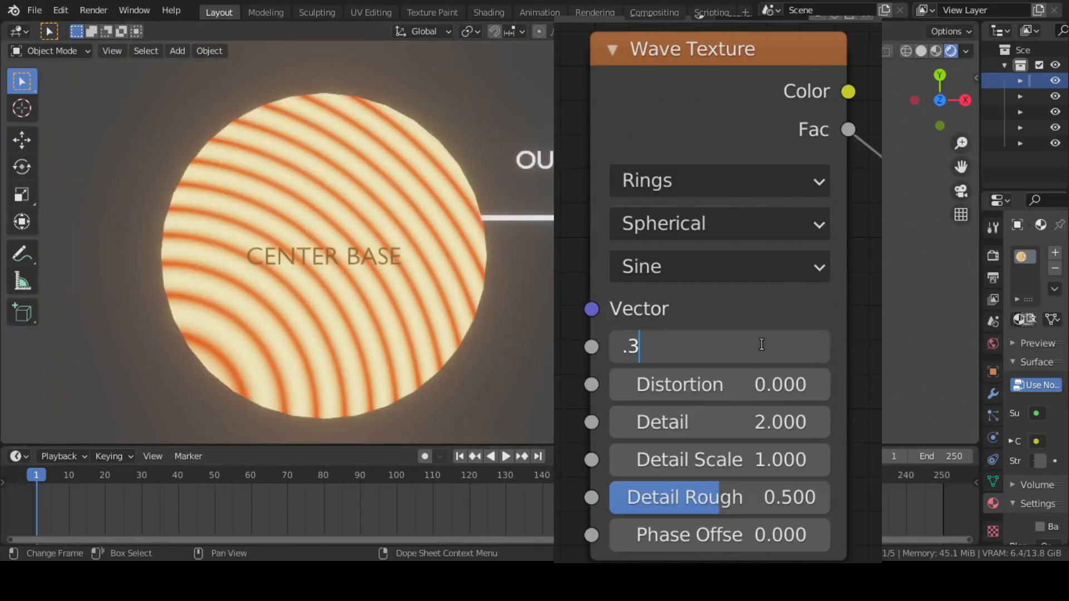
key(Return)
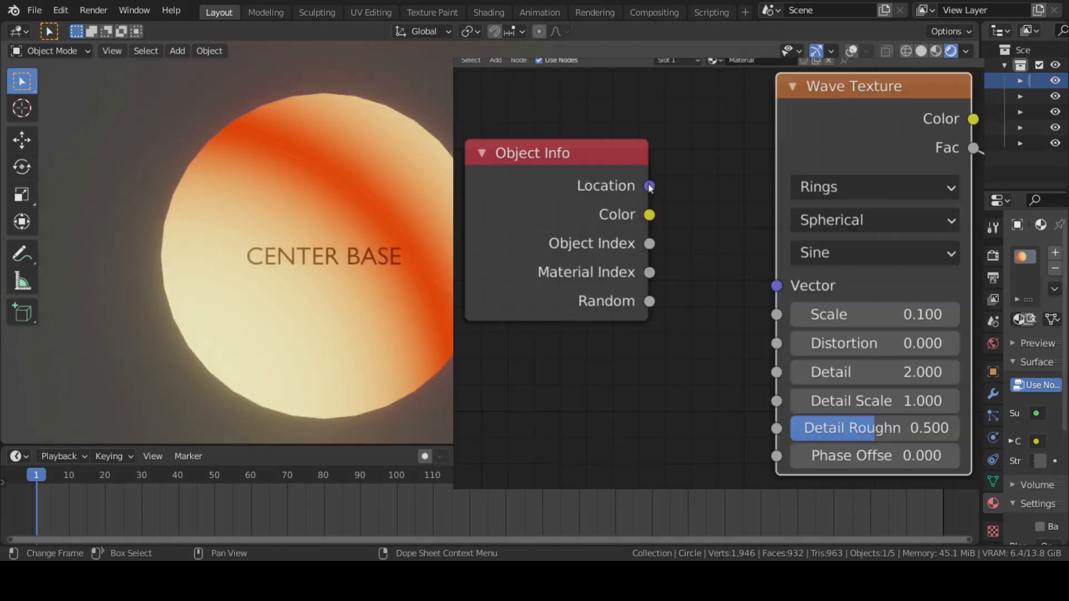
Step: Drive the wave's vector from Object Info location and set phase offset 3
drag(649, 186, 775, 285)
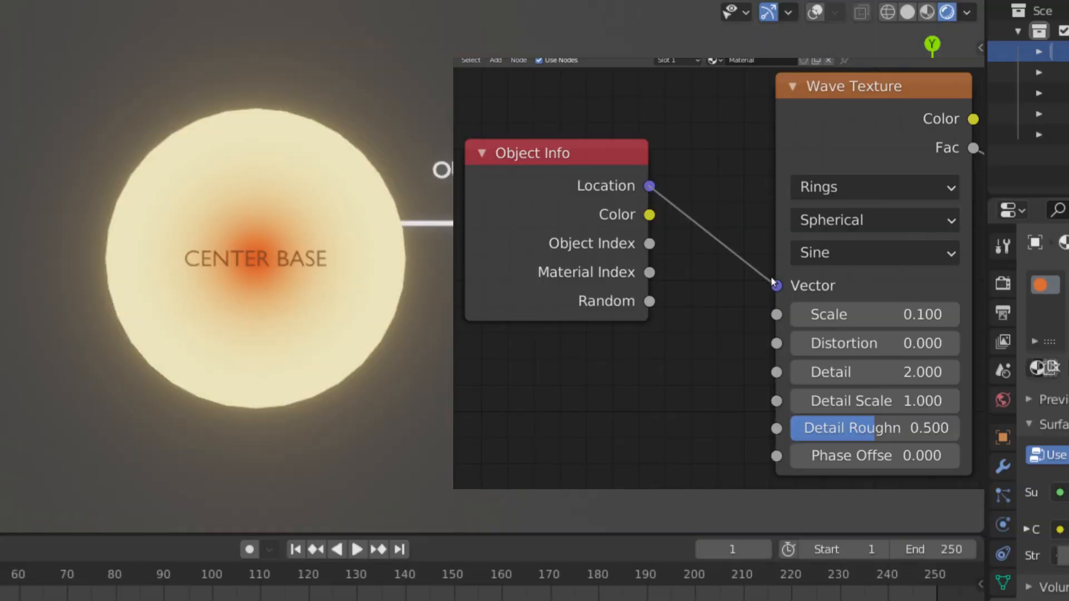
mouse_move(708, 361)
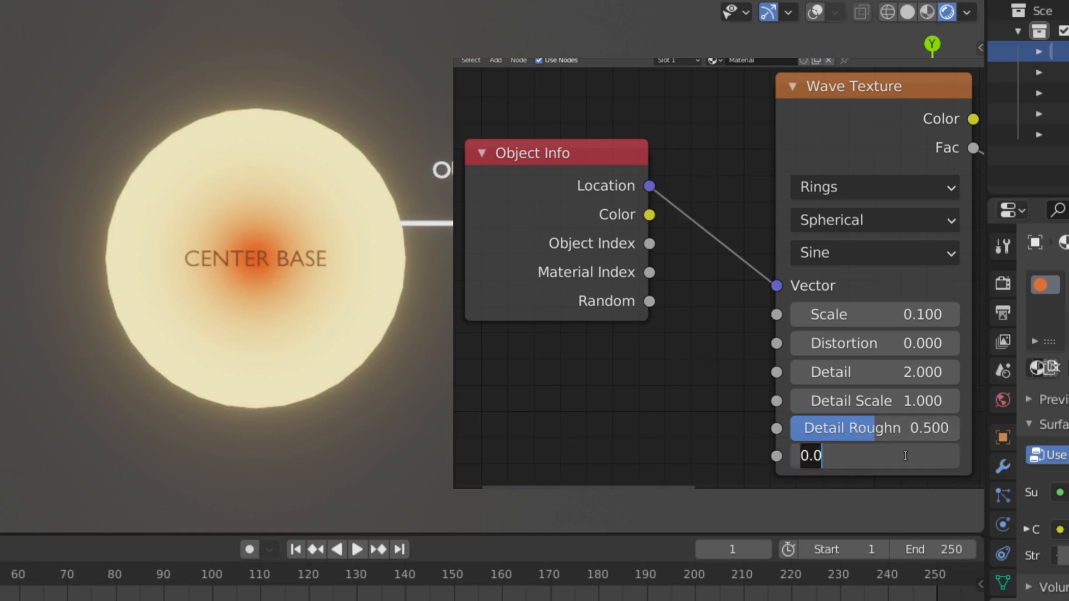
text(3)
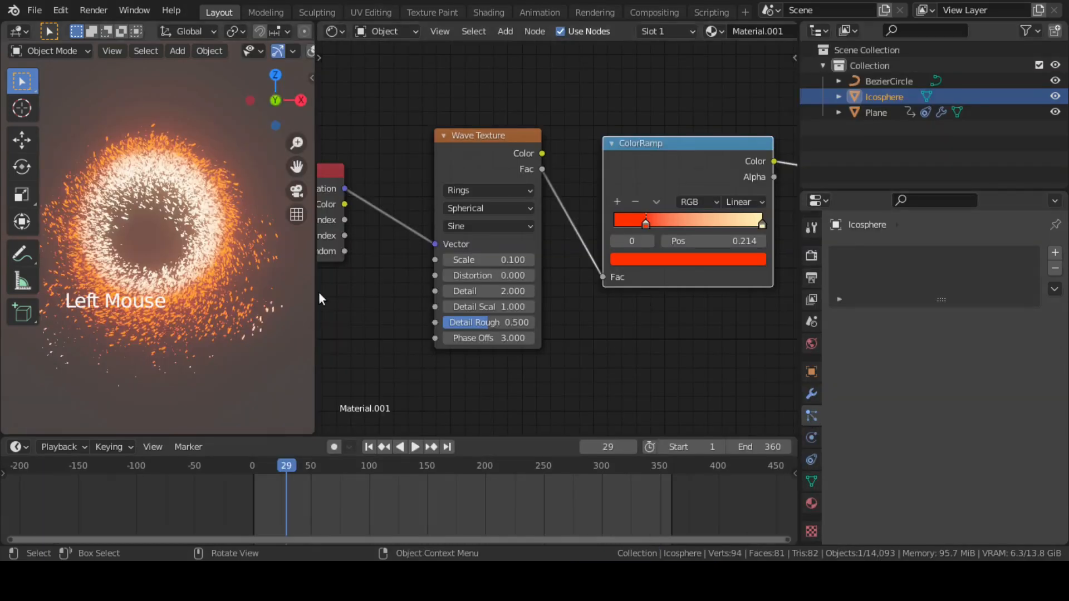
Step: Select the emitter Plane and bake its particle simulation into the cache
click(875, 111)
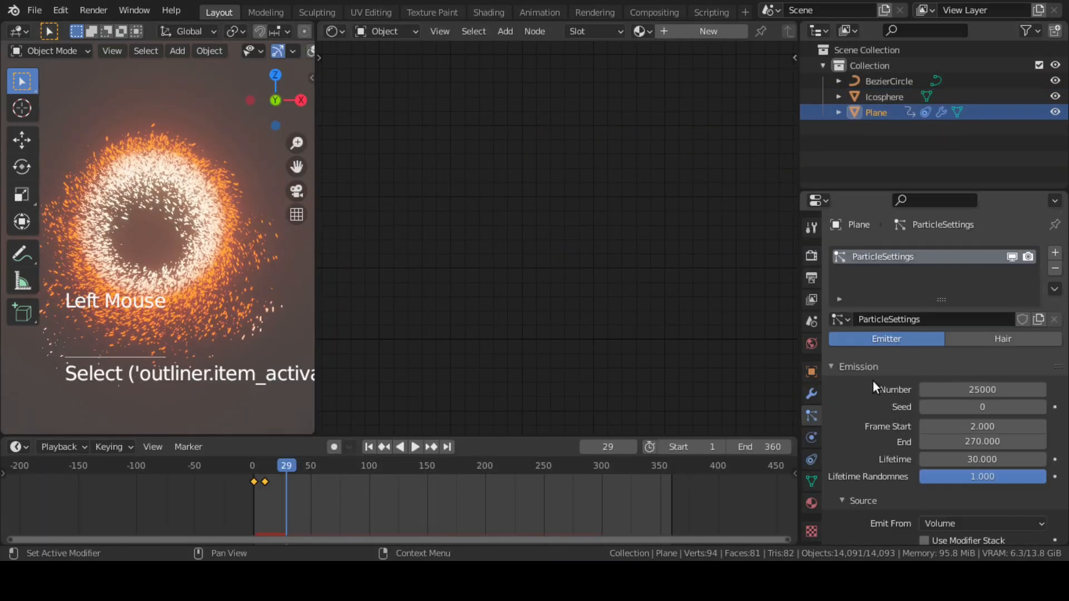
scroll(down, 3)
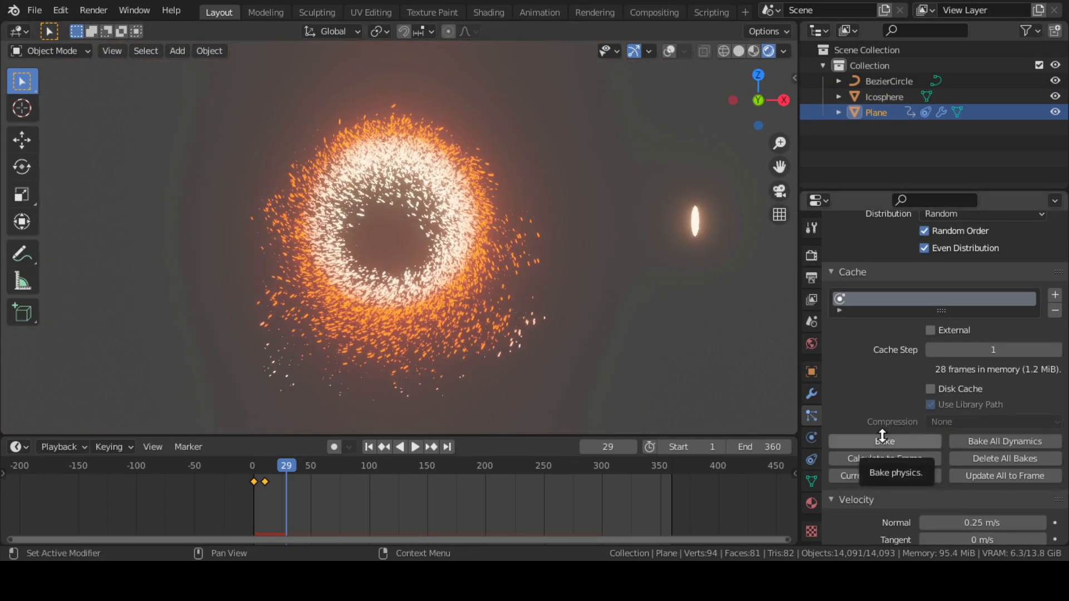
click(884, 441)
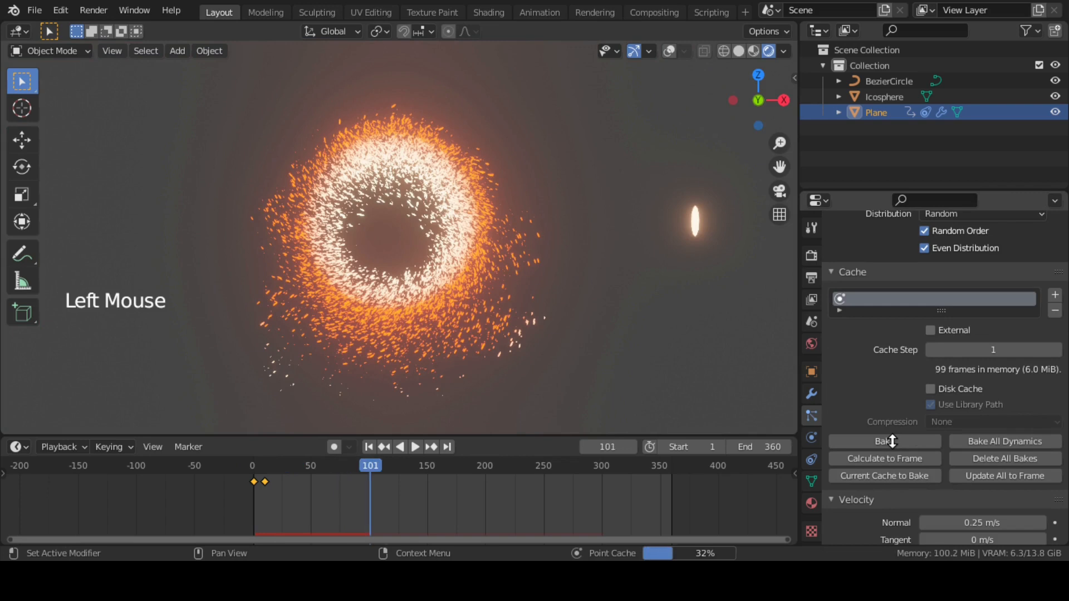
click(884, 441)
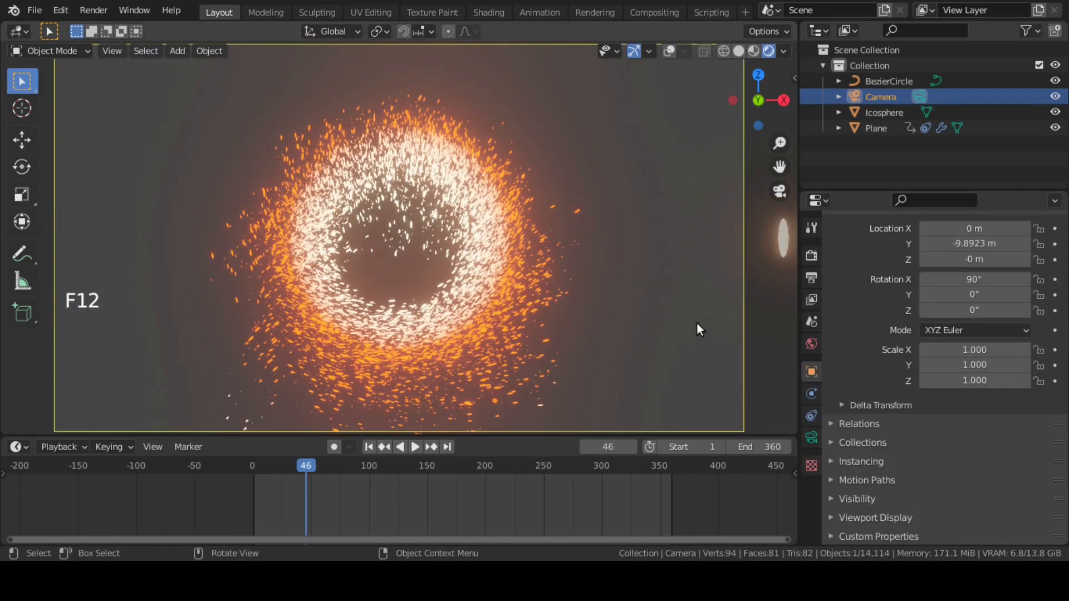
Step: Enable Motion Blur in Render Properties with Position set to Start on Frame and shutter 1.00
scroll(down, 3)
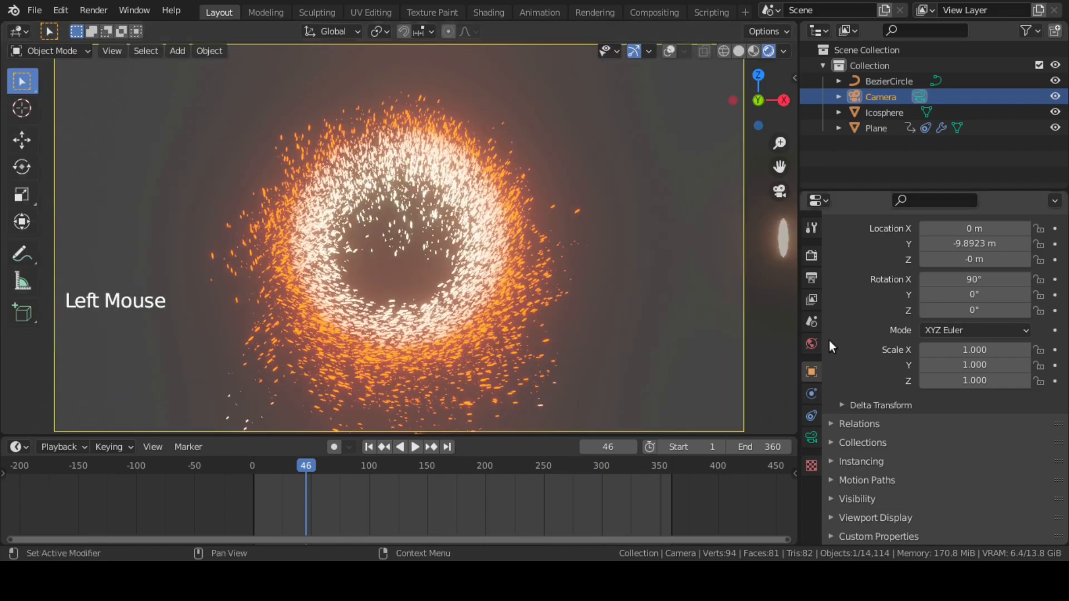
mouse_move(811, 256)
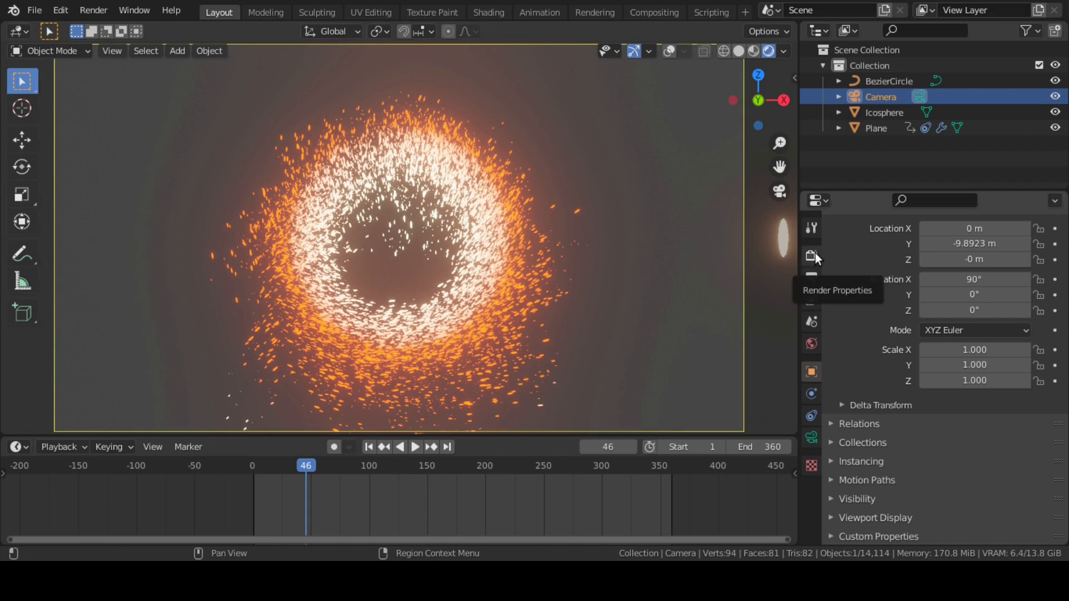
click(810, 256)
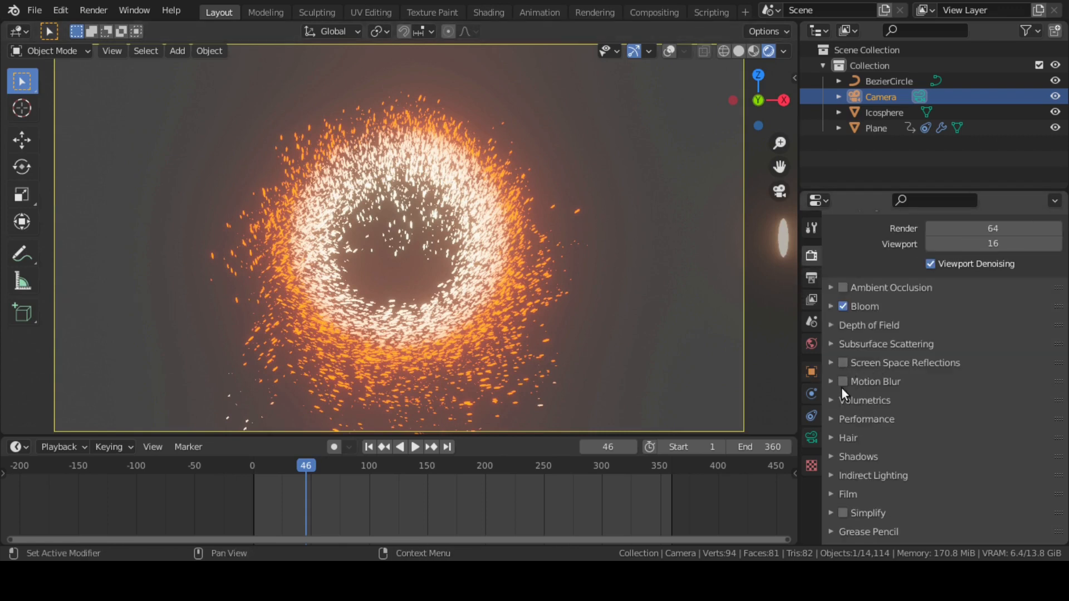
click(841, 381)
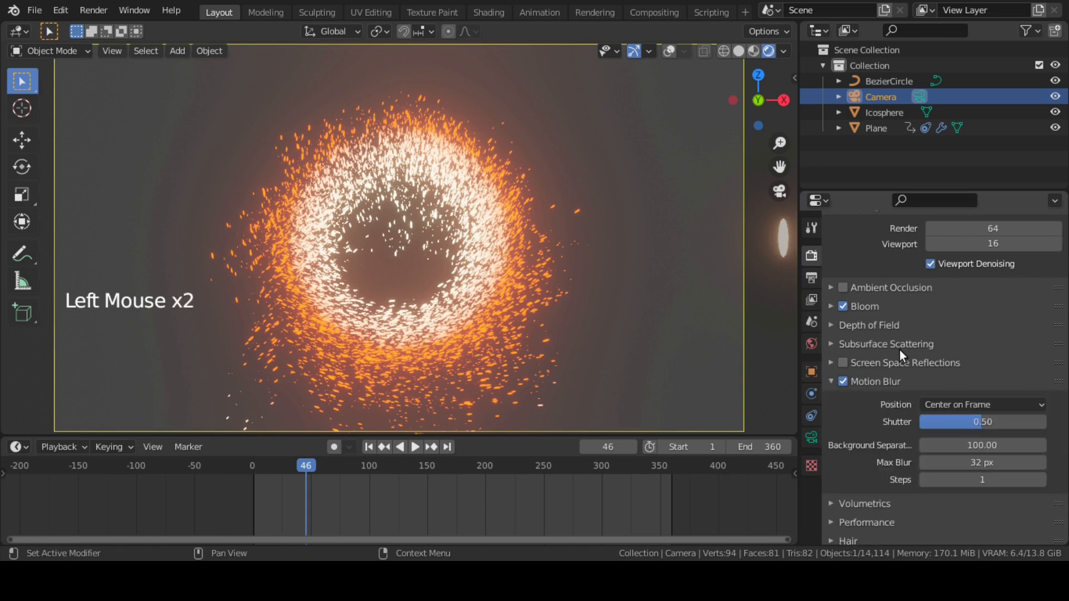
scroll(down, 3)
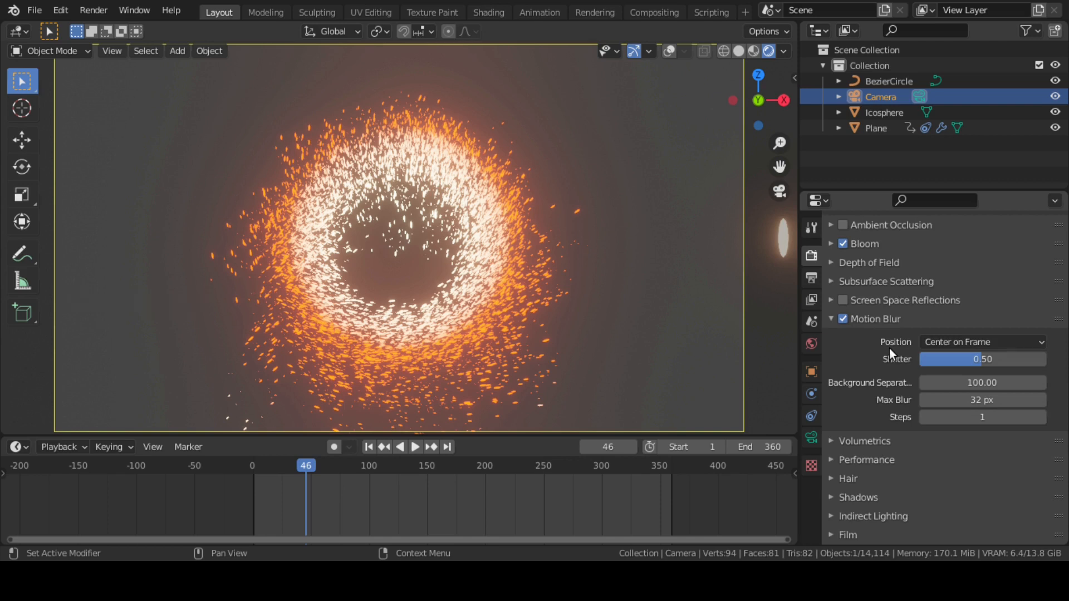
scroll(down, 3)
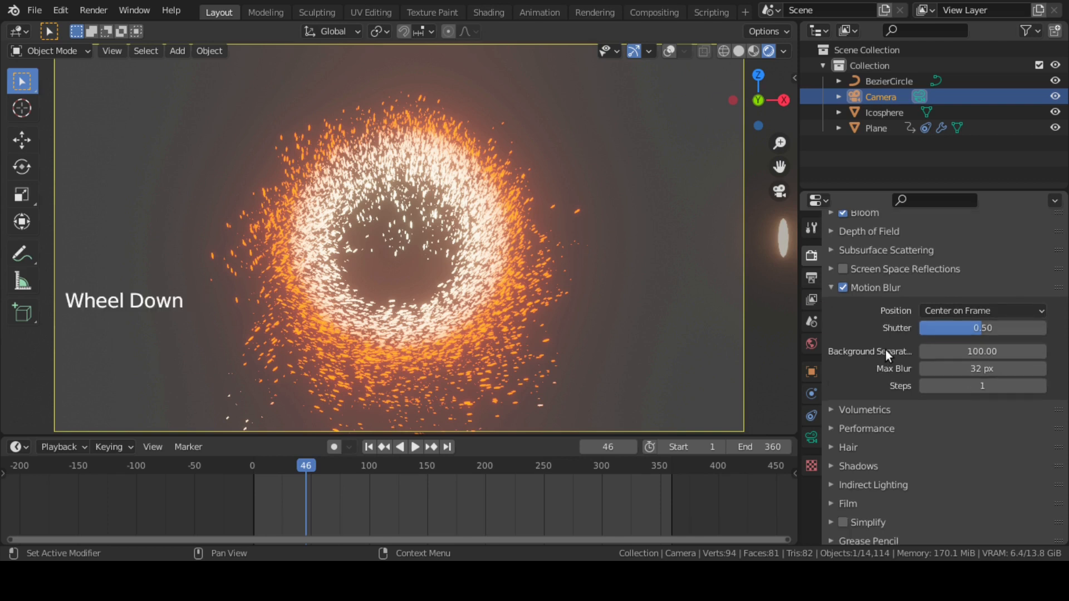
scroll(down, 3)
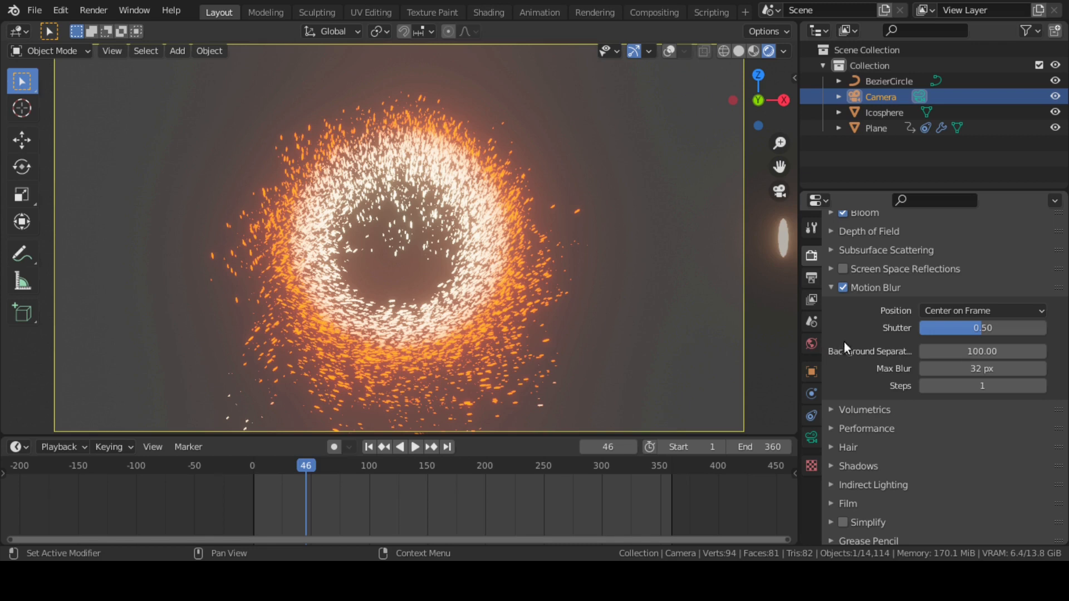
click(981, 310)
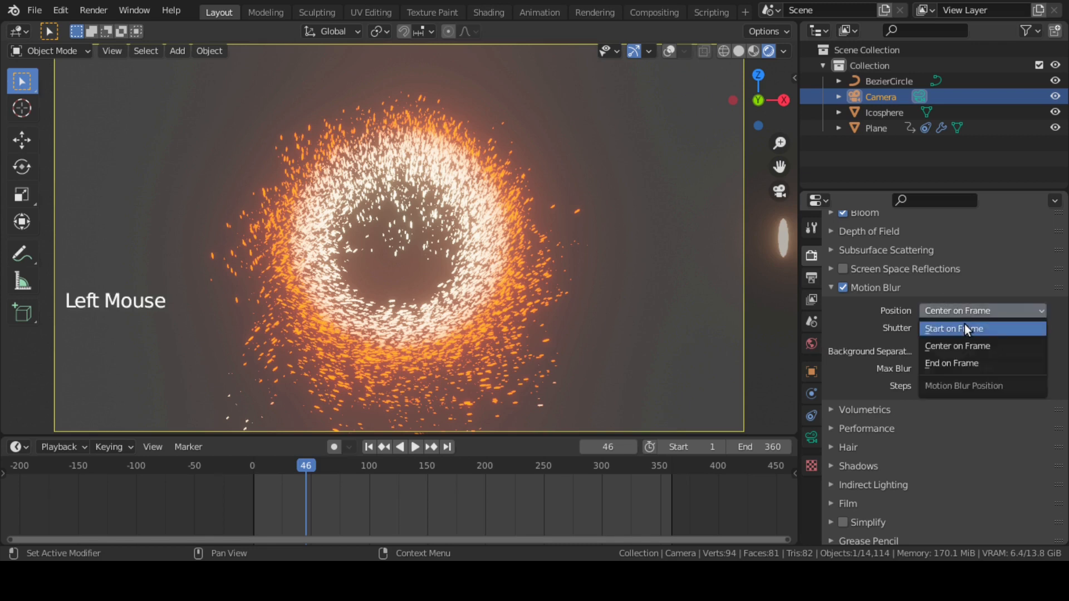
click(964, 328)
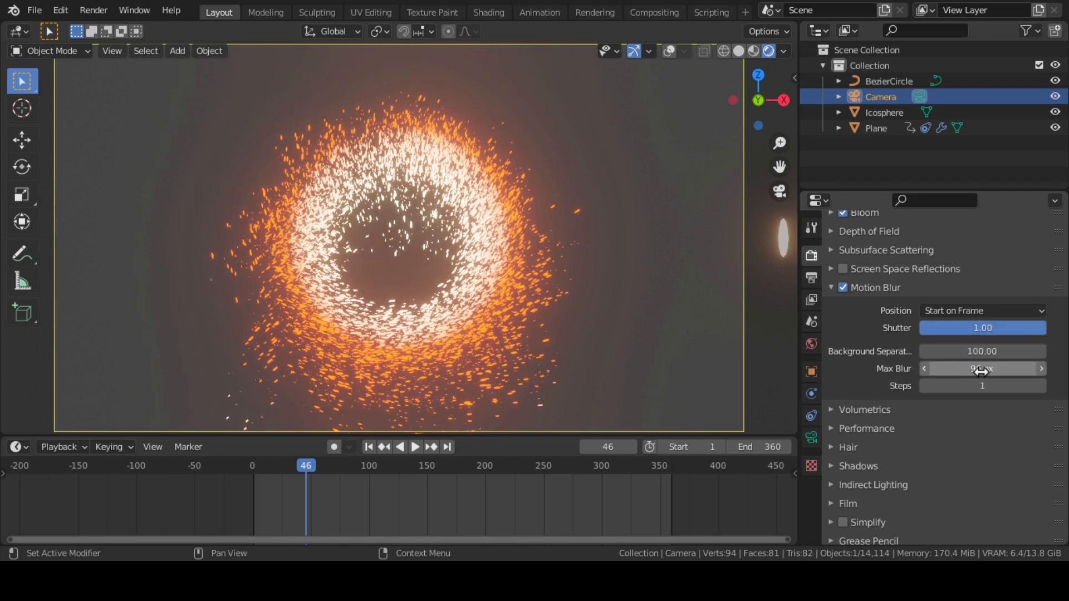
Step: Render the current frame with F12
key(F12)
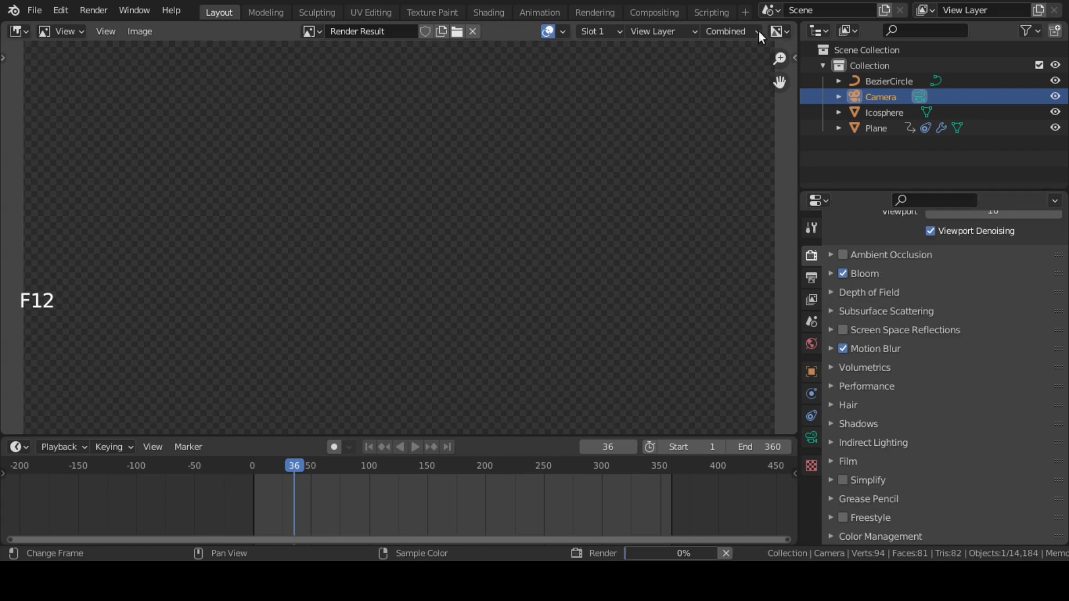
mouse_move(543, 327)
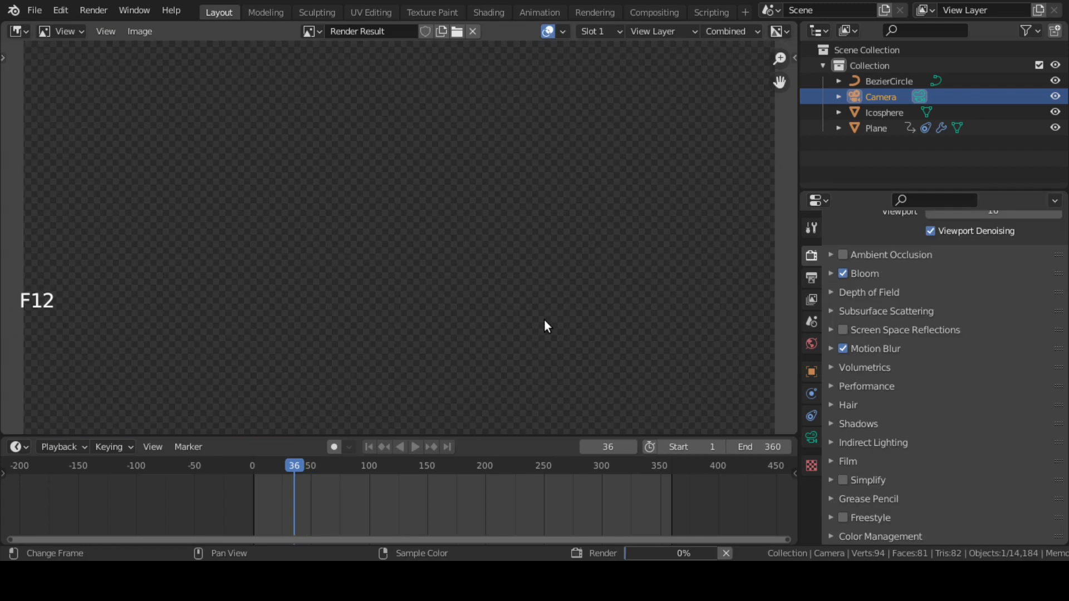